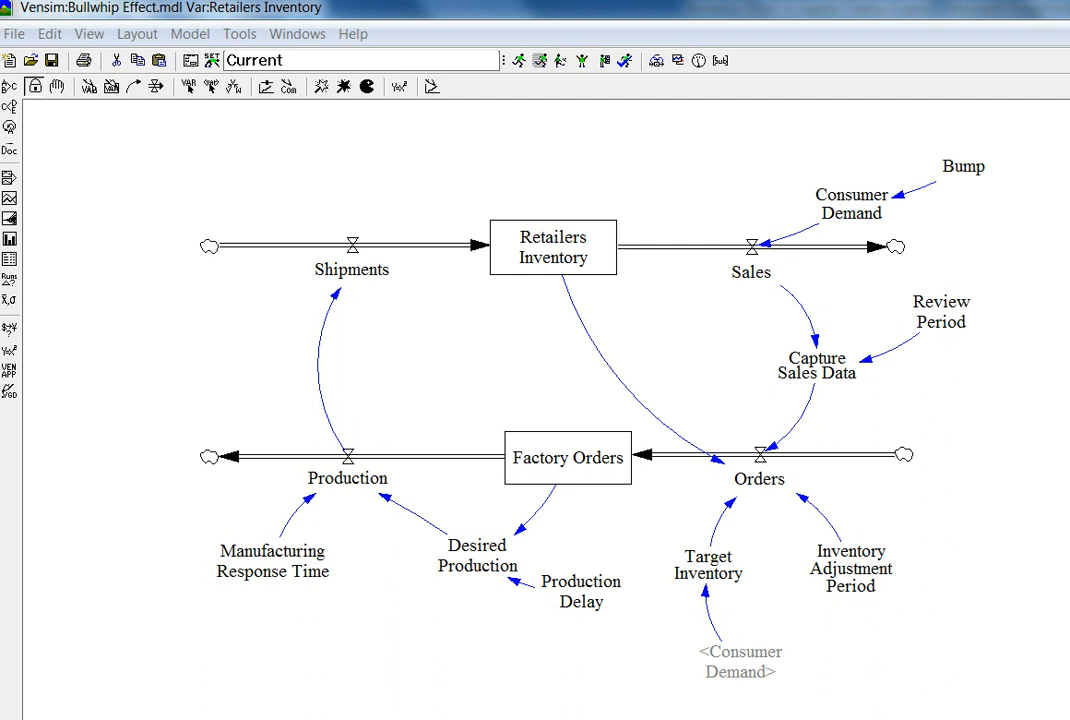
mouse_move(702, 650)
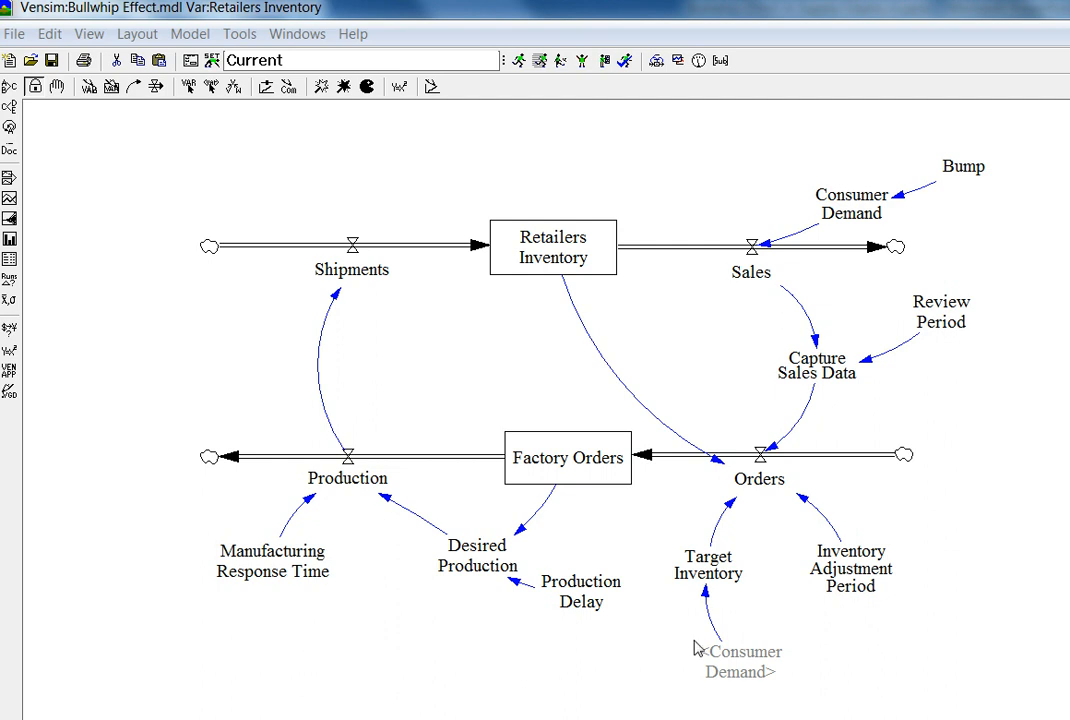
mouse_move(630, 710)
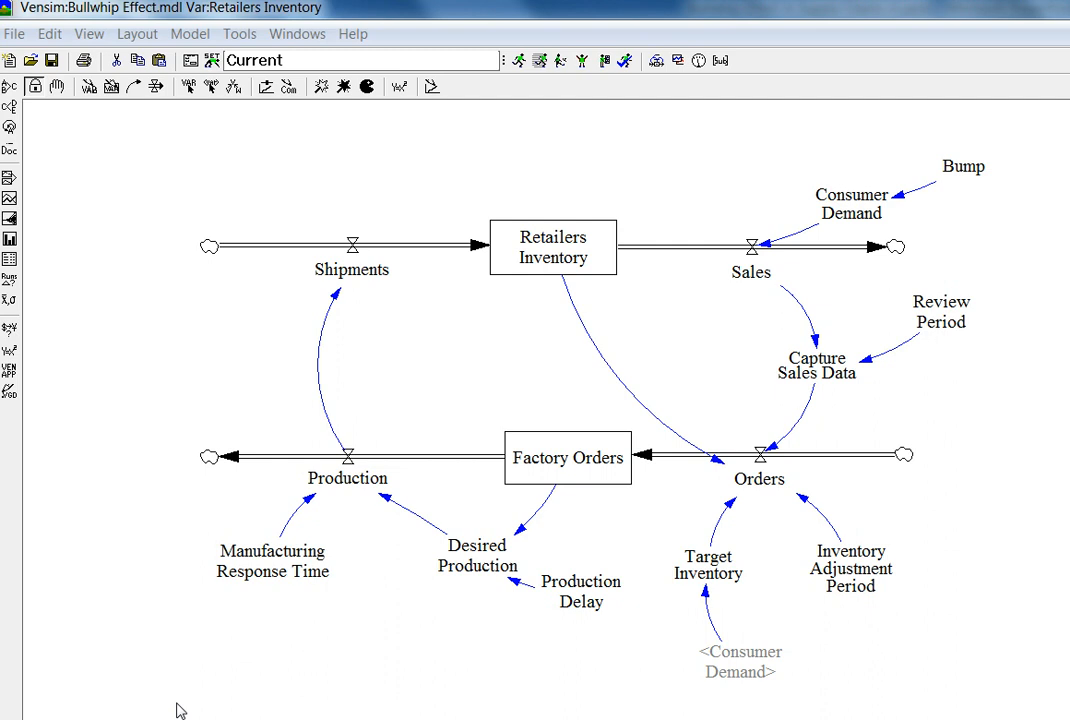
mouse_move(800, 268)
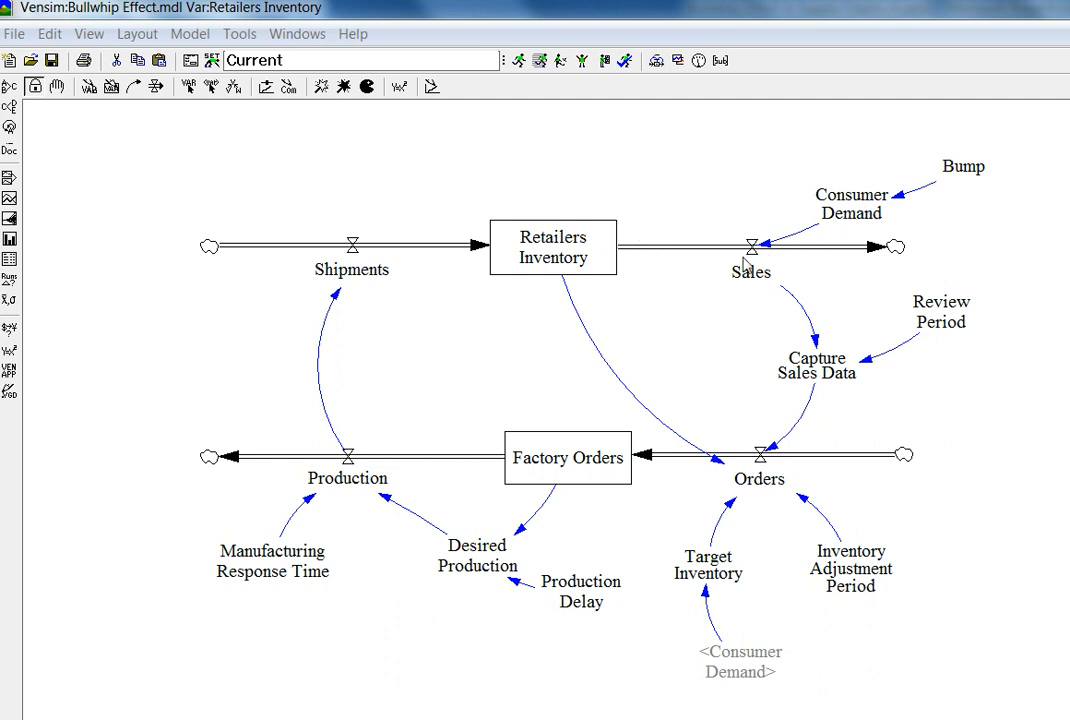
mouse_move(588, 272)
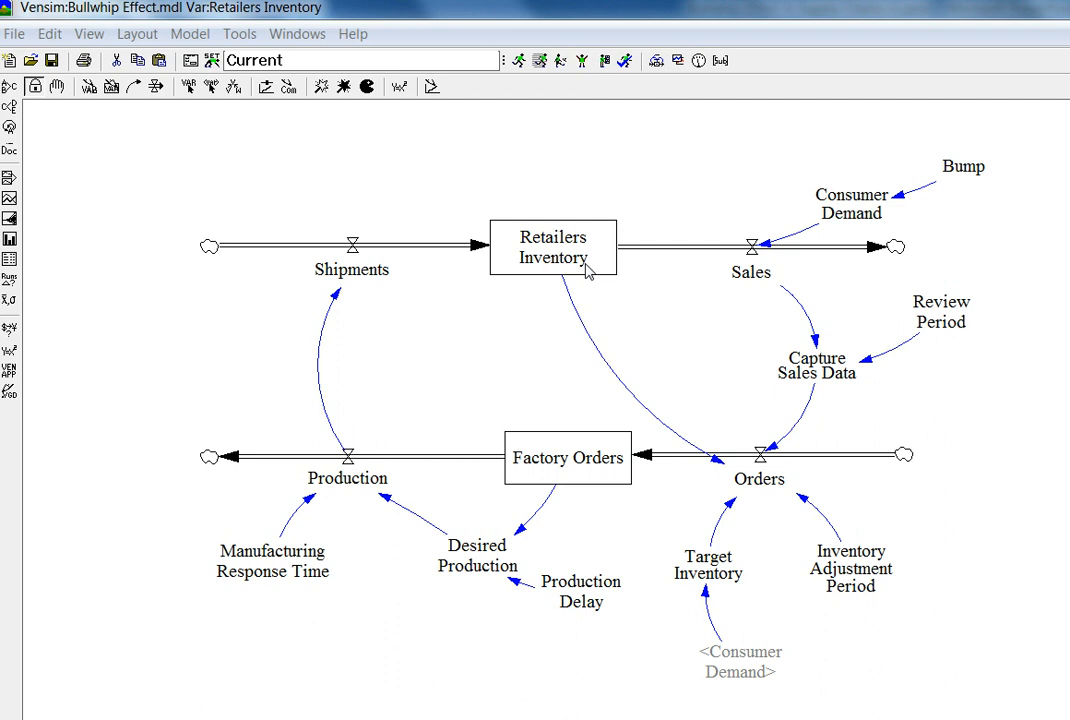
mouse_move(508, 284)
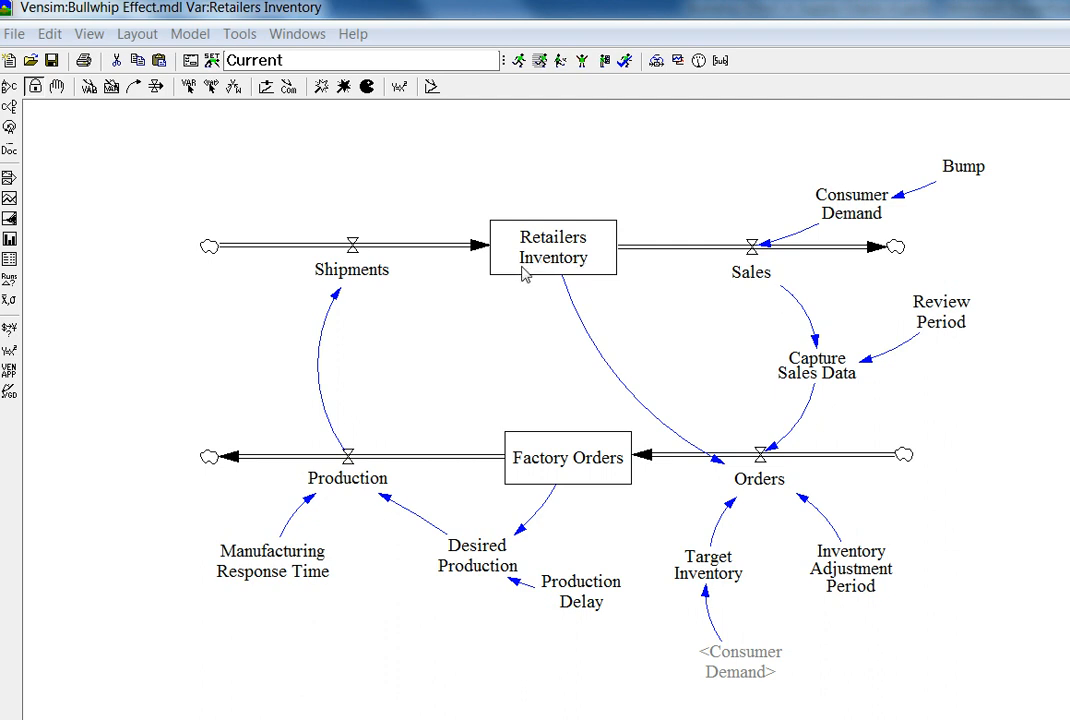
mouse_move(642, 486)
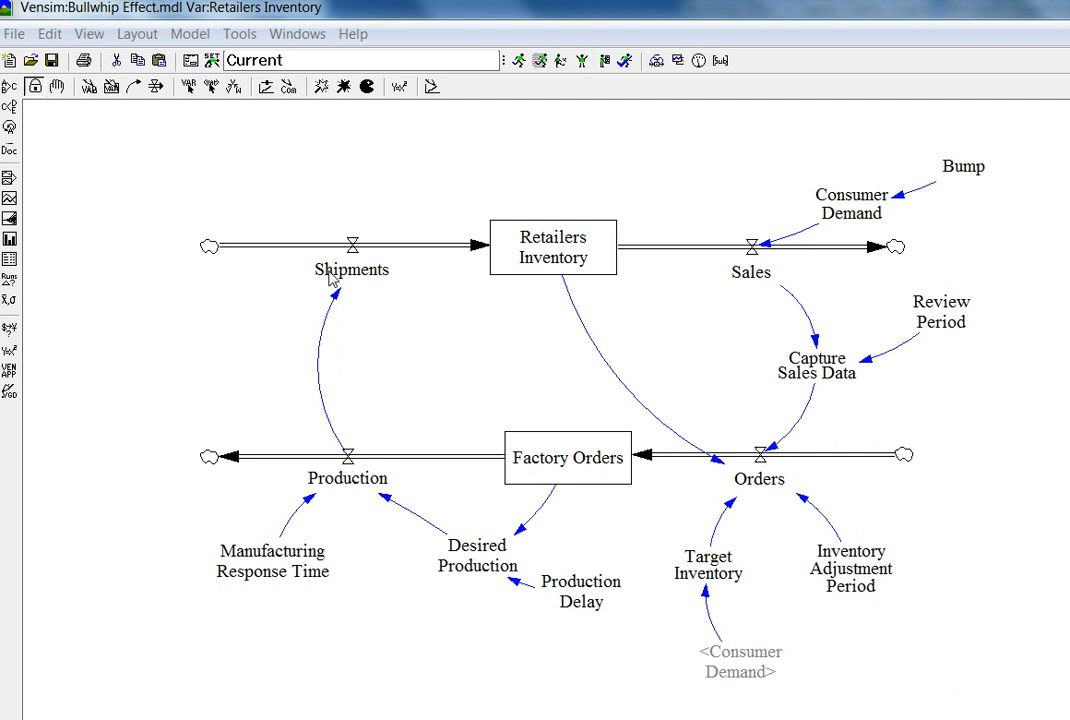
mouse_move(630, 276)
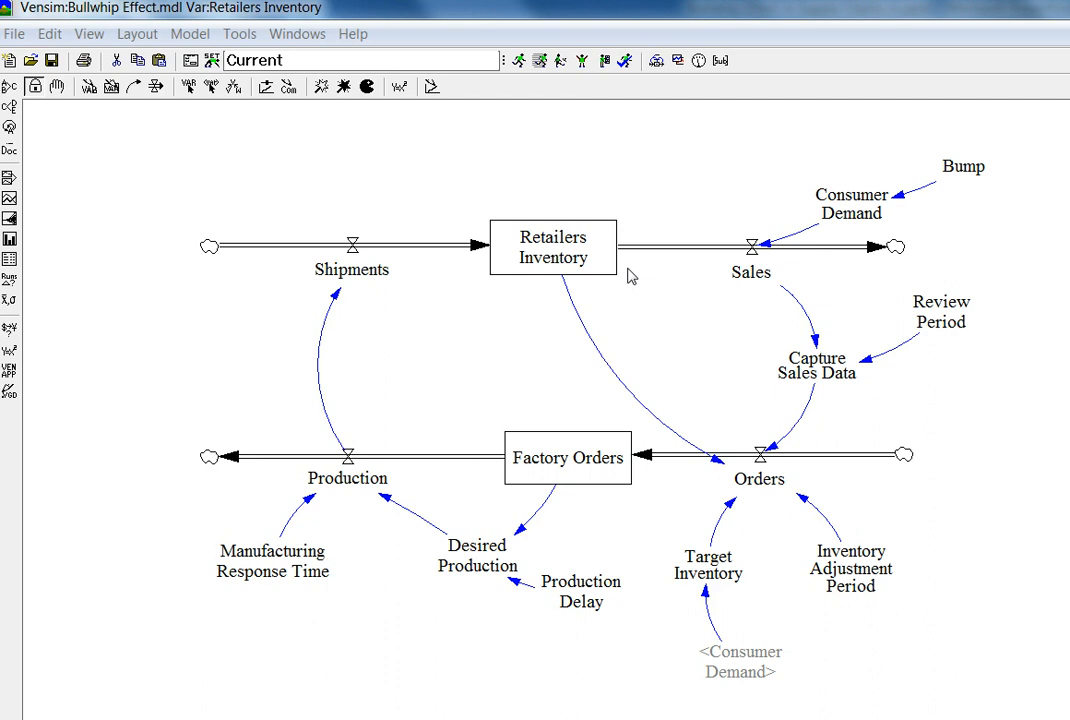
mouse_move(566, 286)
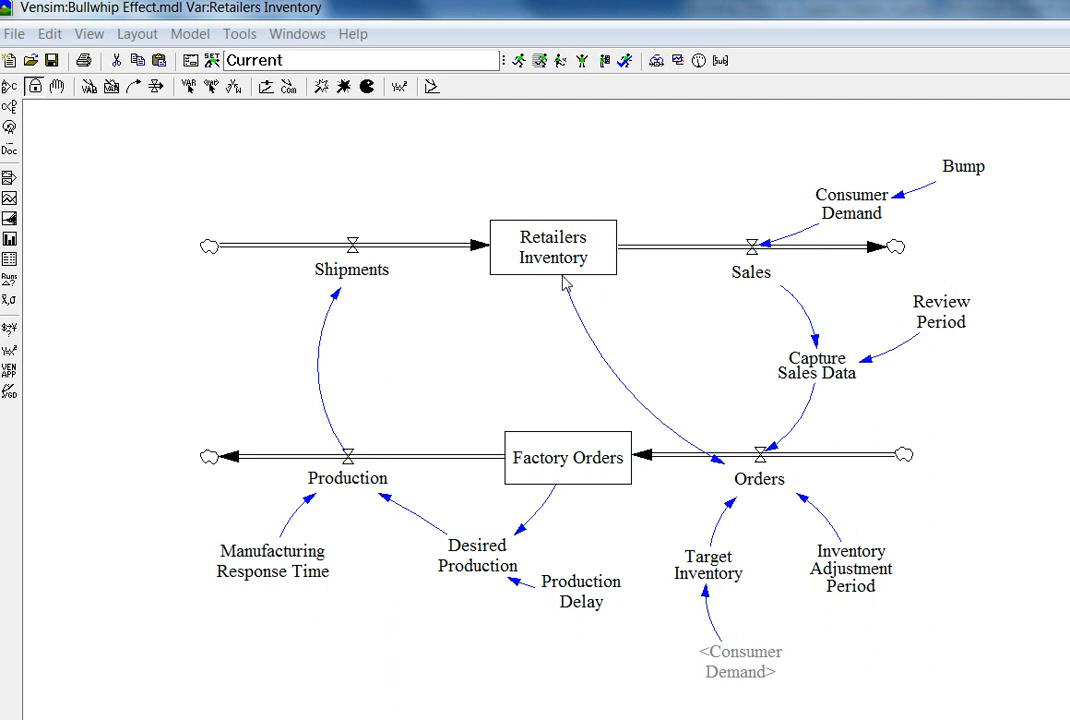
mouse_move(528, 258)
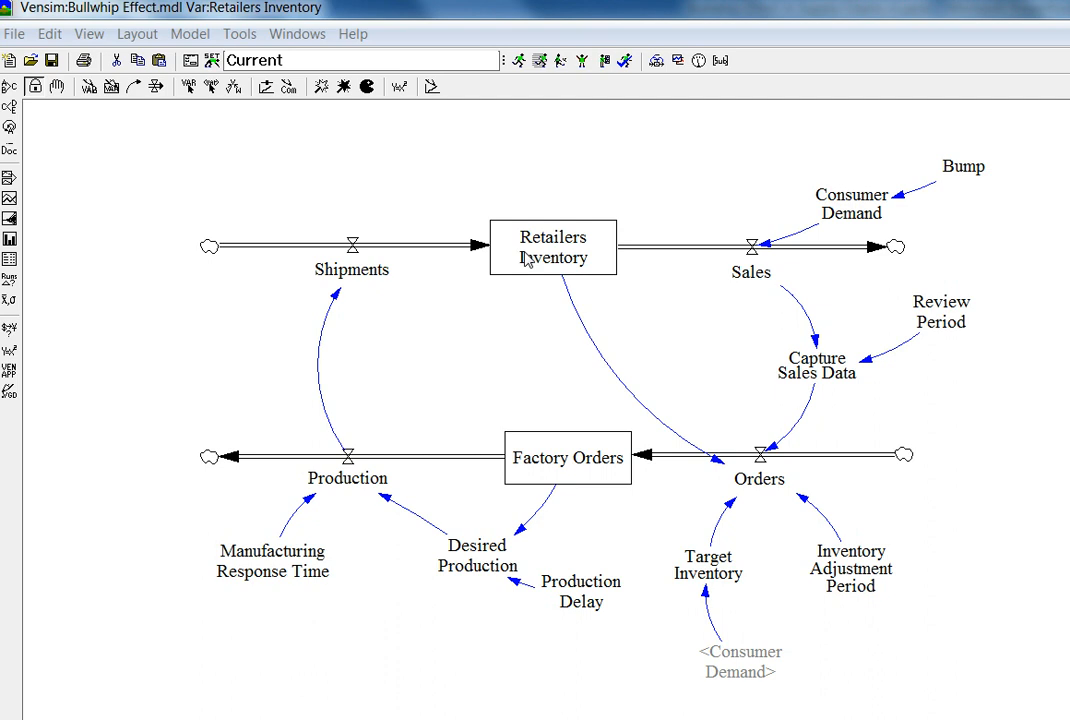
mouse_move(502, 92)
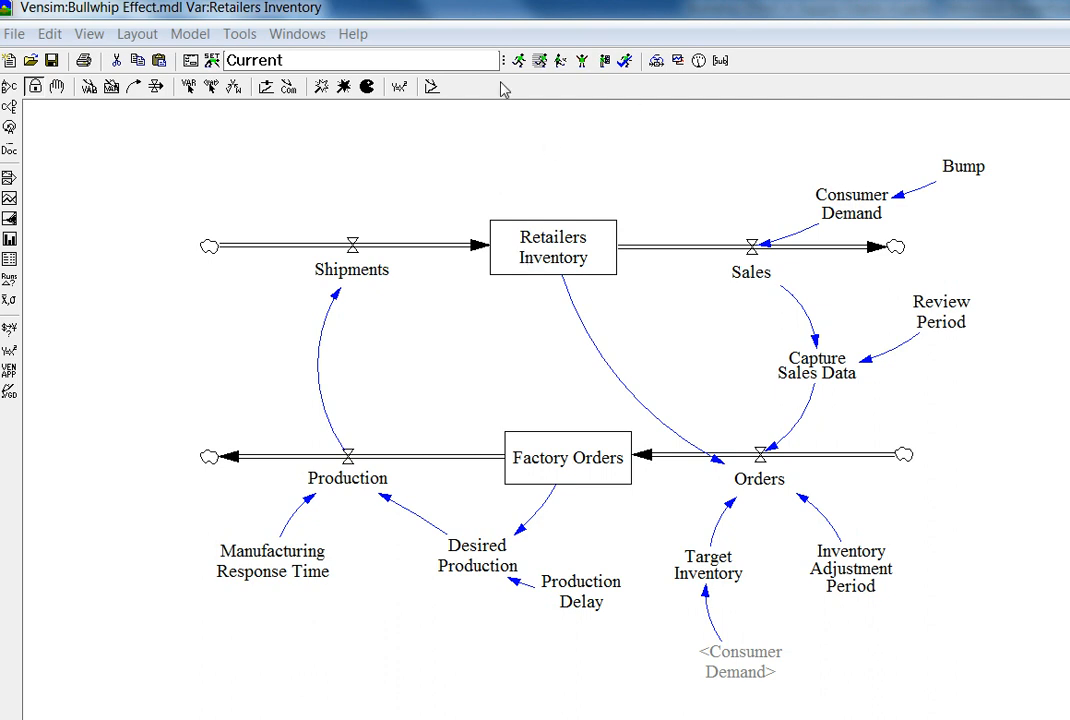
mouse_move(564, 328)
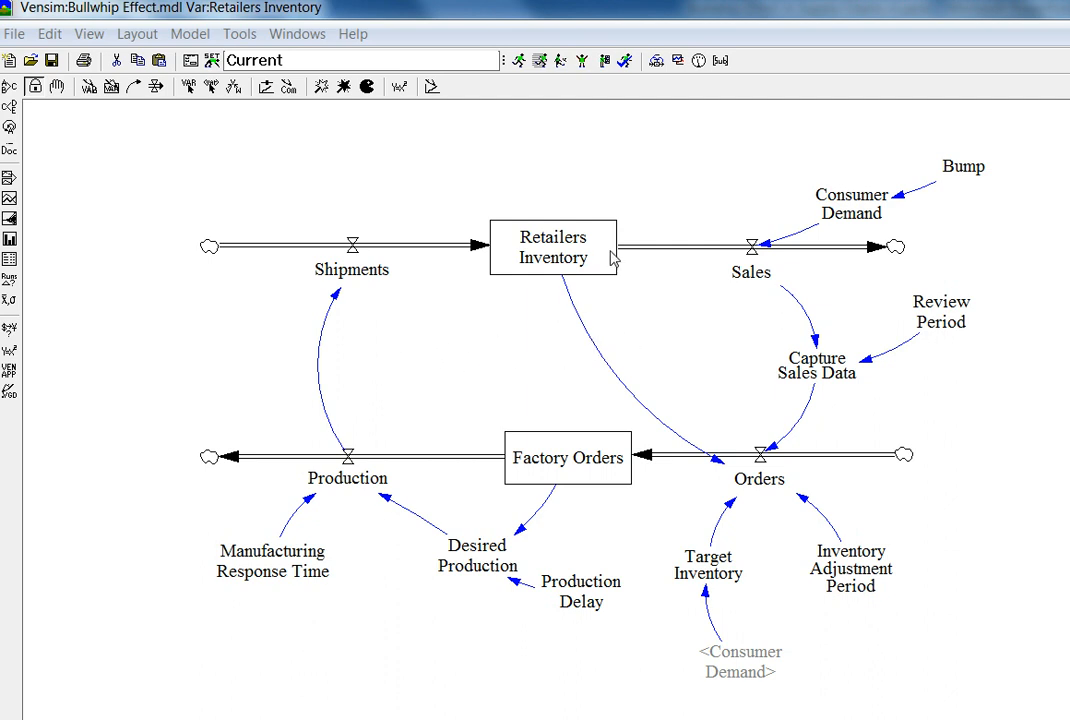
mouse_move(266, 264)
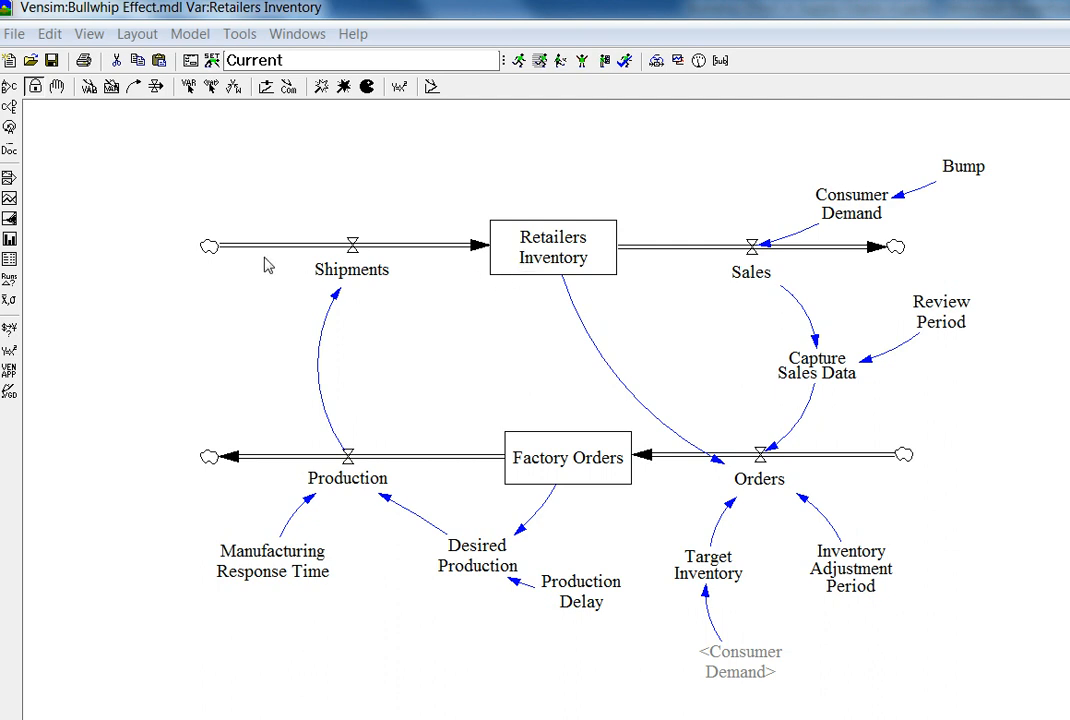
mouse_move(518, 256)
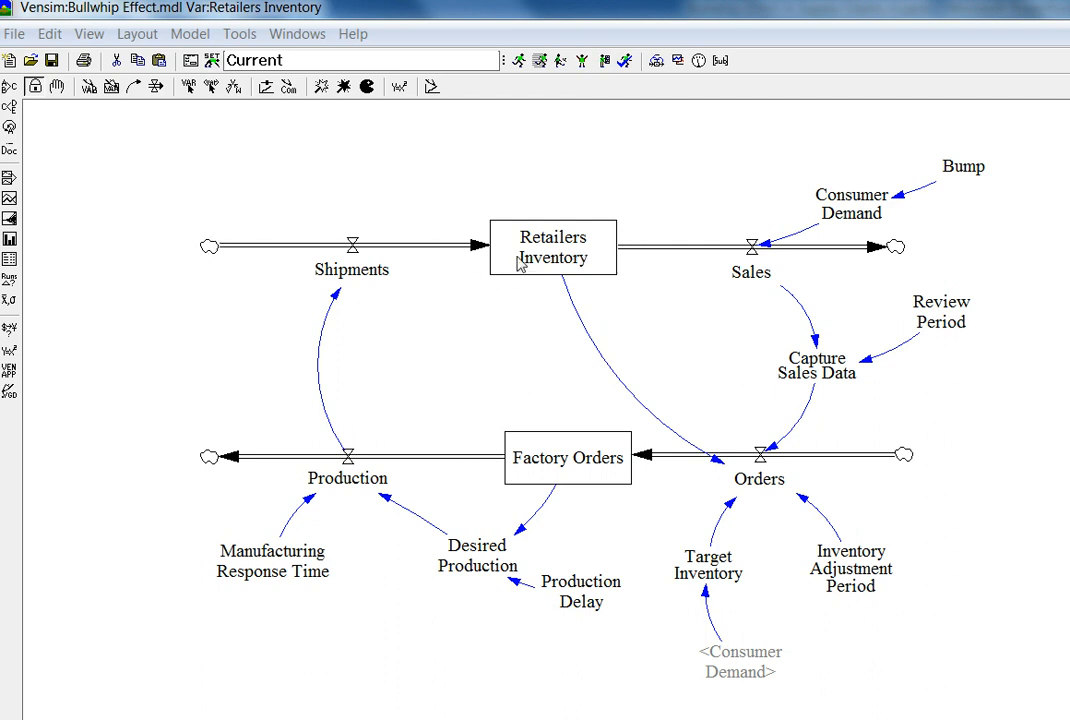
mouse_move(222, 260)
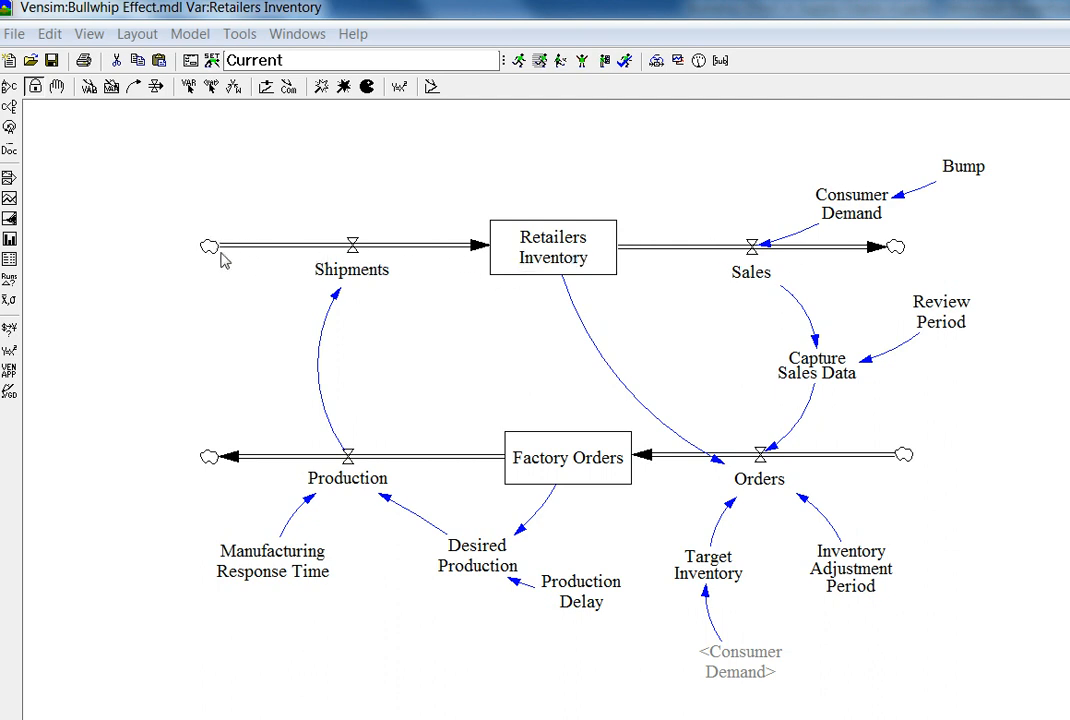
mouse_move(438, 252)
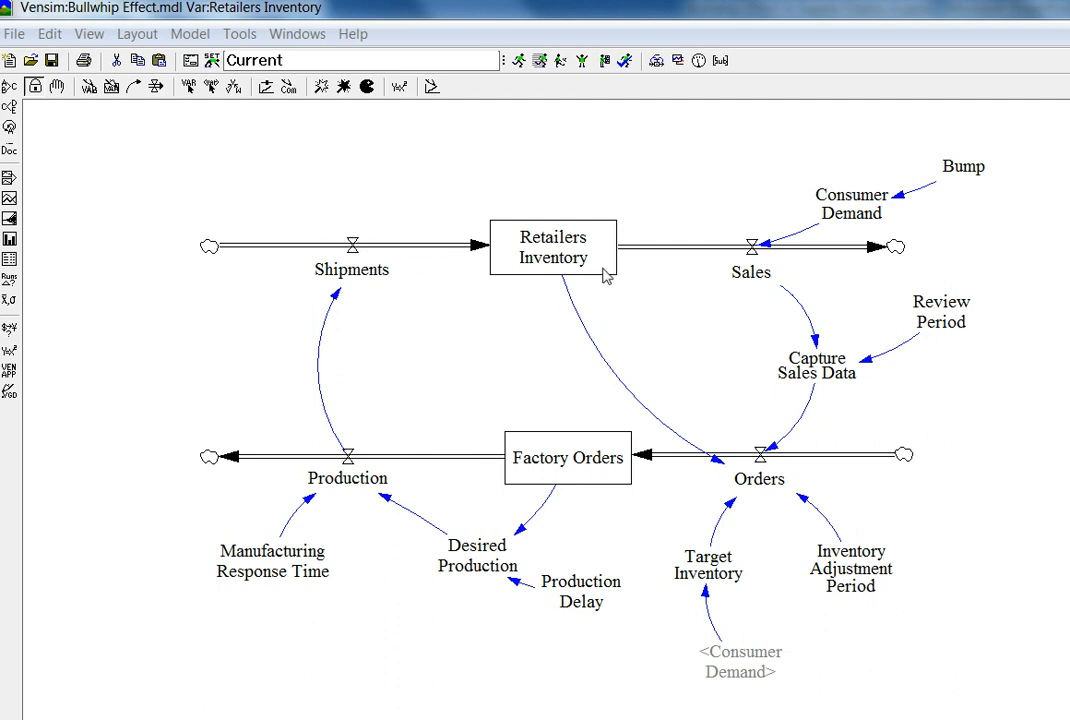
mouse_move(542, 284)
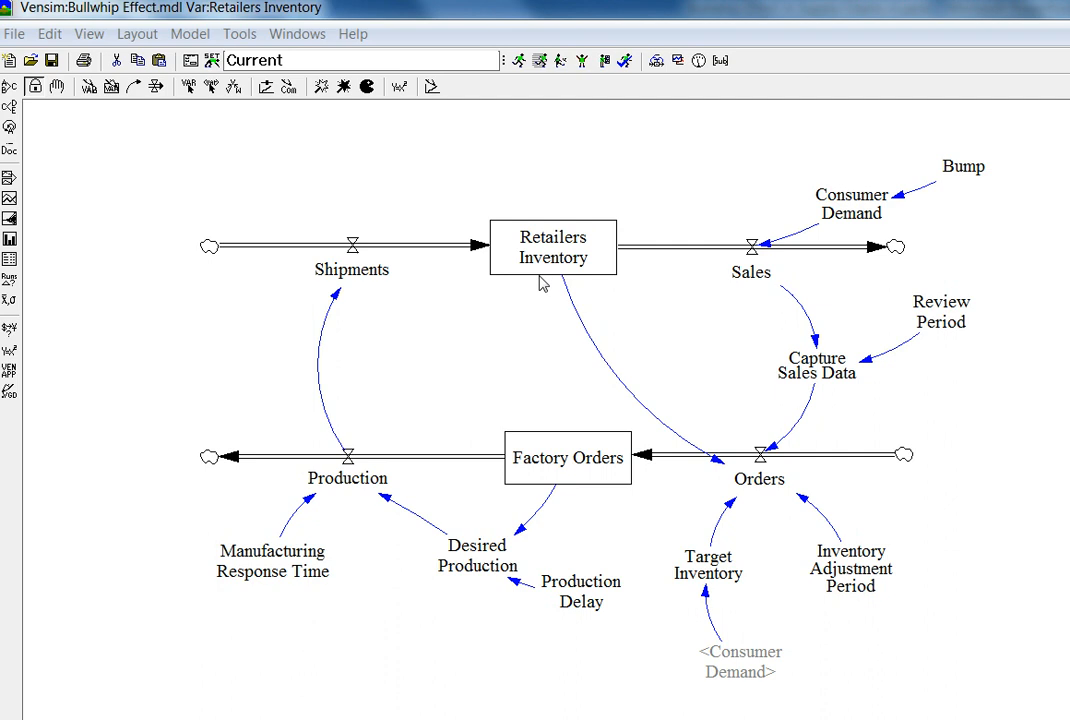
mouse_move(578, 288)
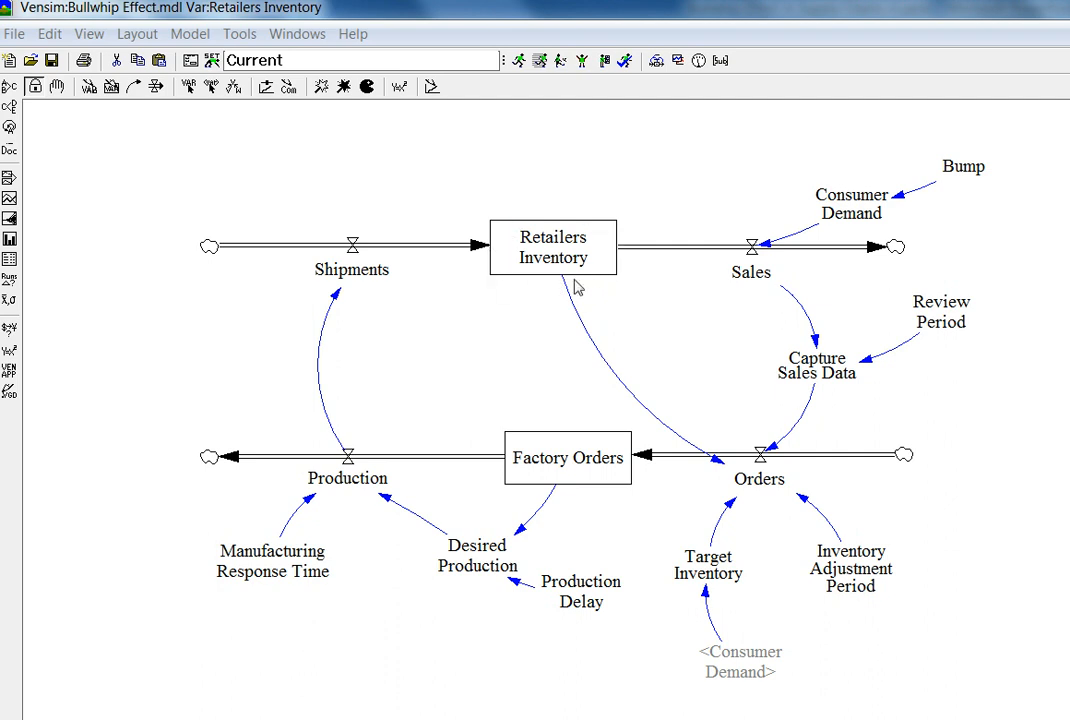
mouse_move(586, 282)
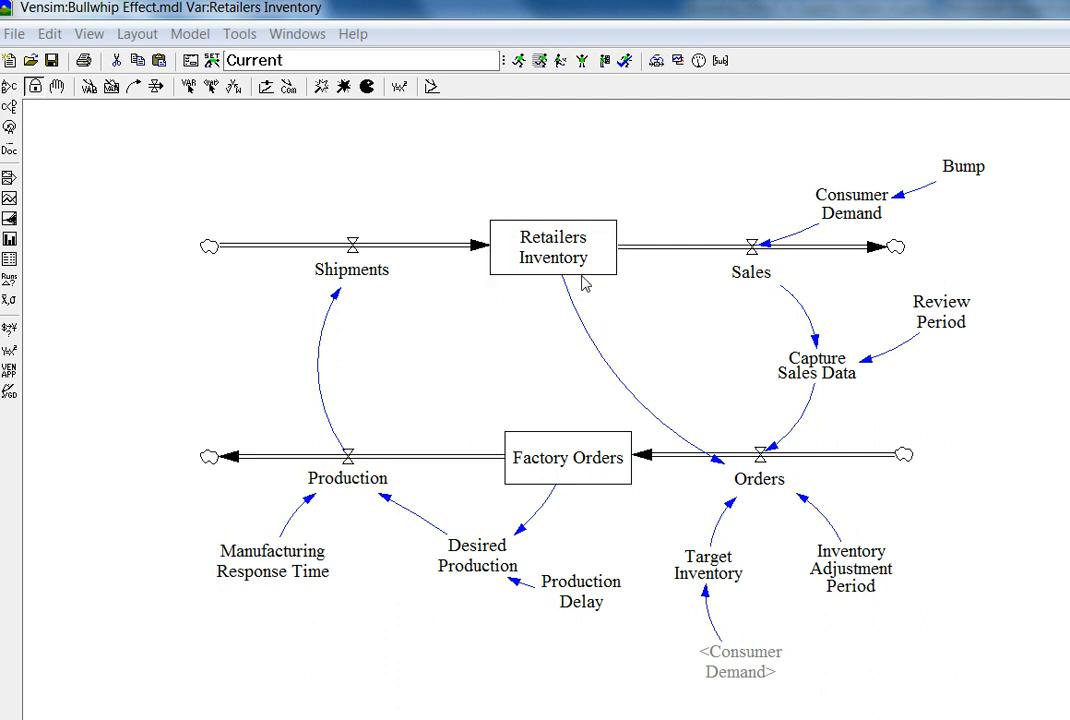
mouse_move(596, 278)
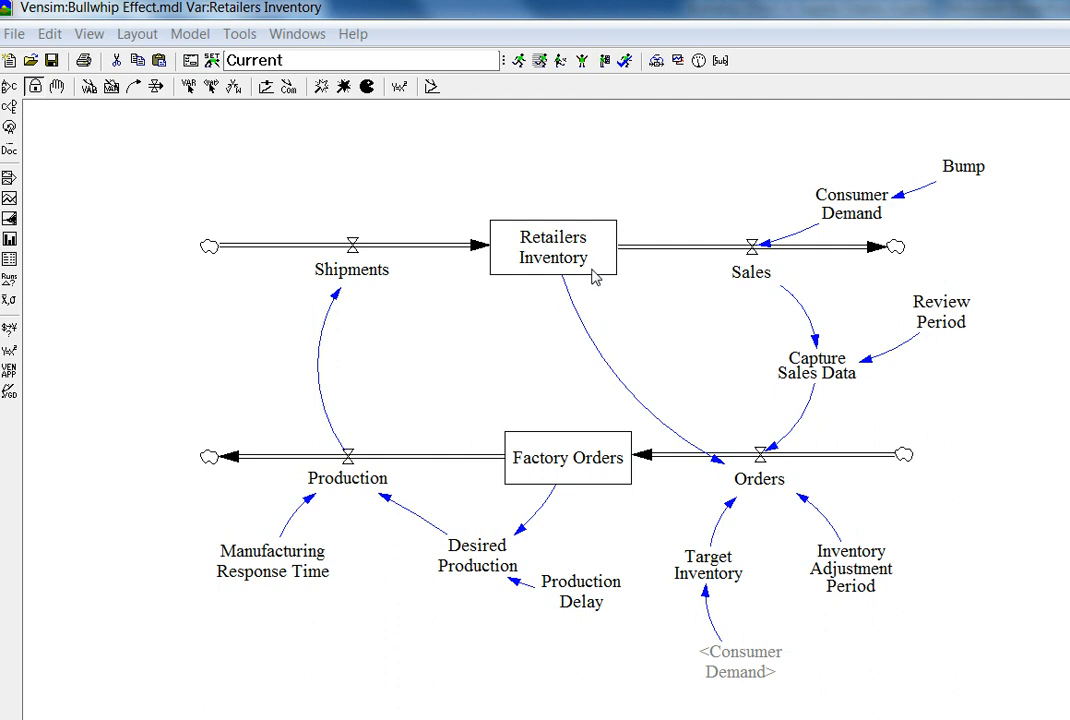
mouse_move(506, 252)
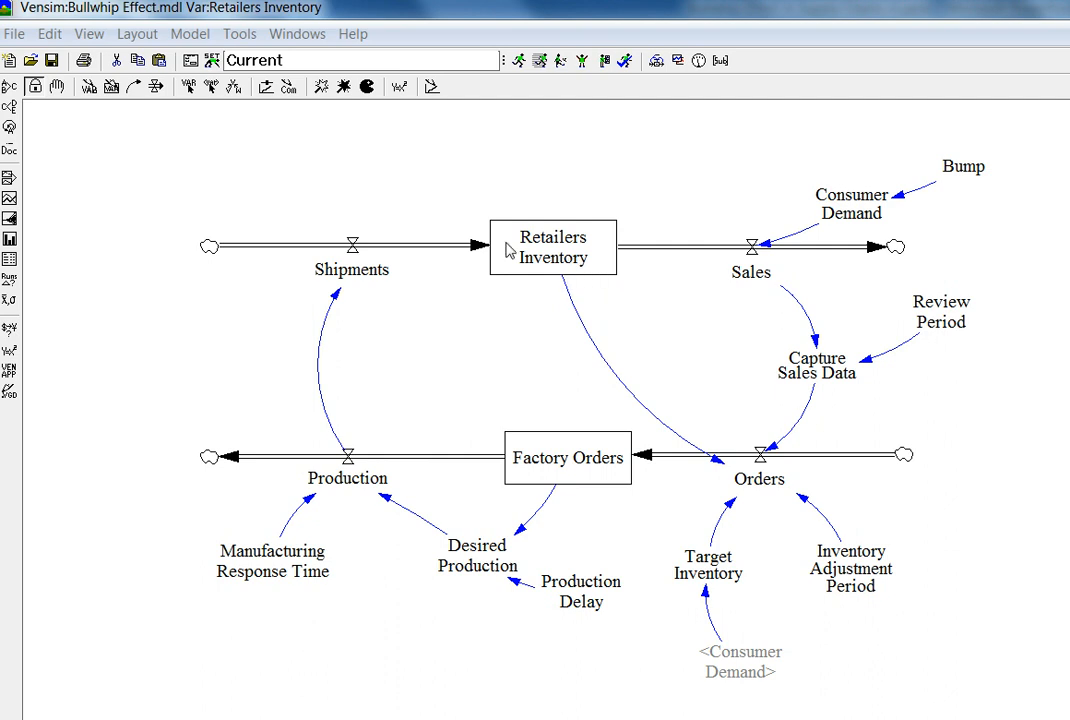
mouse_move(504, 276)
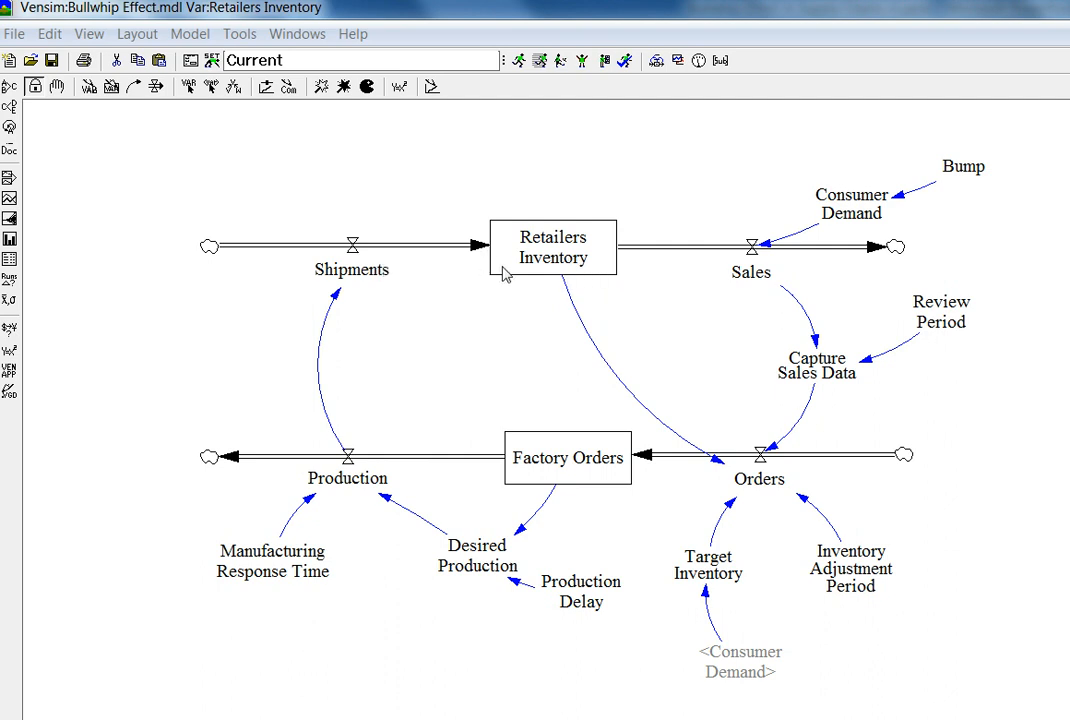
mouse_move(644, 280)
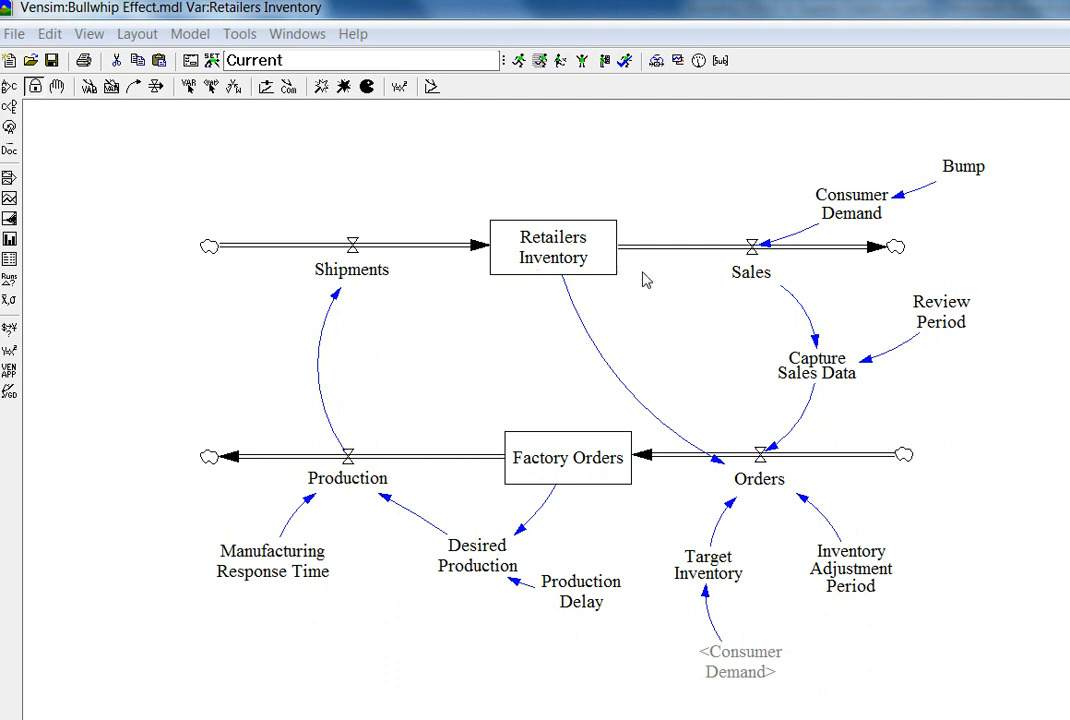
mouse_move(708, 316)
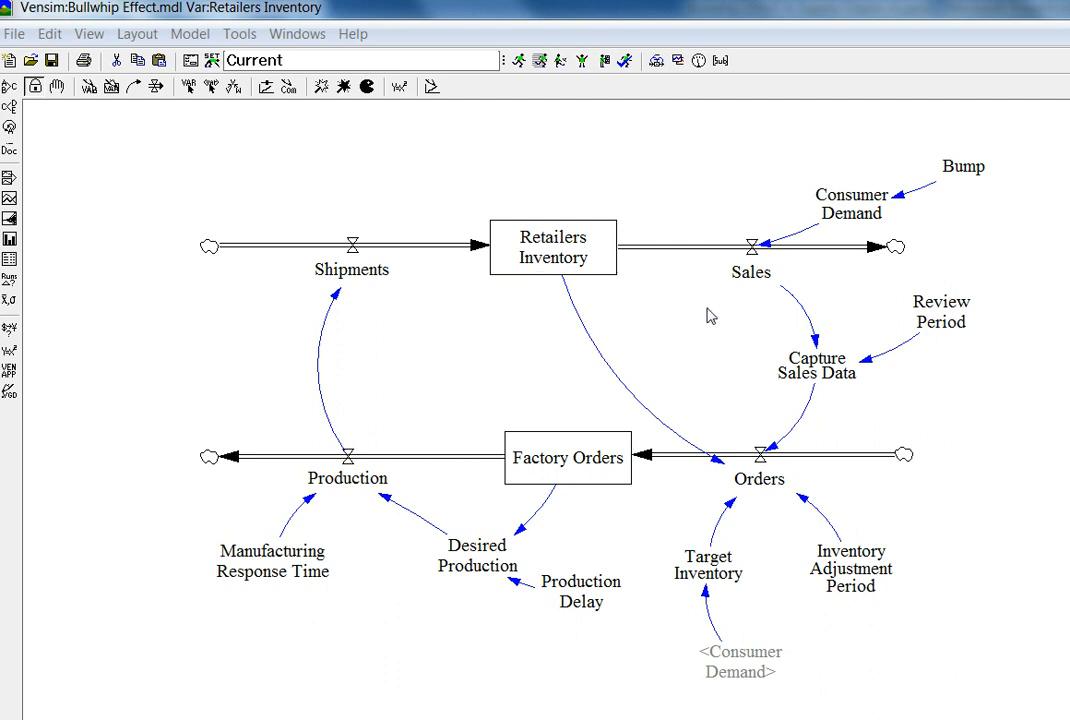
mouse_move(482, 218)
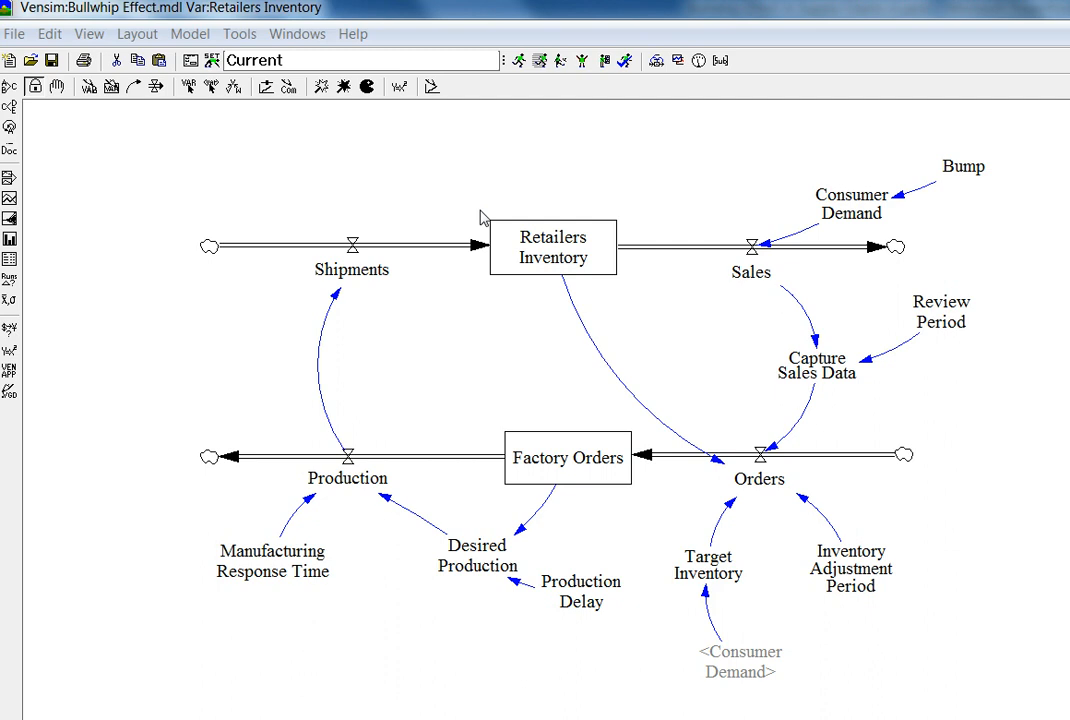
mouse_move(552, 248)
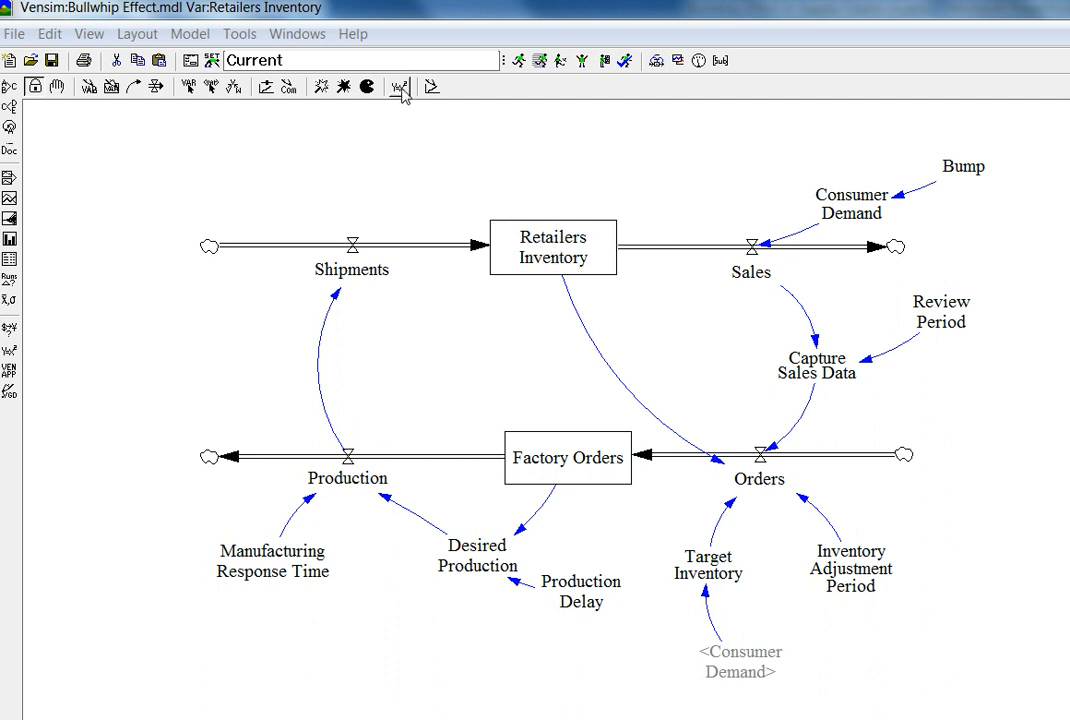
mouse_move(402, 88)
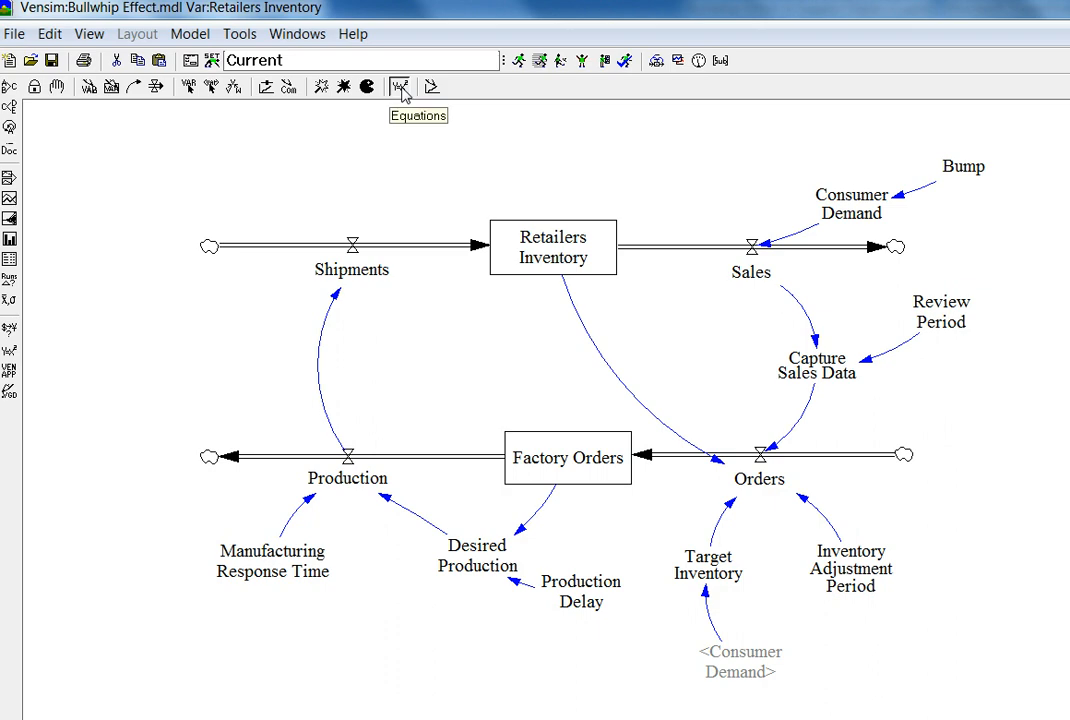
Define Orders as Capture Sales Data + (Target Inventory − Retailers Inventory) / Inventory Adjustment Period
left_click(552, 248)
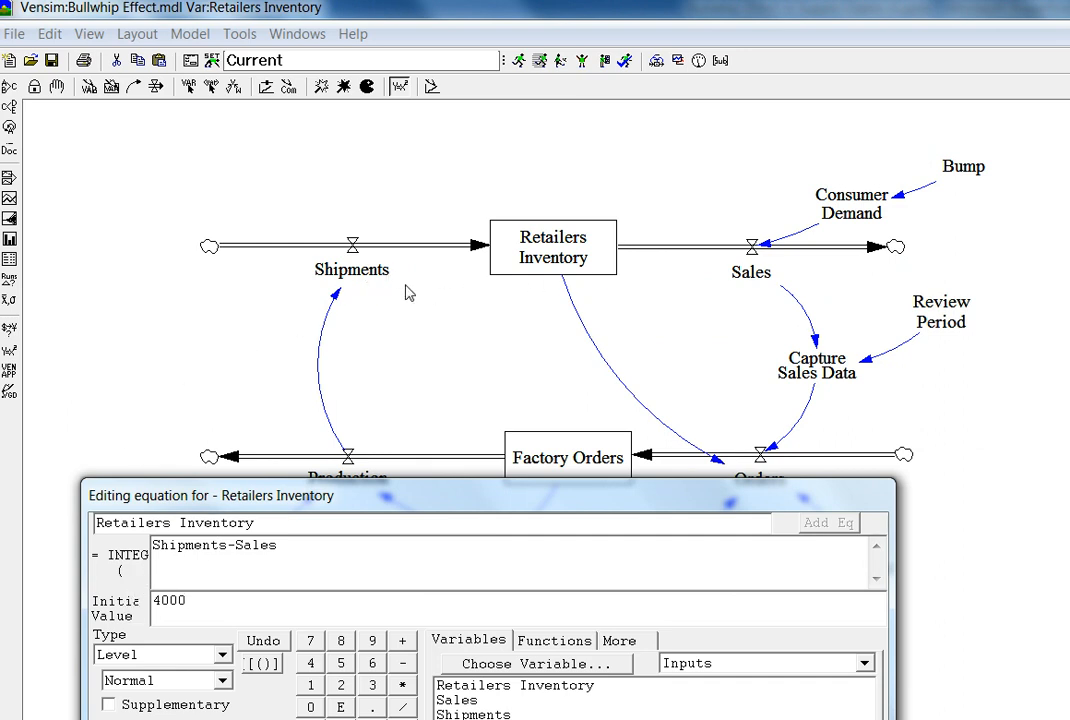
mouse_move(784, 272)
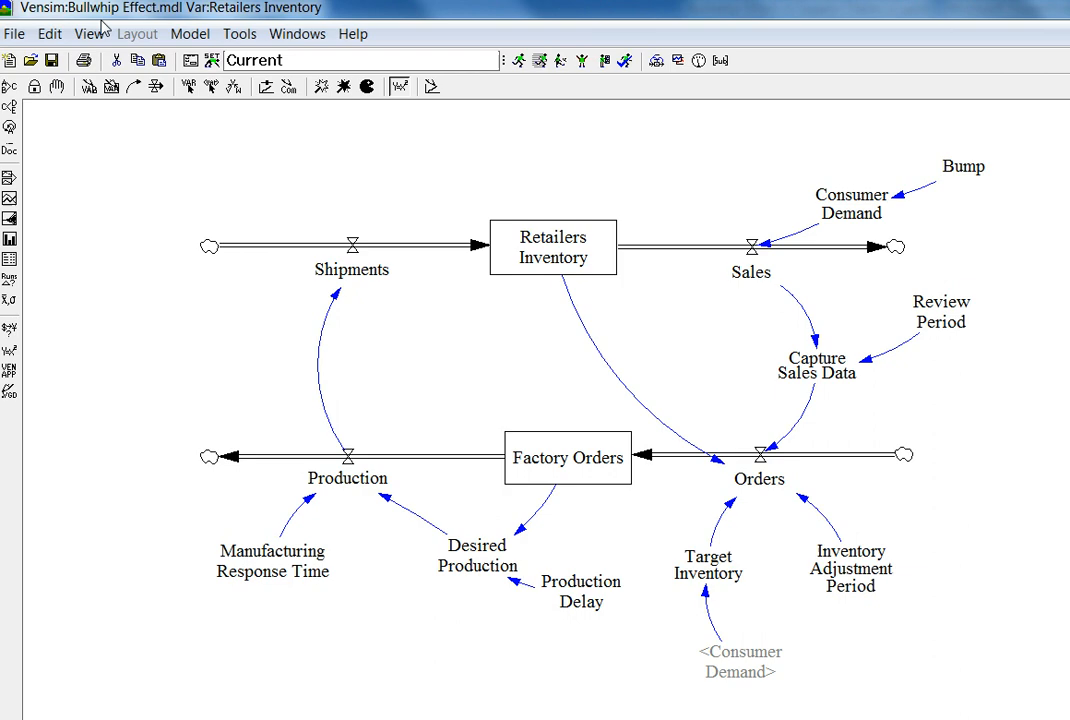
mouse_move(422, 524)
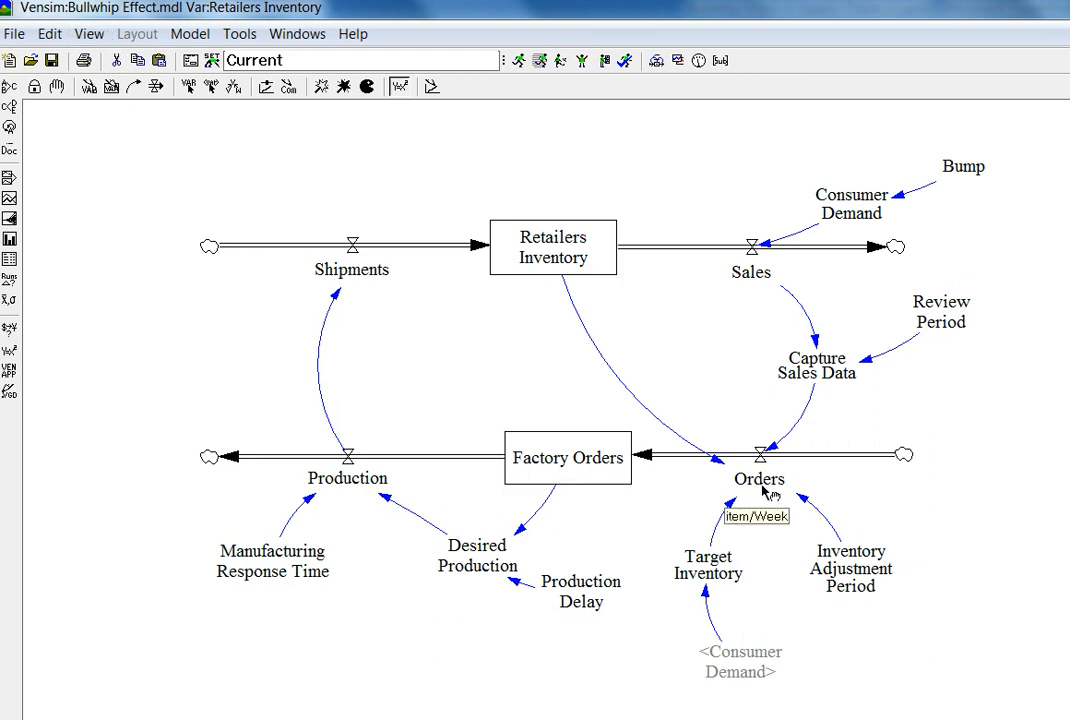
double_click(754, 480)
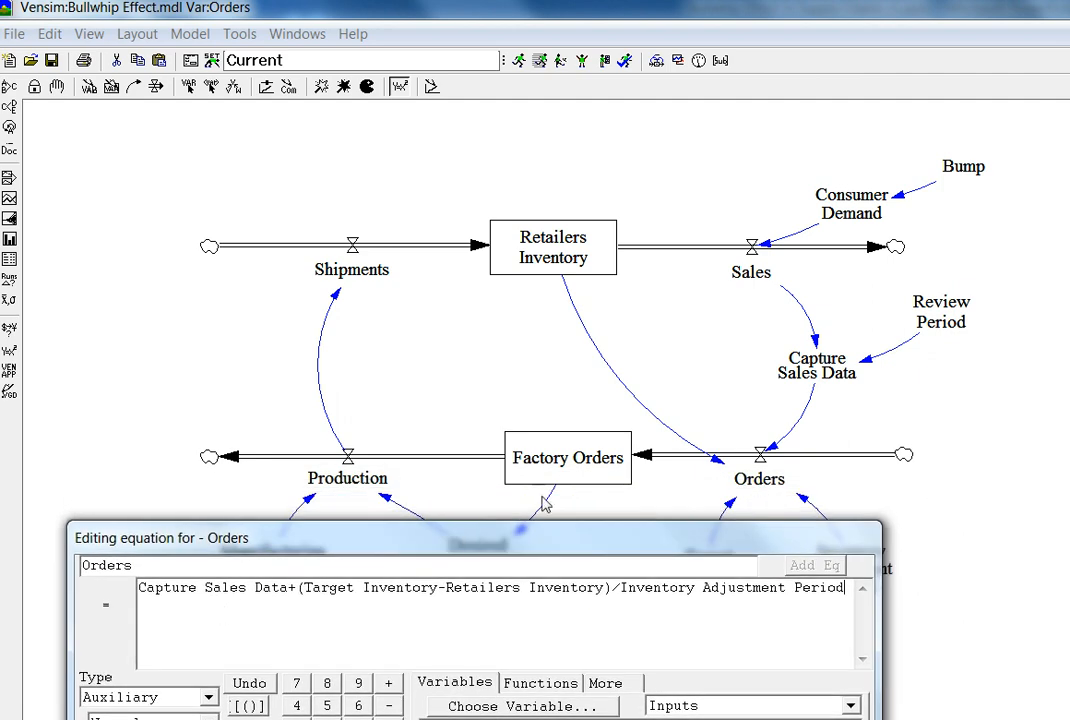
mouse_move(818, 412)
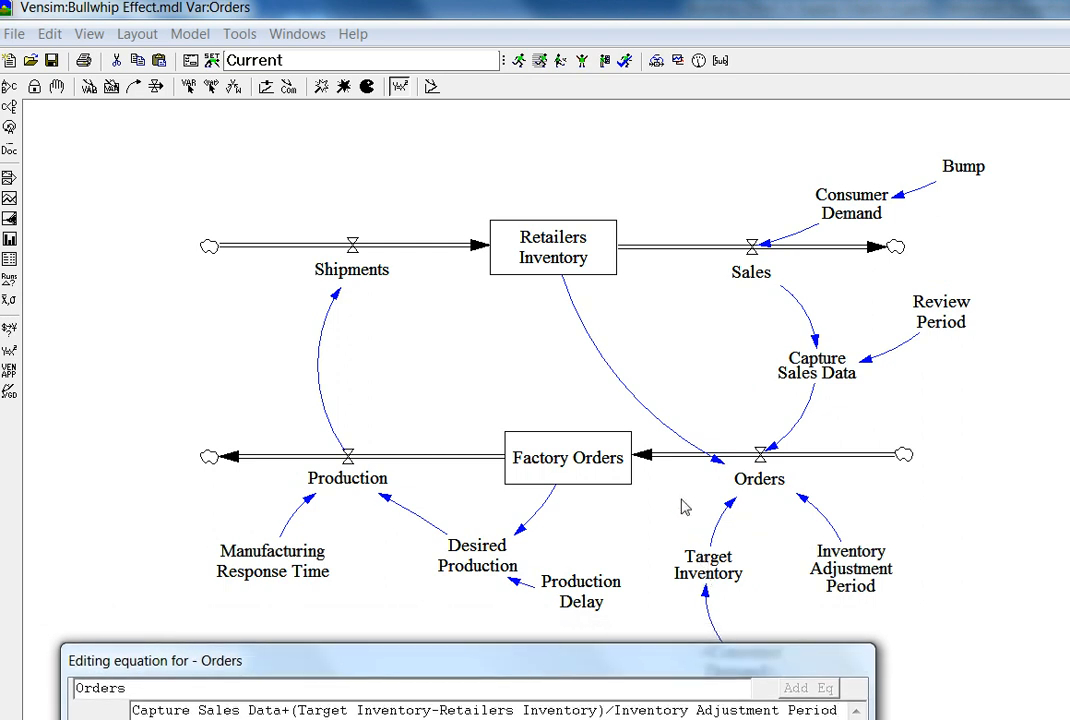
mouse_move(796, 600)
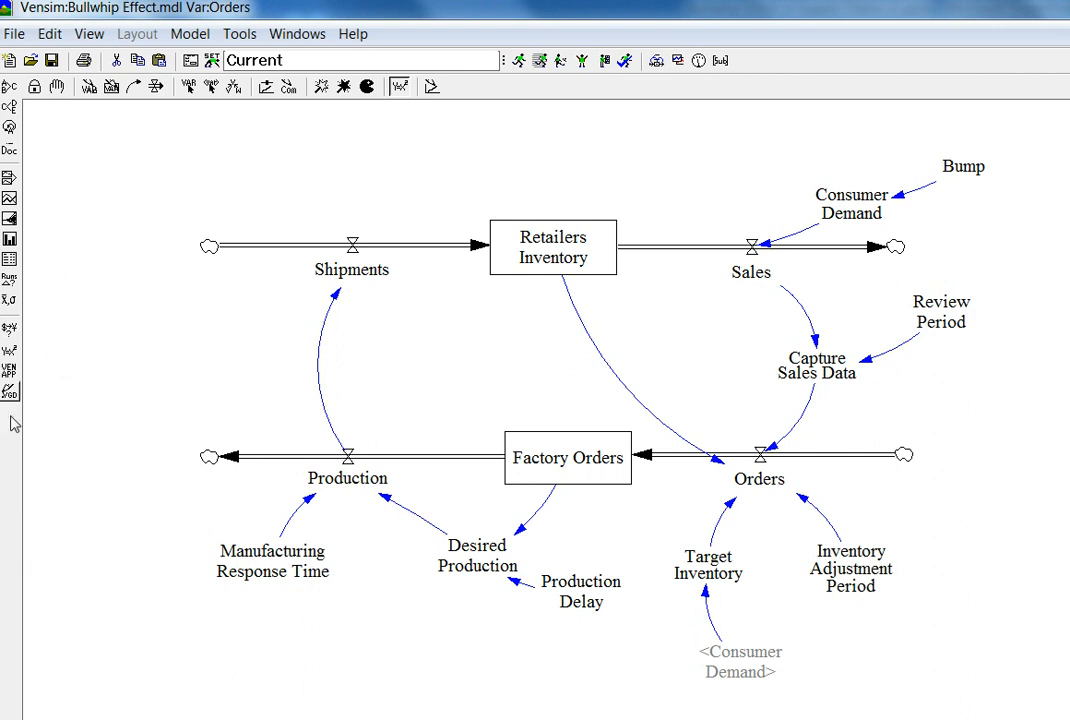
mouse_move(70, 418)
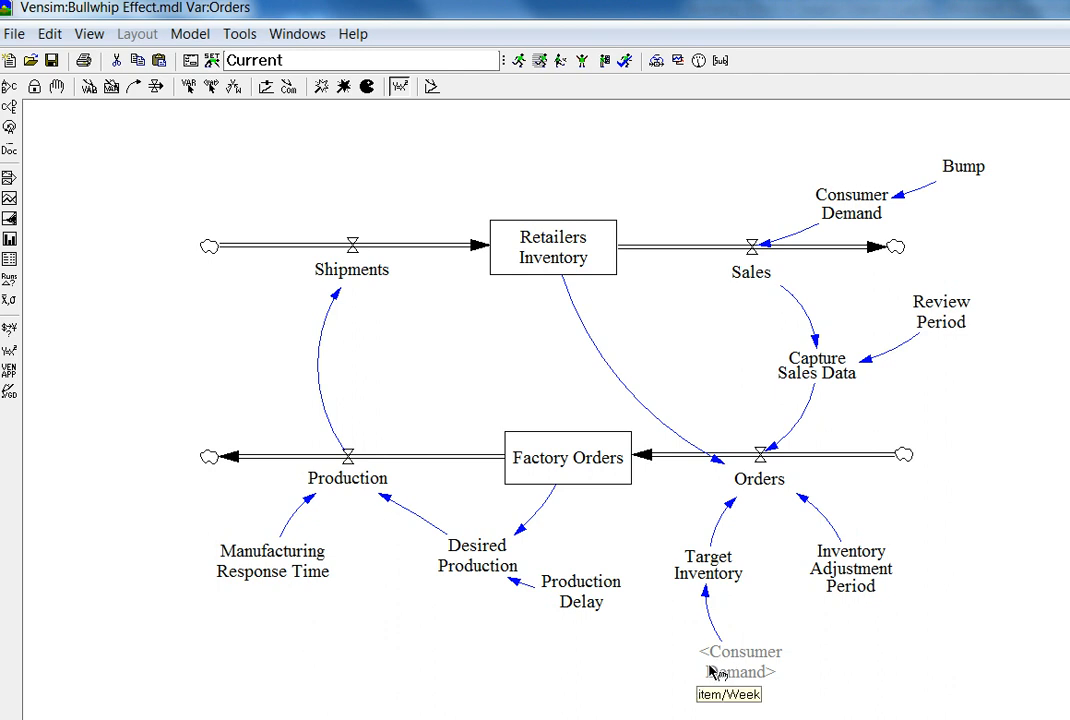
mouse_move(716, 672)
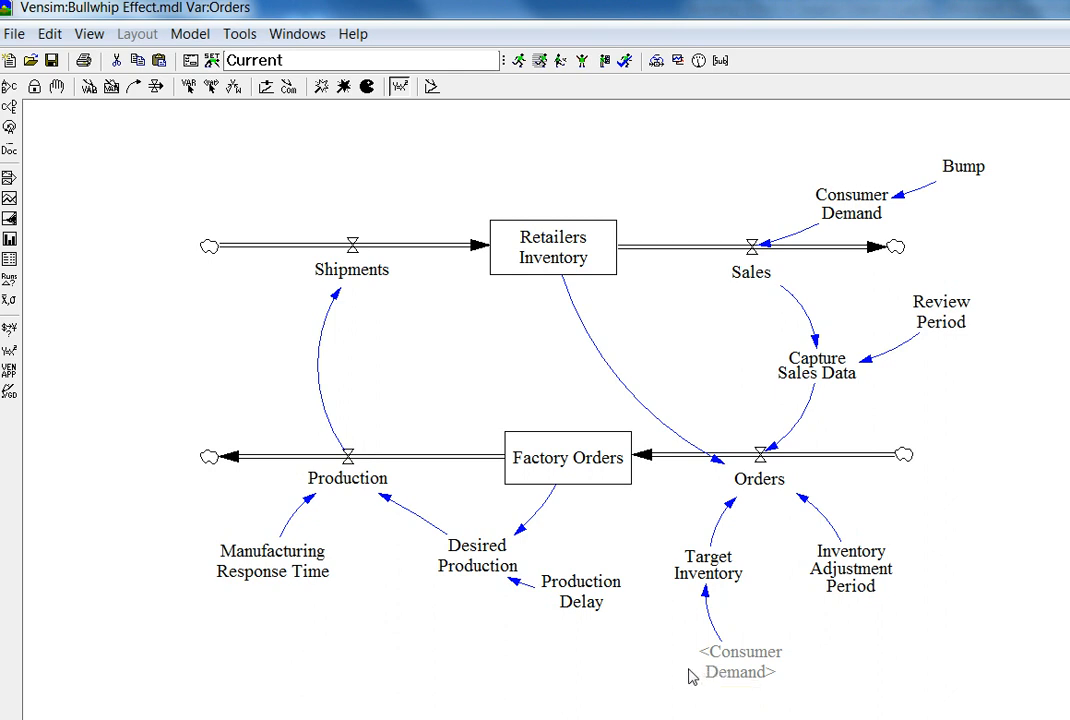
mouse_move(658, 612)
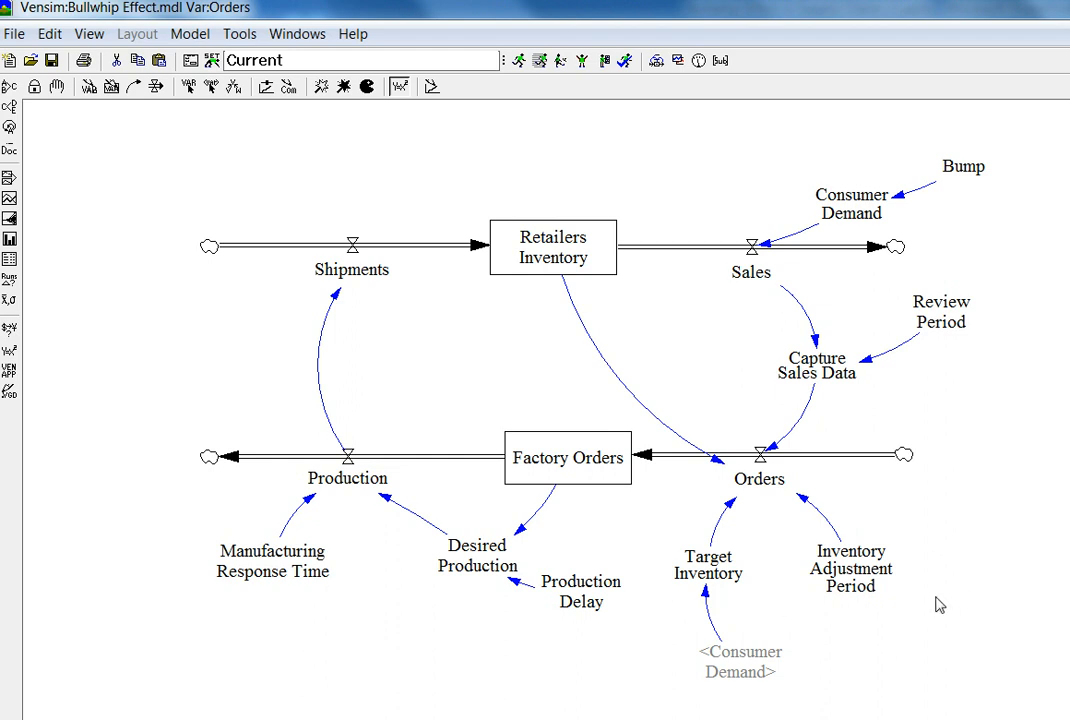
mouse_move(876, 224)
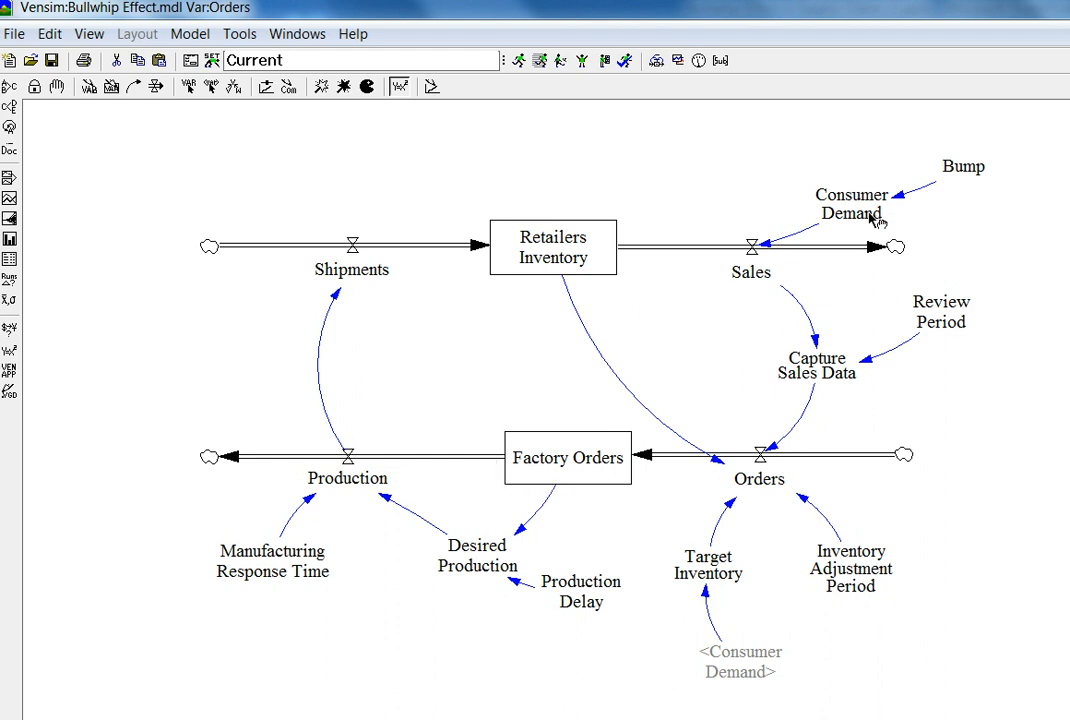
mouse_move(816, 250)
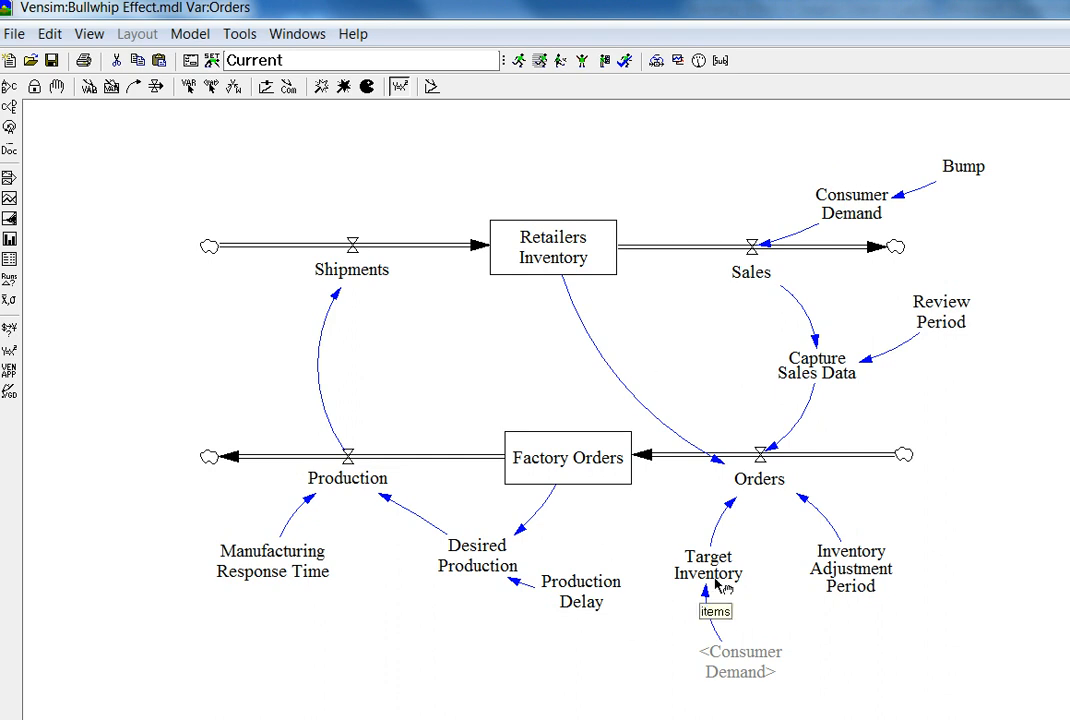
mouse_move(808, 586)
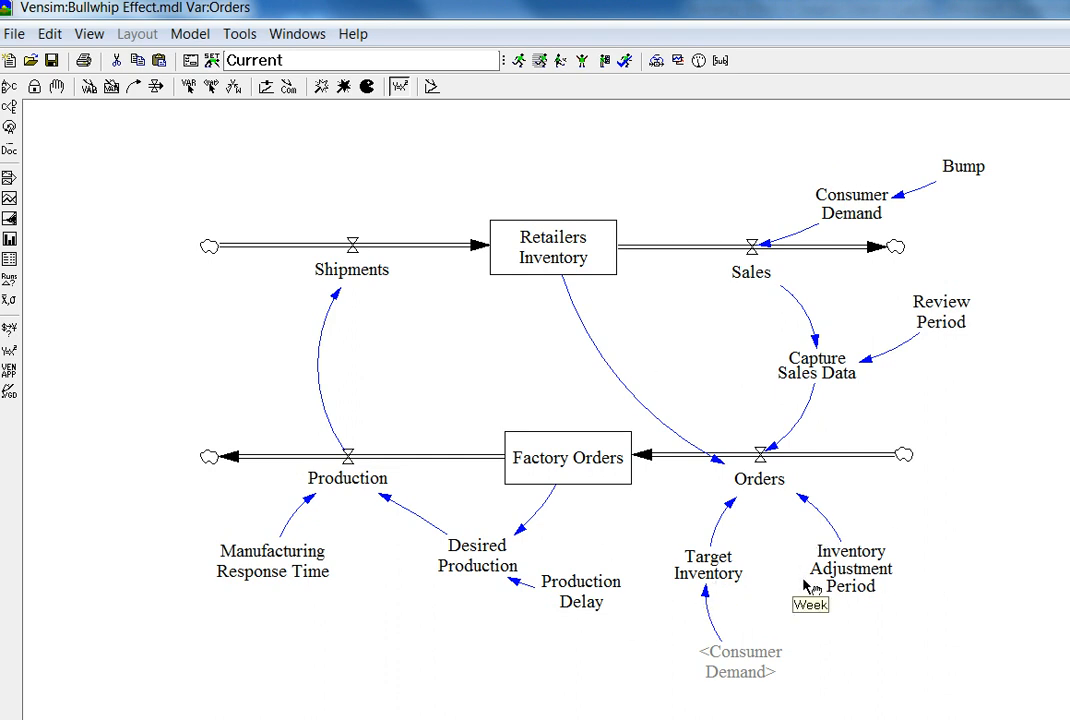
mouse_move(950, 362)
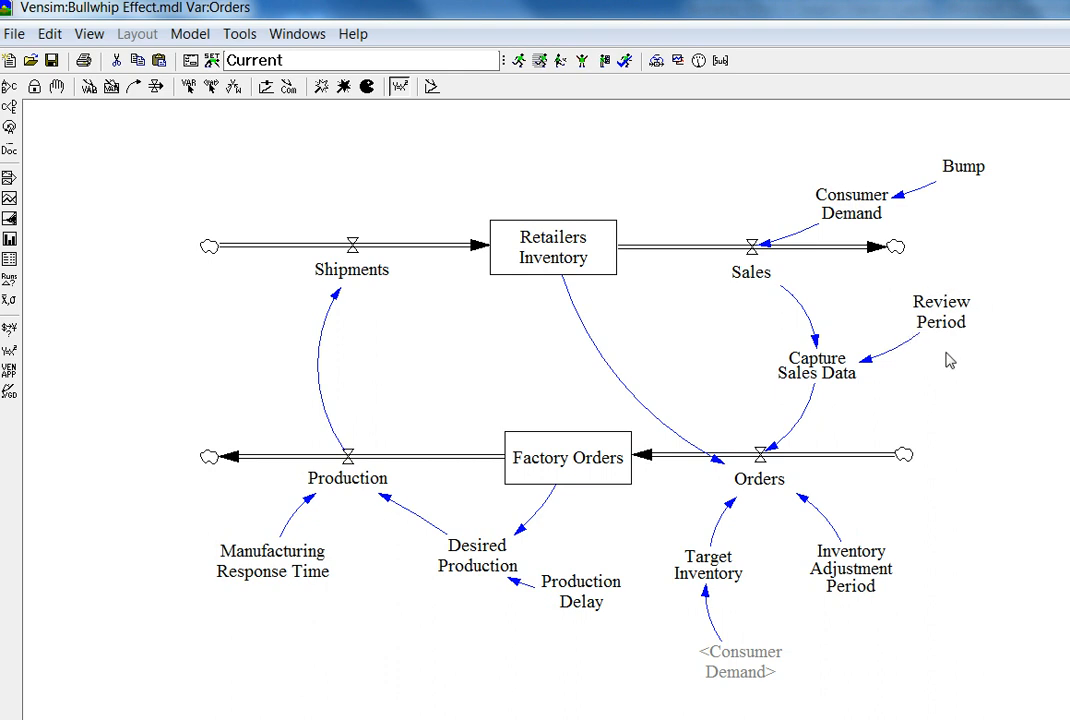
mouse_move(896, 540)
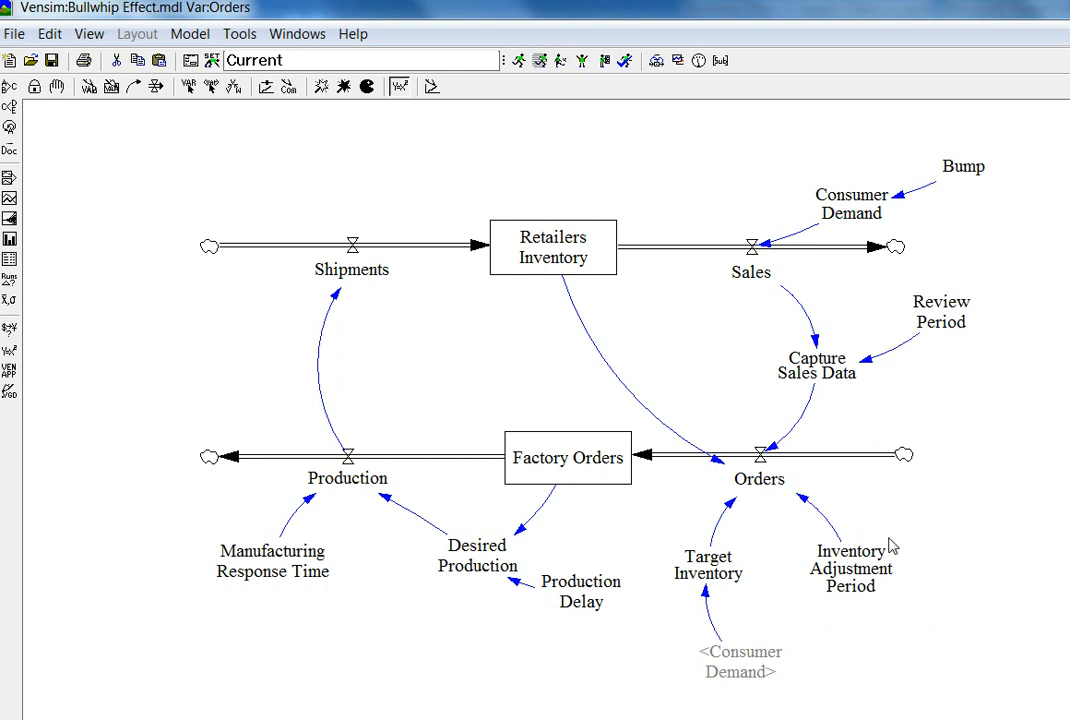
mouse_move(876, 528)
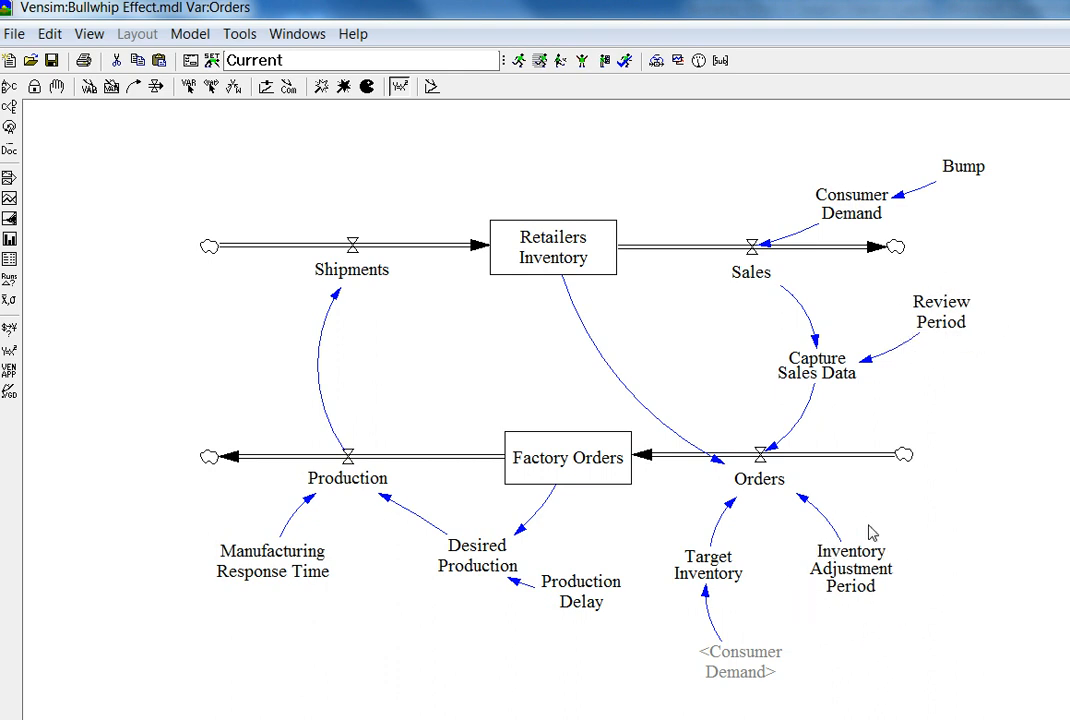
mouse_move(288, 612)
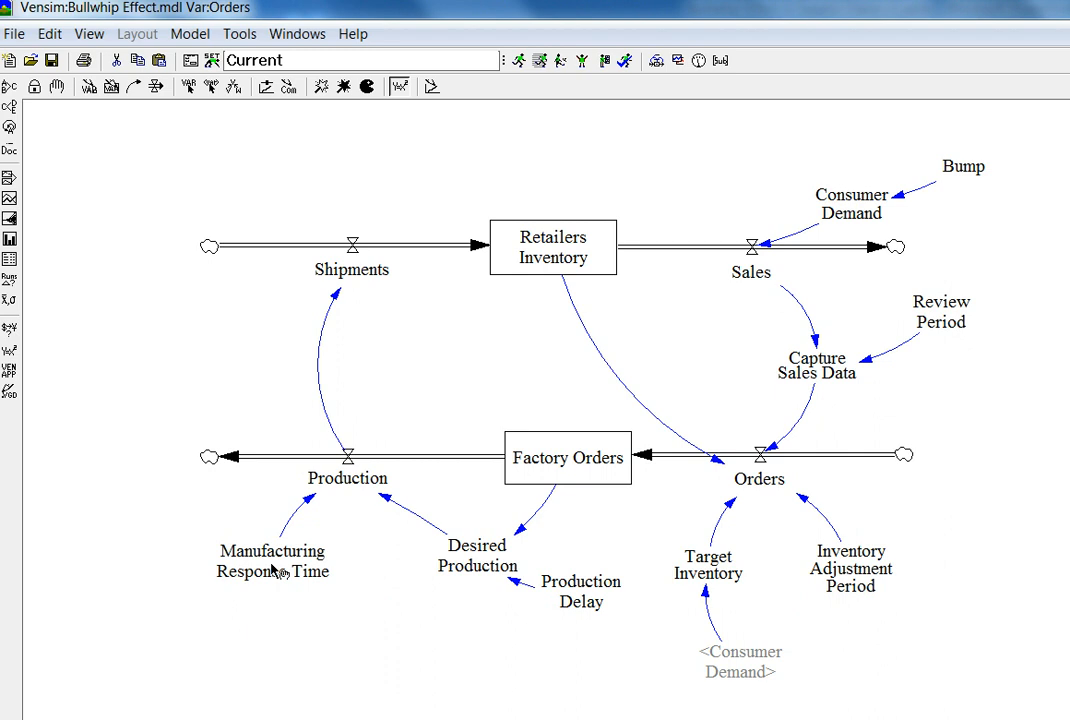
mouse_move(178, 276)
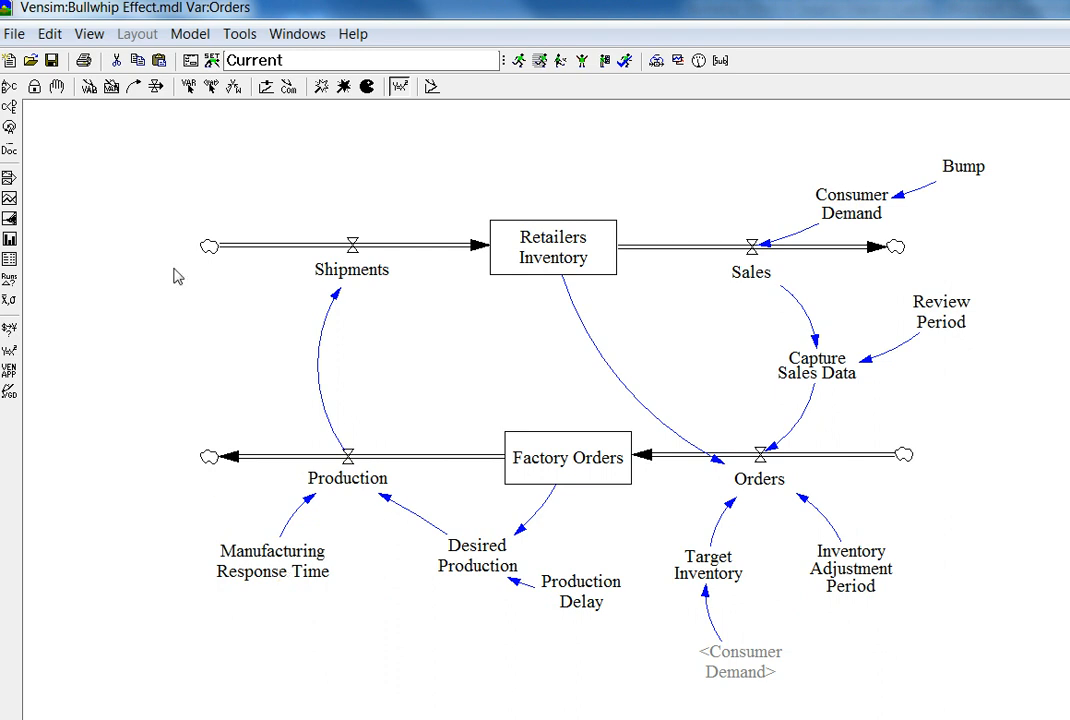
mouse_move(296, 472)
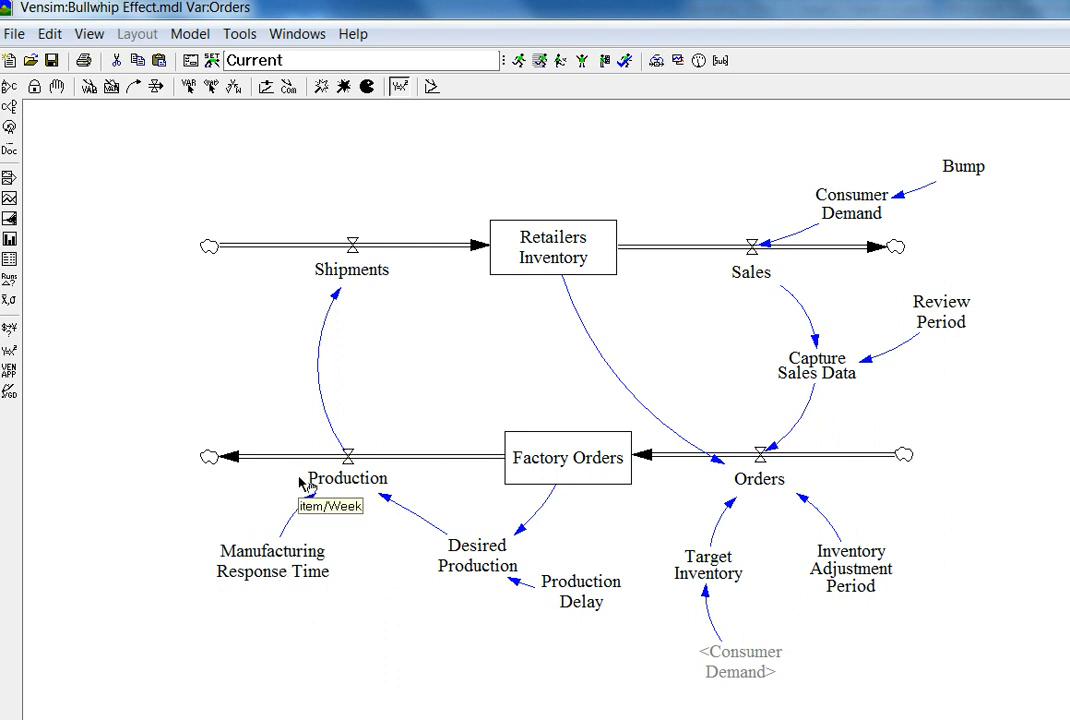
mouse_move(290, 510)
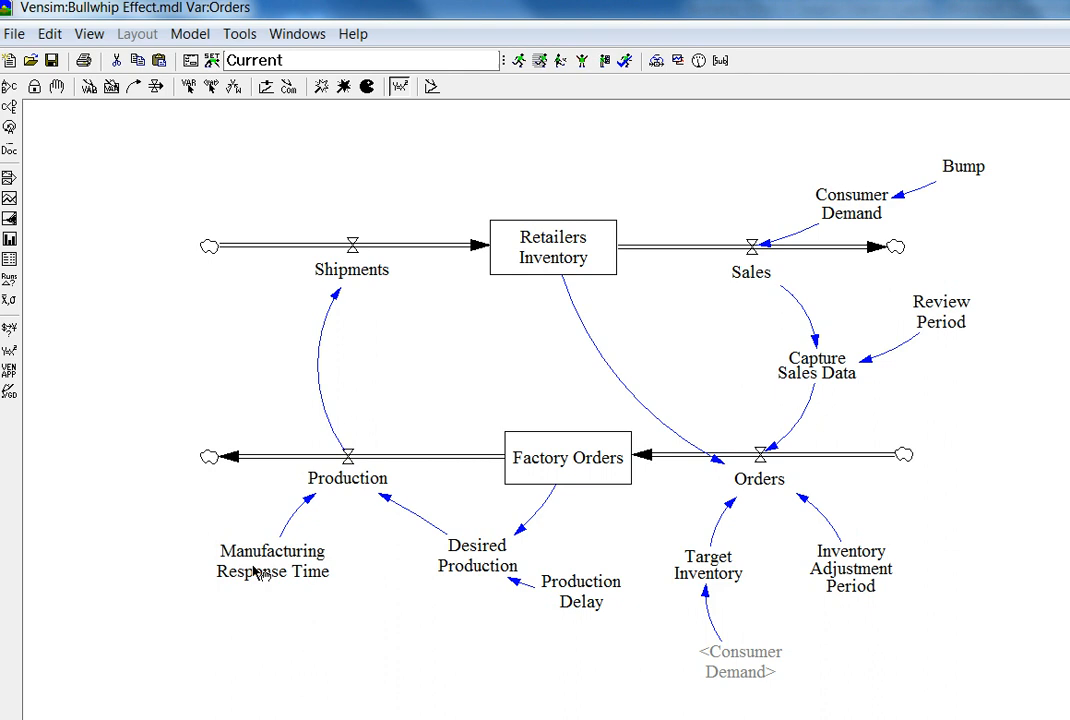
mouse_move(536, 544)
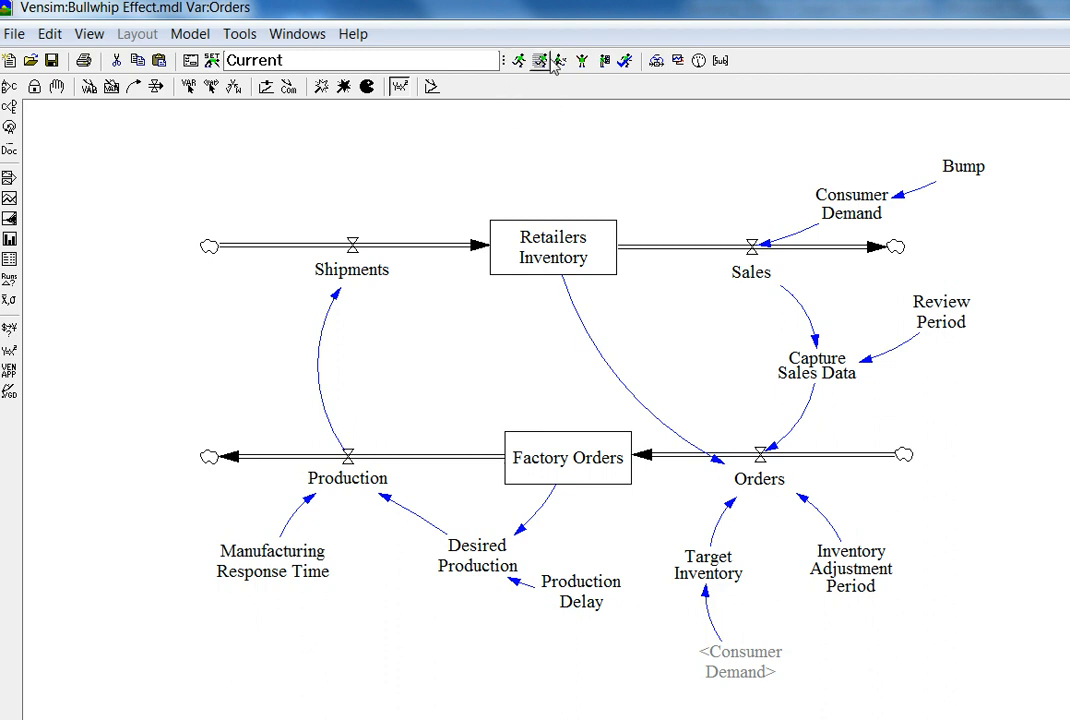
mouse_move(536, 60)
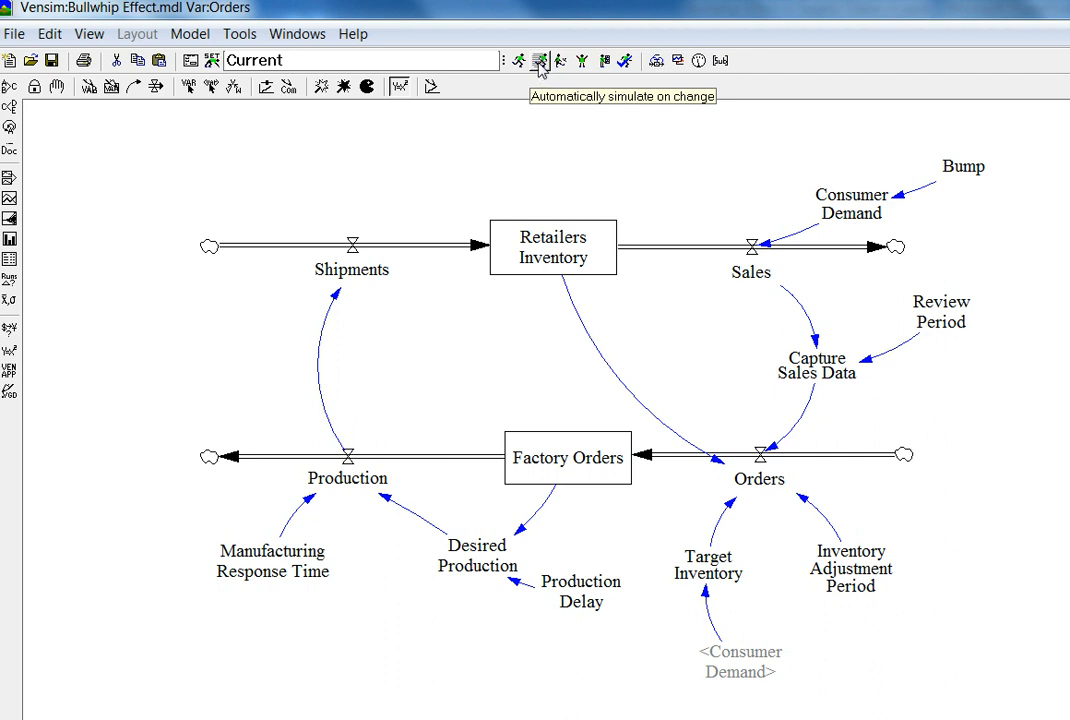
Start SyntheSim live simulation, overwriting the Current dataset
left_click(540, 58)
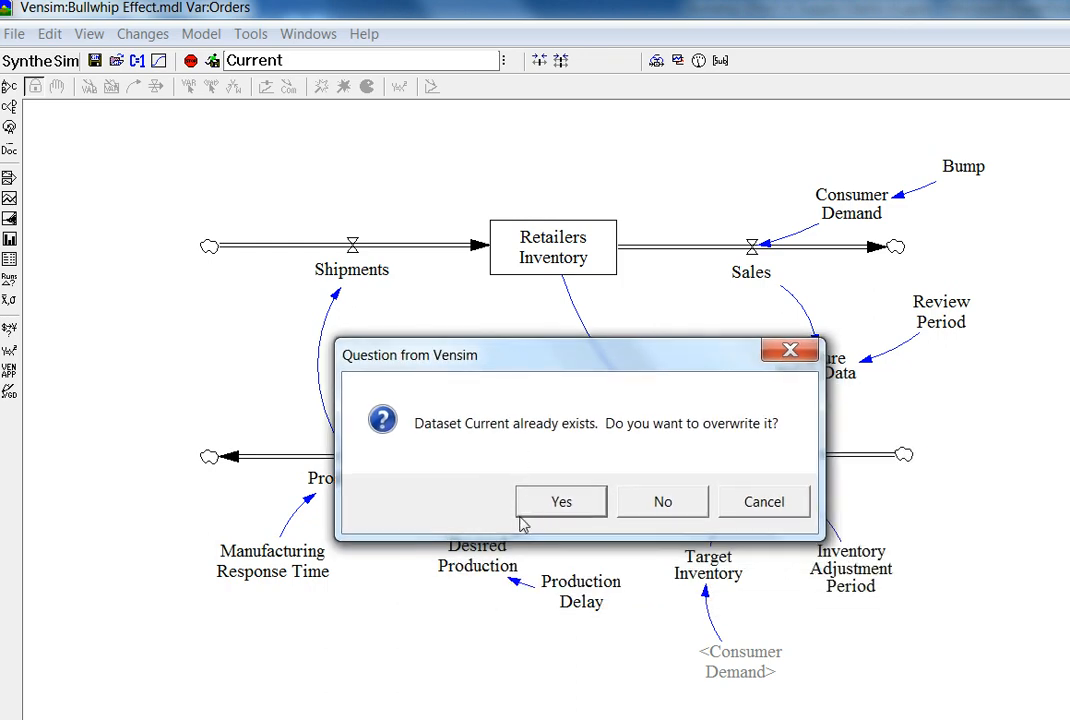
left_click(560, 500)
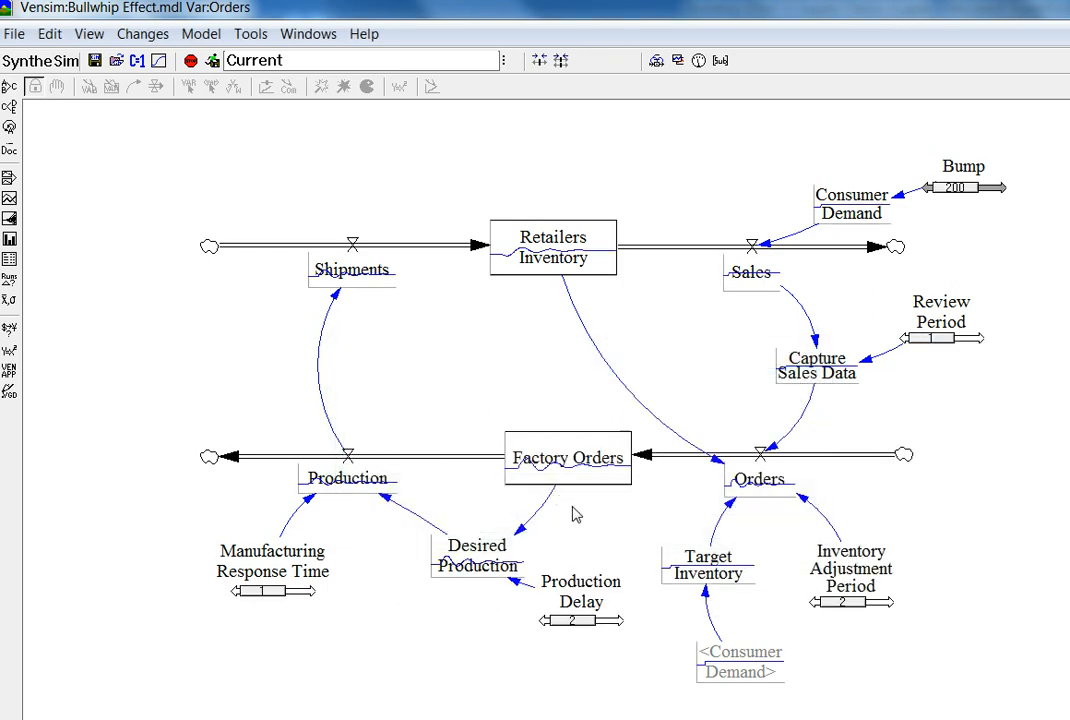
mouse_move(564, 290)
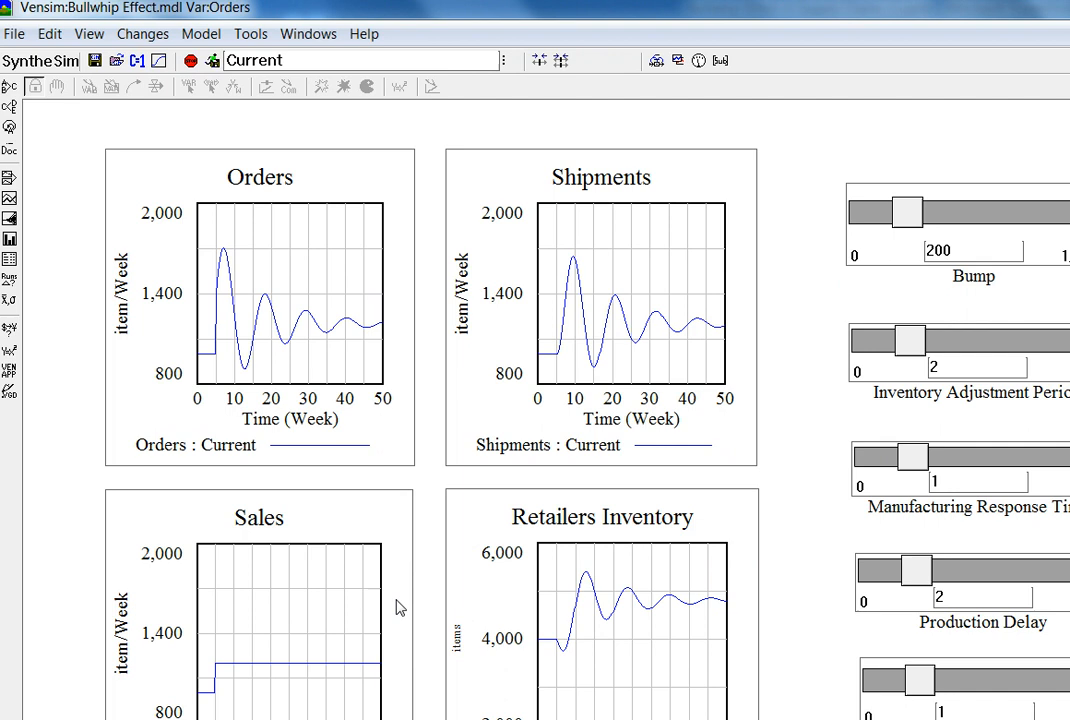
mouse_move(592, 668)
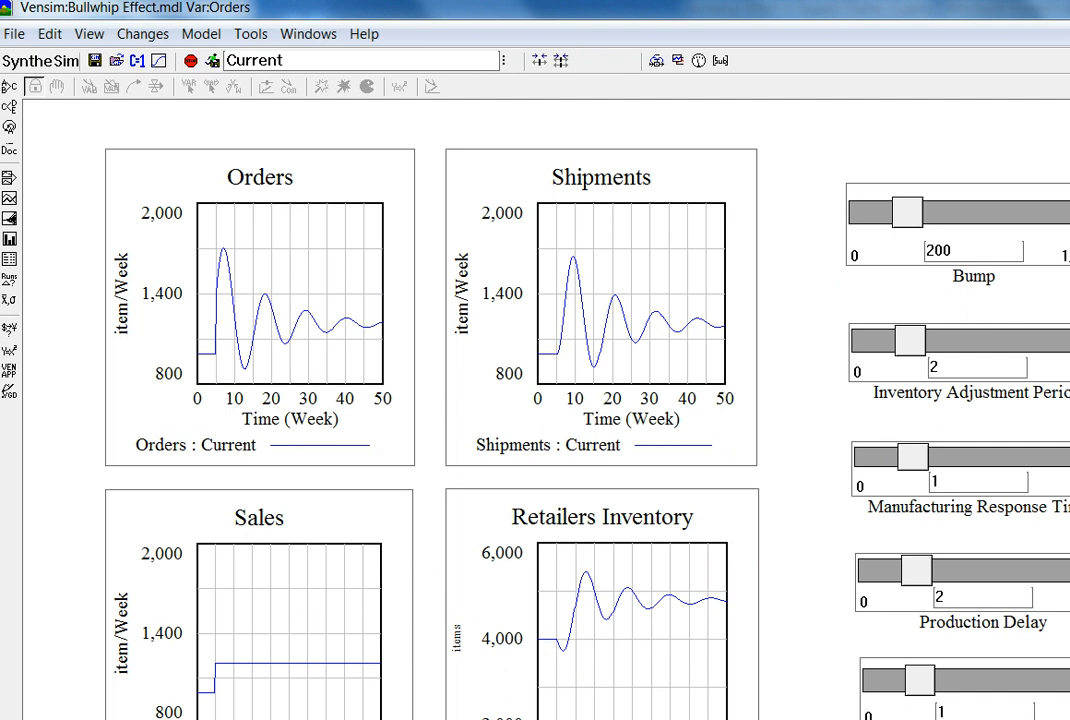
mouse_move(156, 510)
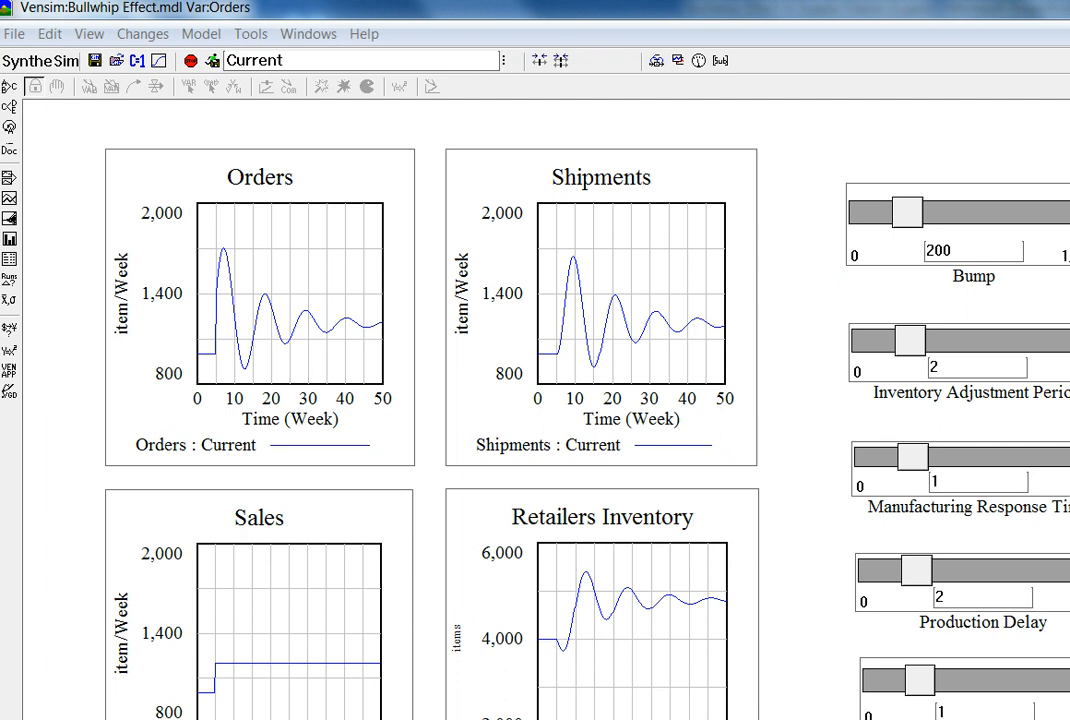
mouse_move(1052, 708)
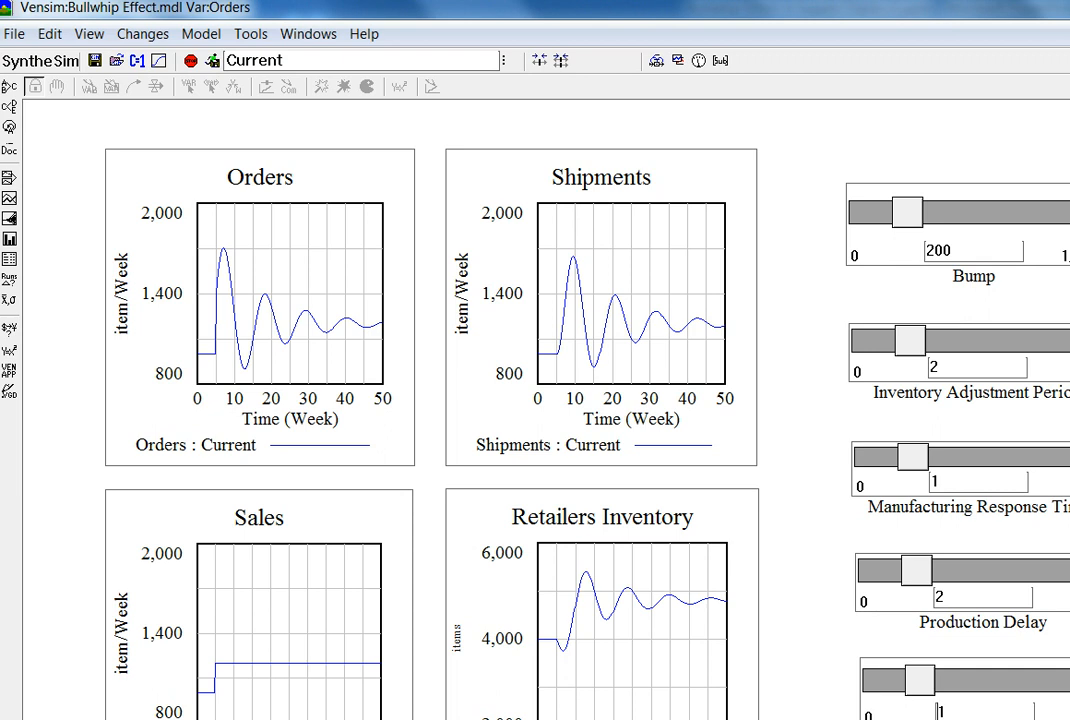
mouse_move(222, 256)
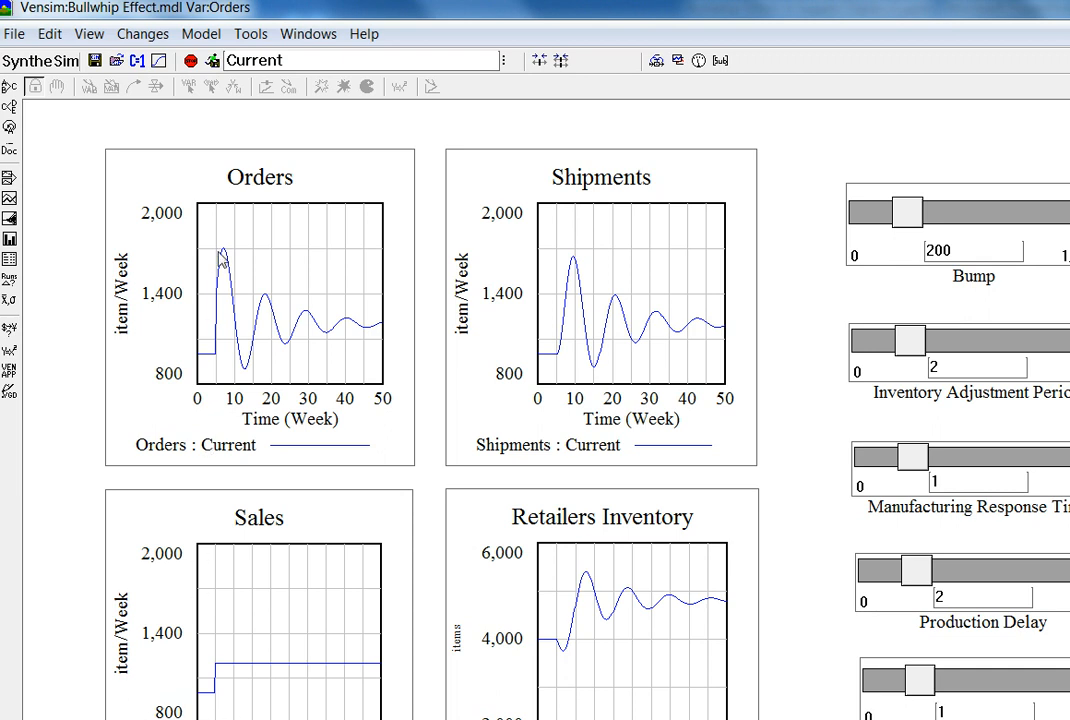
mouse_move(304, 516)
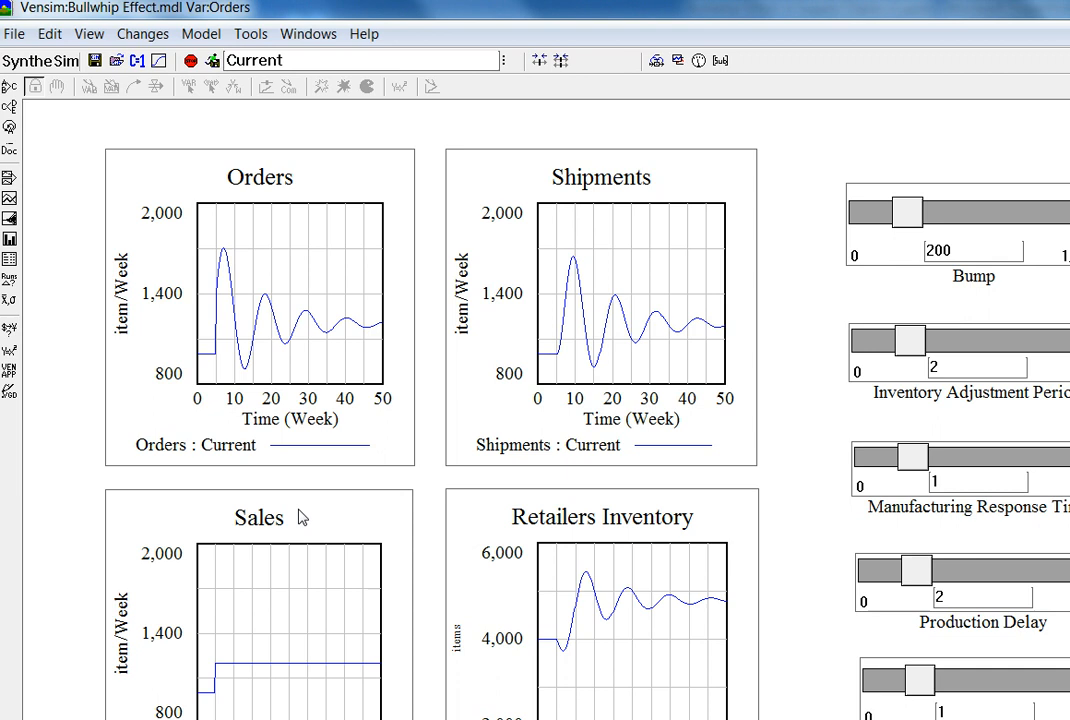
mouse_move(316, 670)
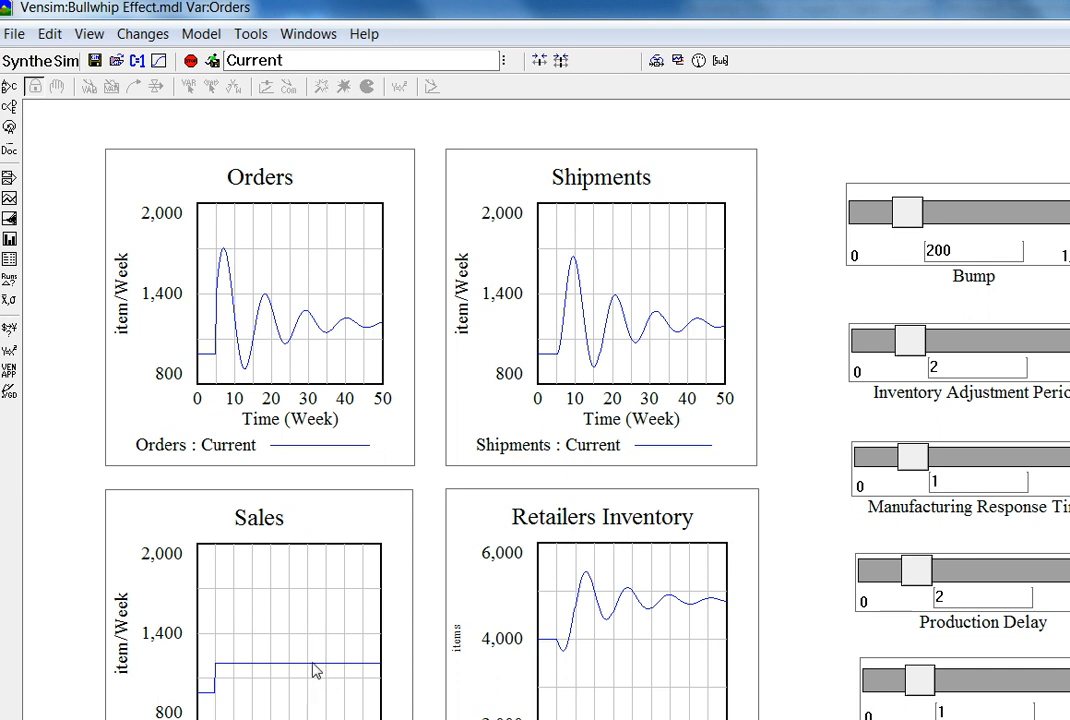
mouse_move(10, 686)
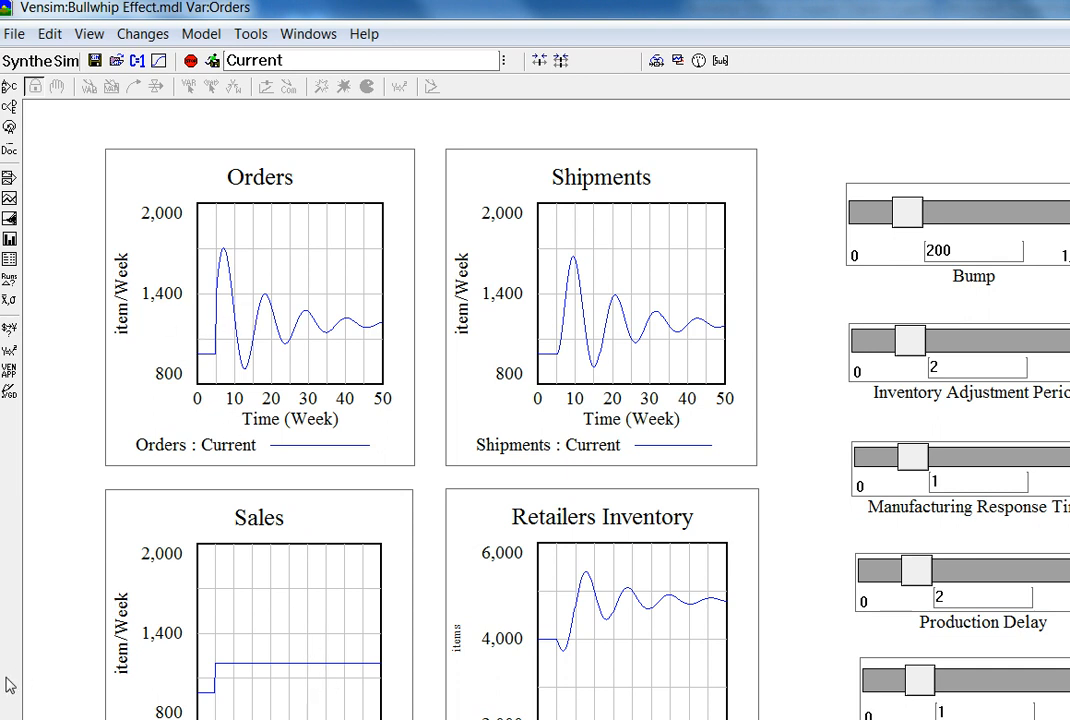
mouse_move(220, 384)
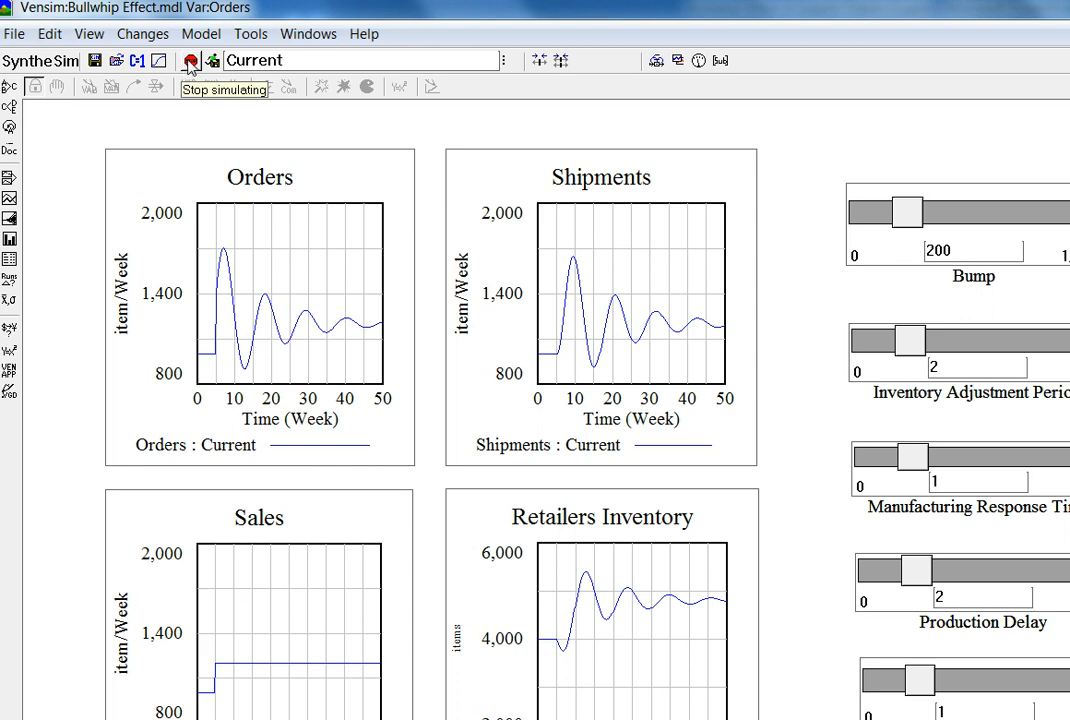
Stop the live simulation and return to editing the dashboard layout
left_click(190, 60)
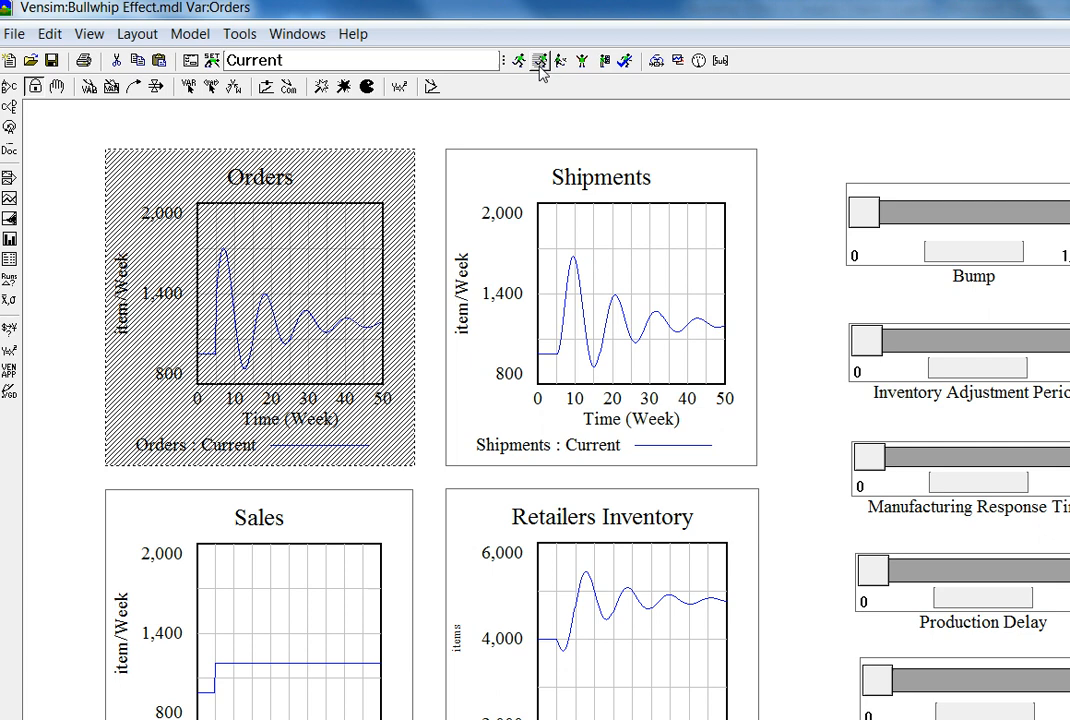
mouse_move(862, 240)
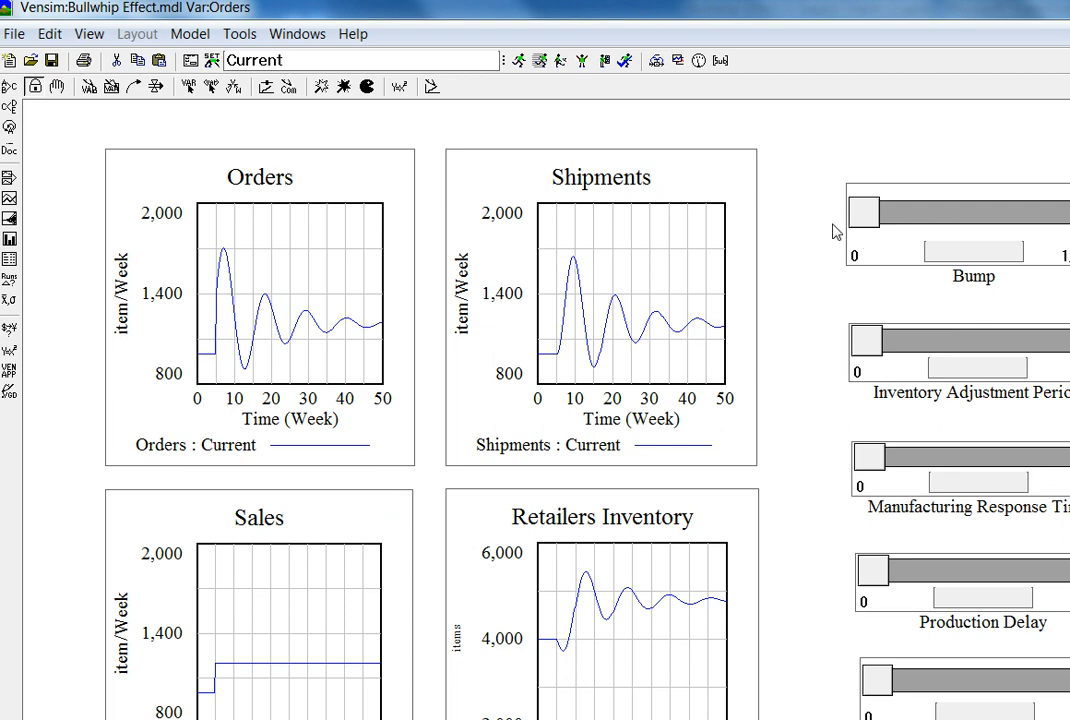
mouse_move(444, 444)
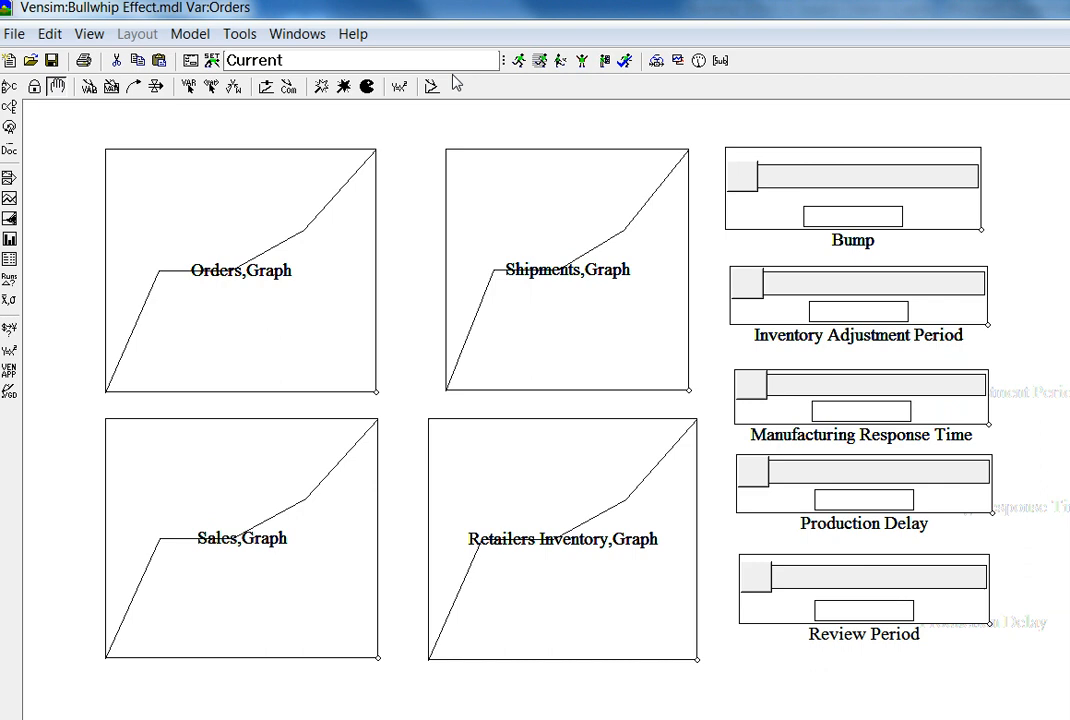
mouse_move(542, 60)
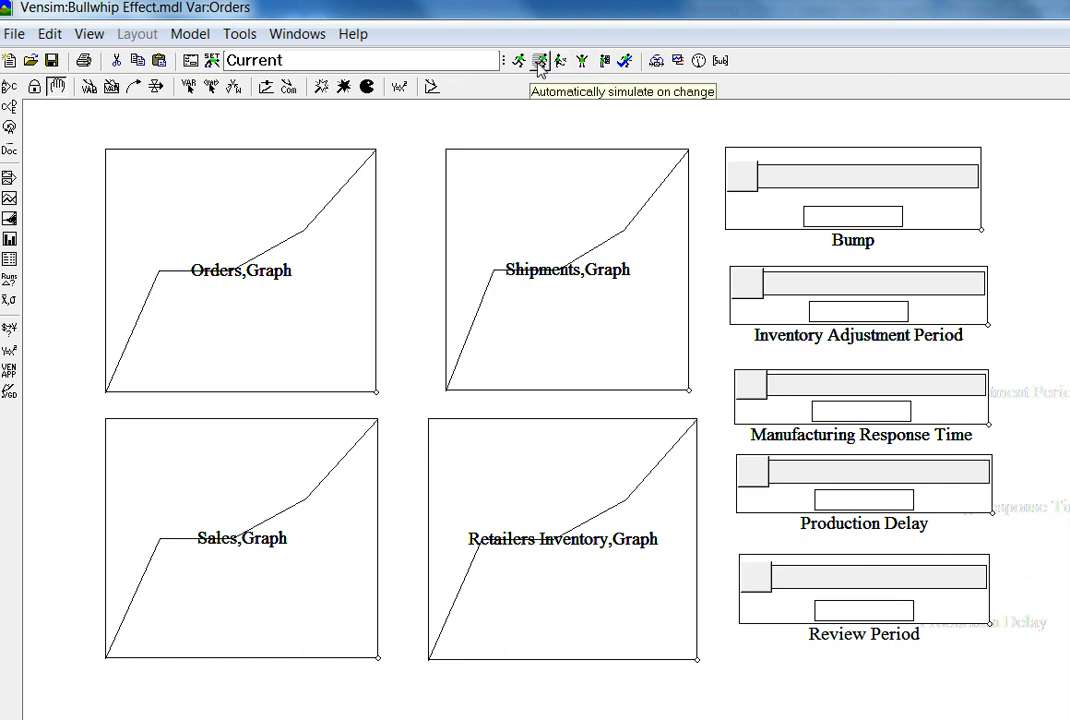
Restart SyntheSim so the dashboard graphs fill with the oscillating curves
left_click(538, 58)
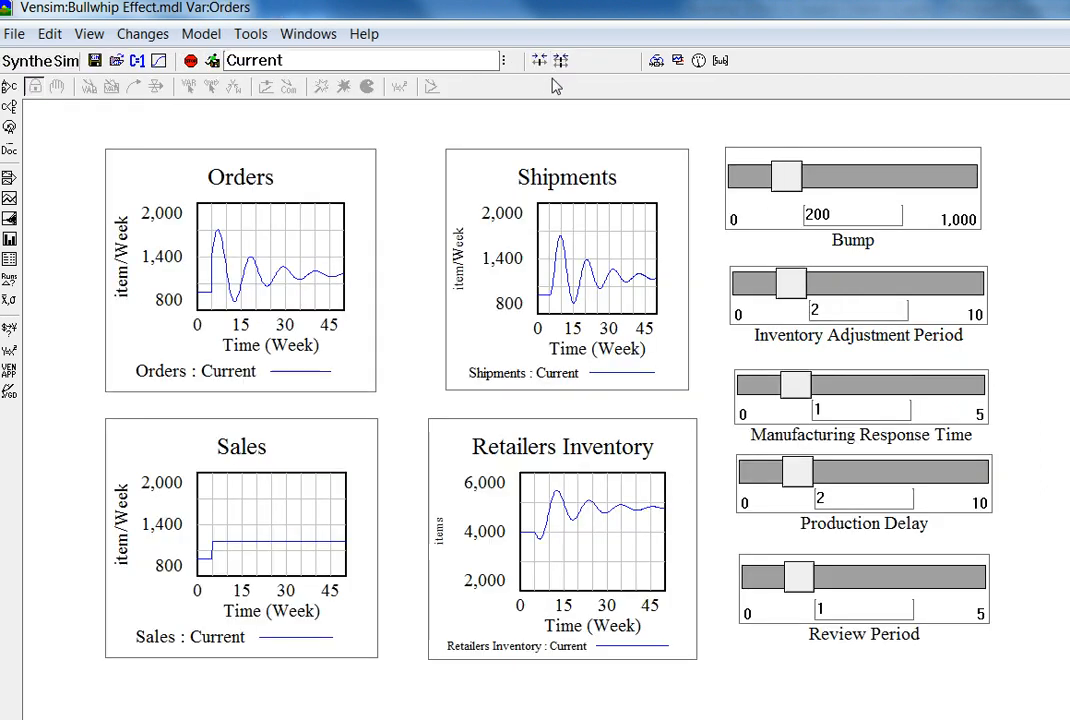
mouse_move(550, 96)
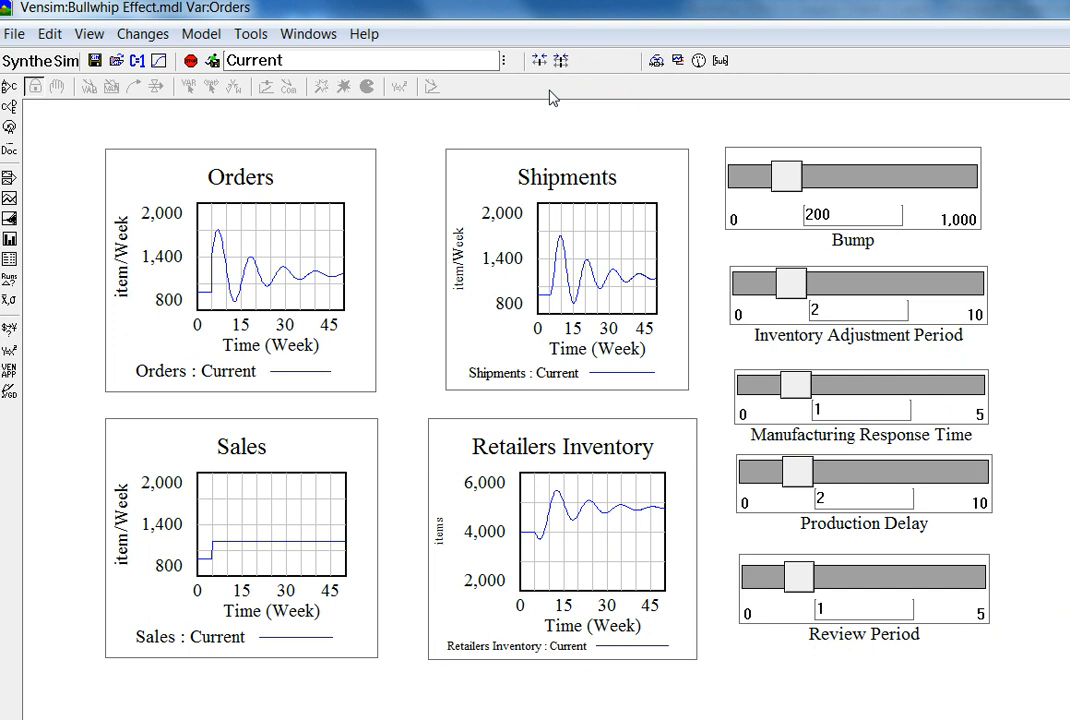
mouse_move(728, 220)
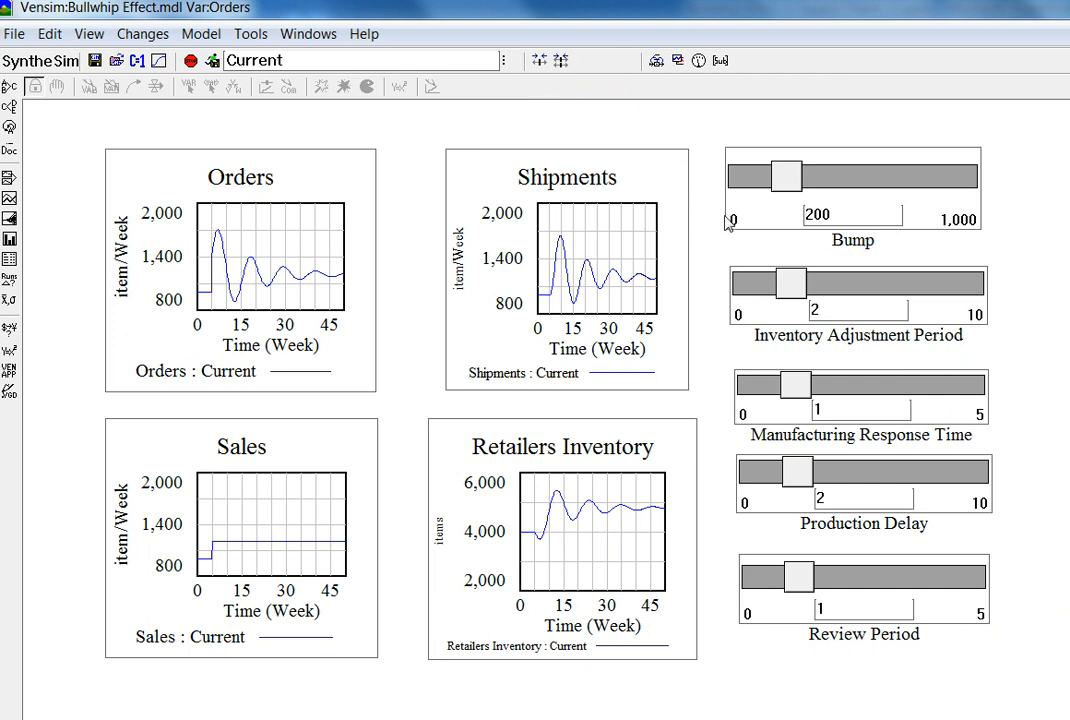
mouse_move(788, 200)
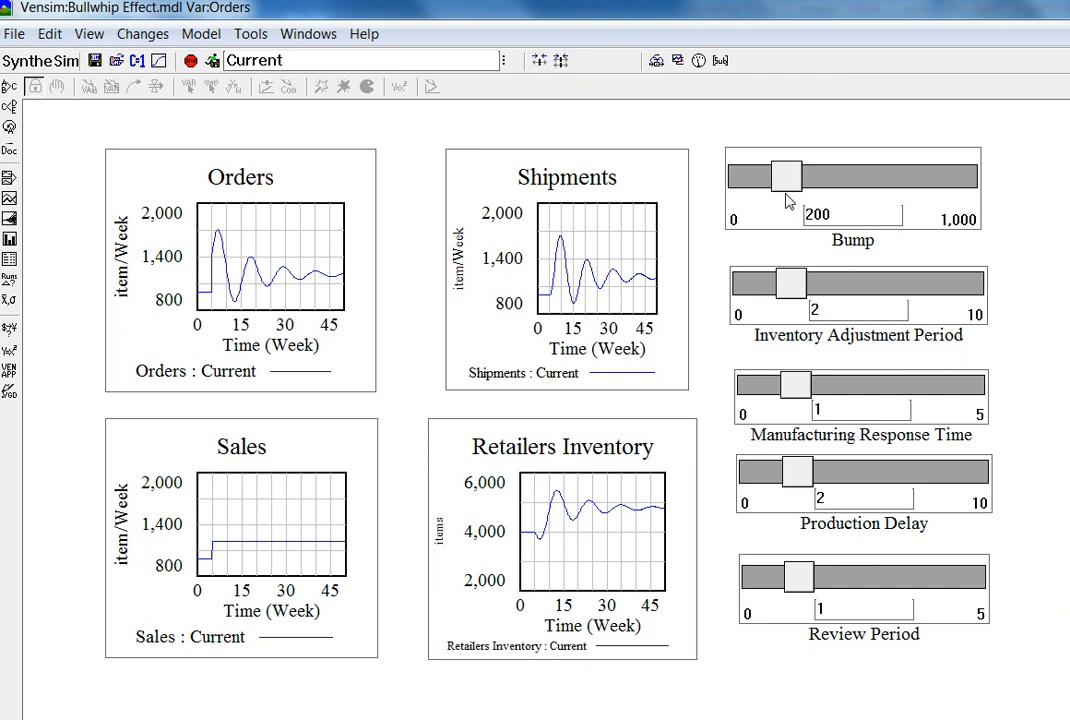
mouse_move(736, 290)
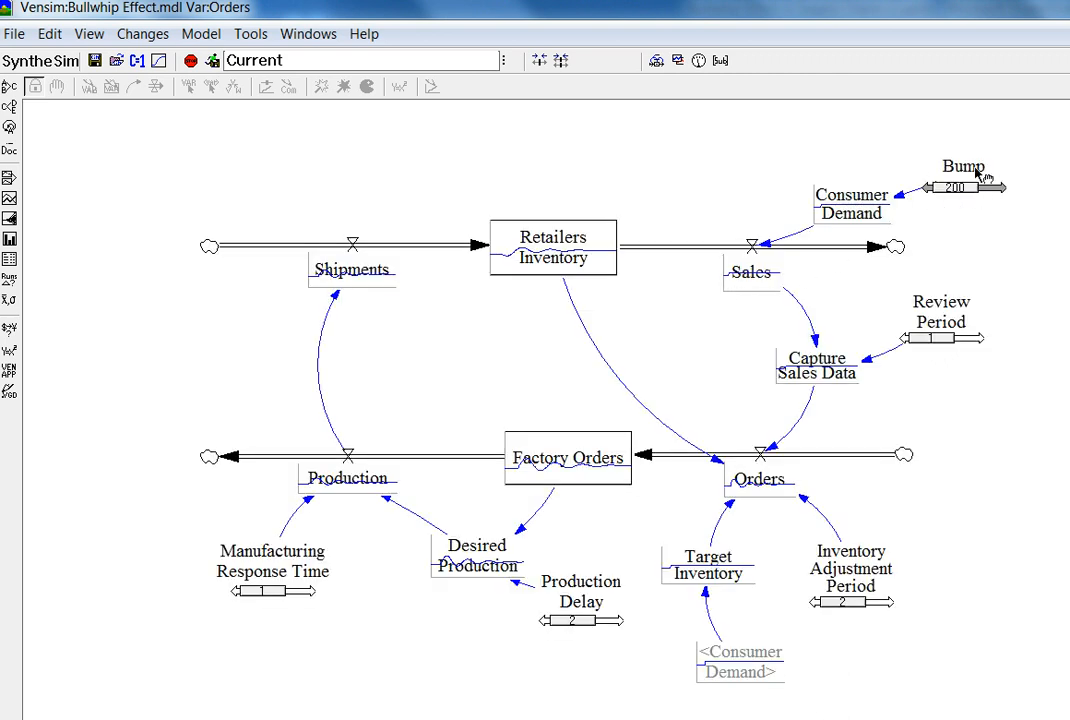
mouse_move(508, 320)
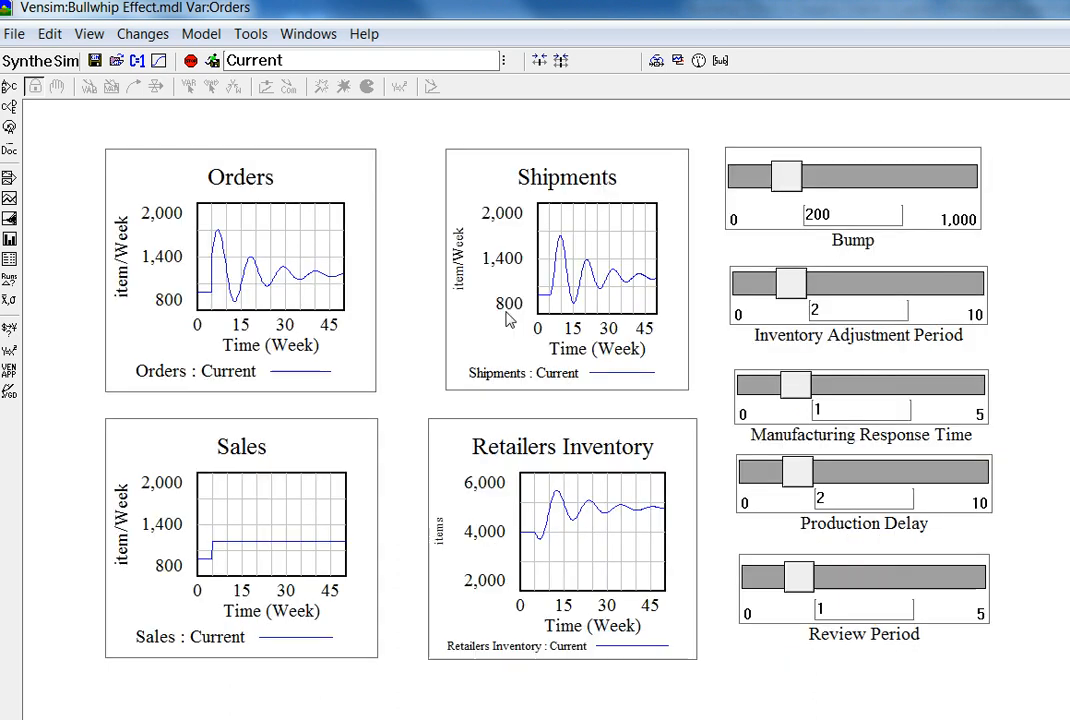
mouse_move(200, 574)
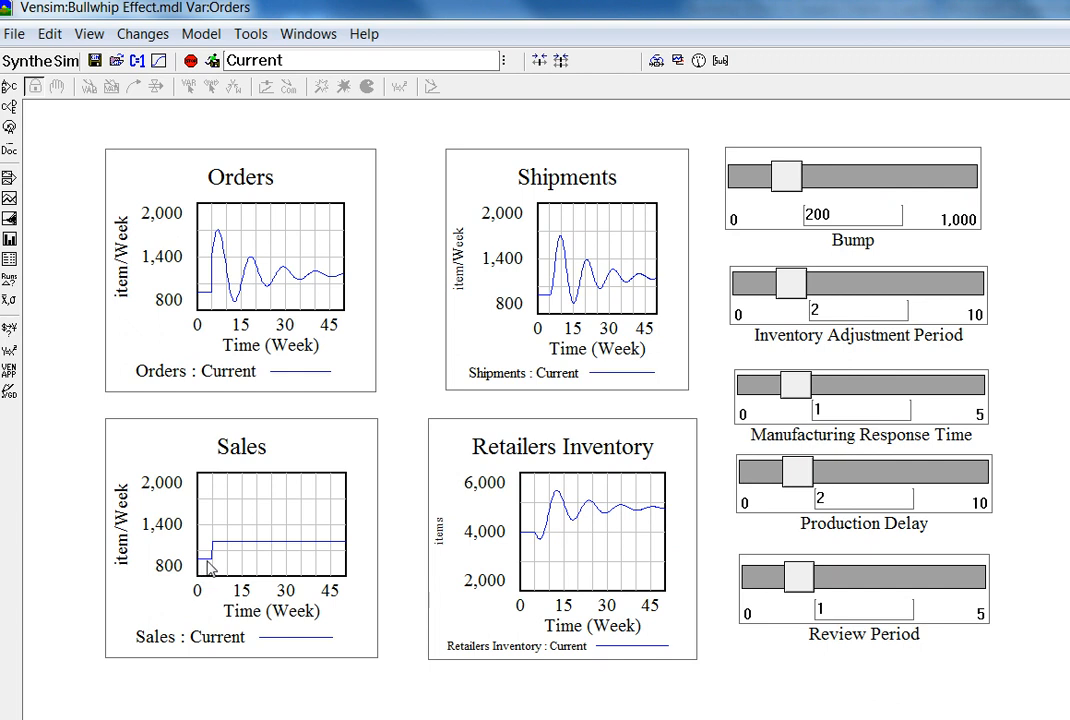
mouse_move(214, 548)
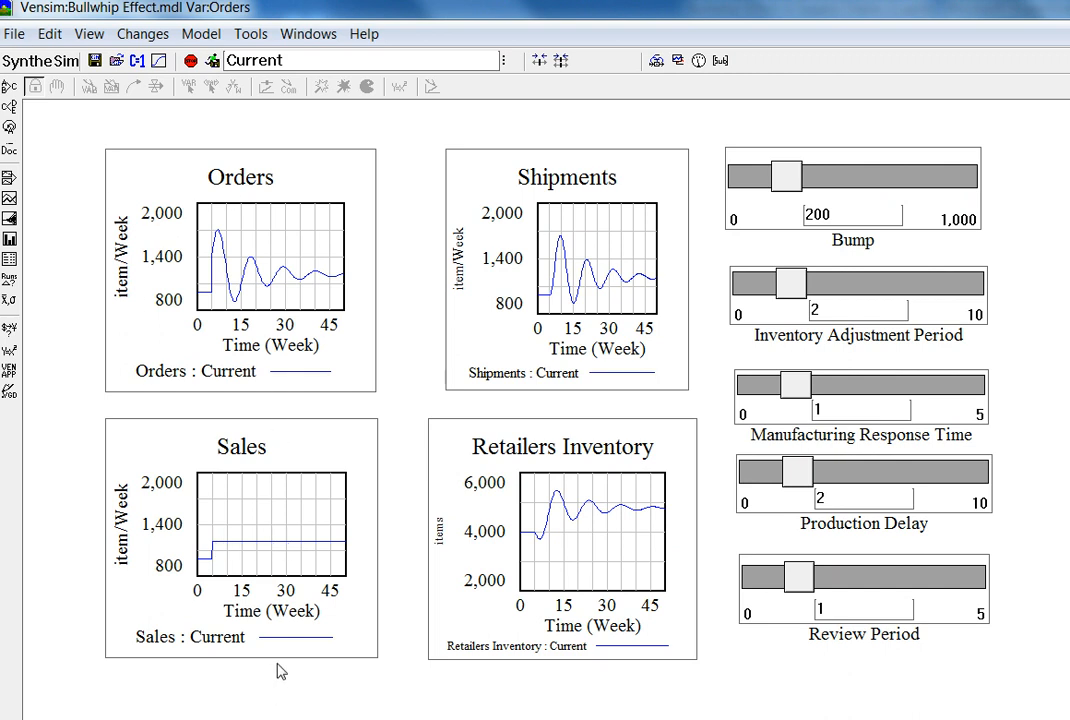
mouse_move(556, 556)
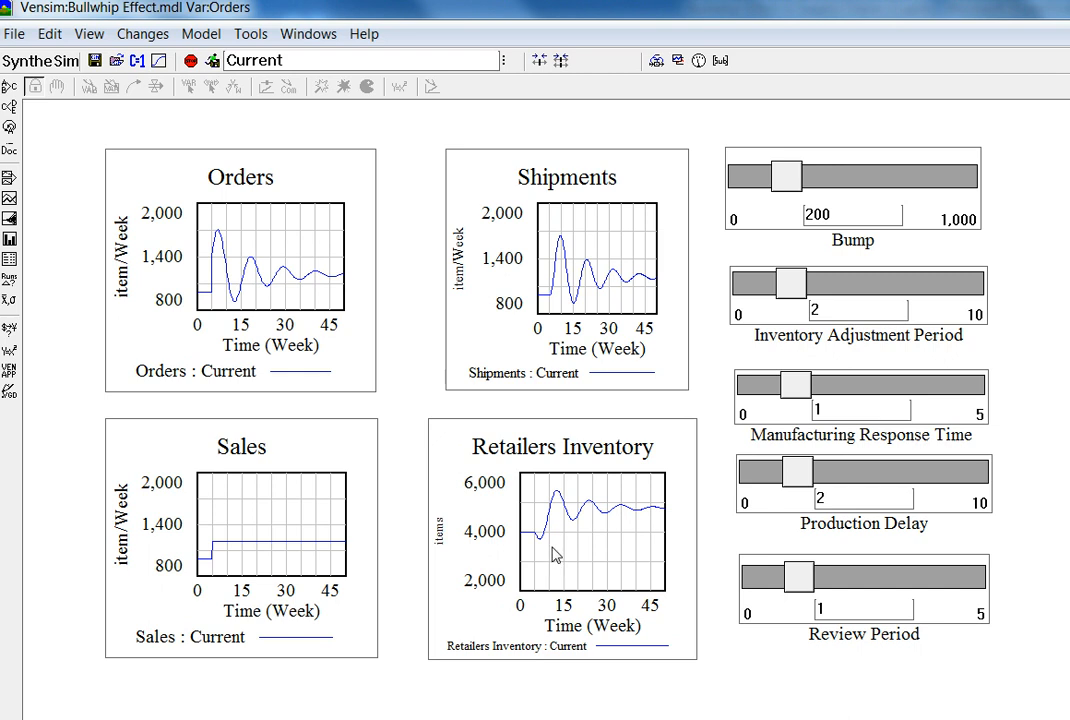
mouse_move(624, 520)
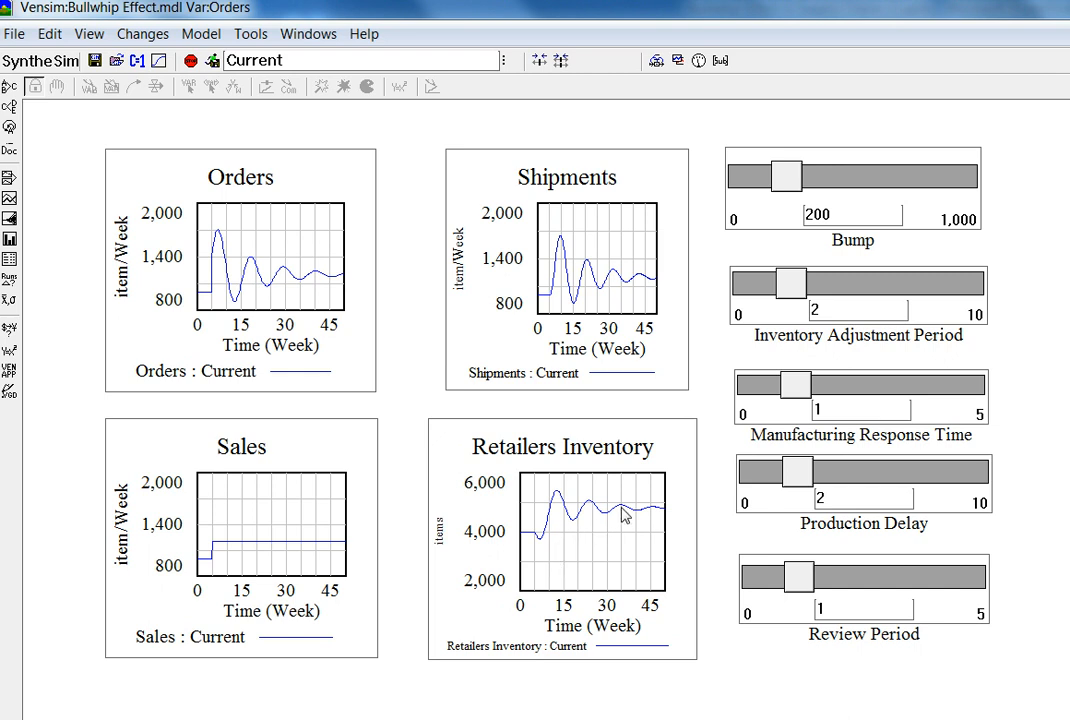
mouse_move(456, 380)
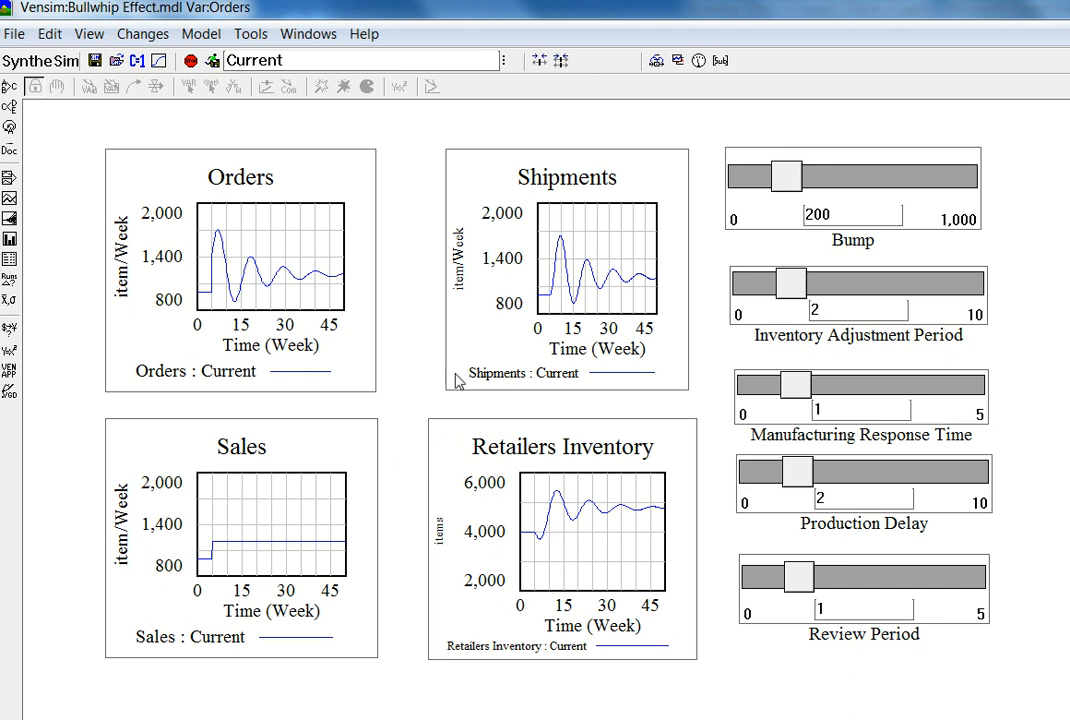
left_click_drag(784, 176, 732, 176)
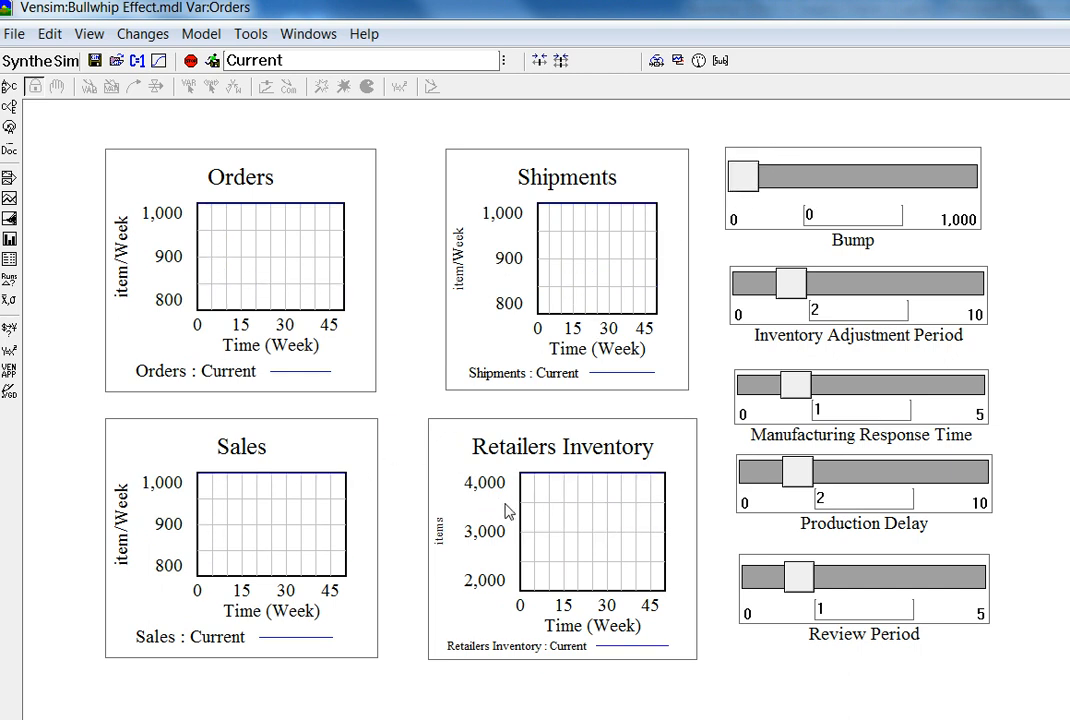
mouse_move(556, 232)
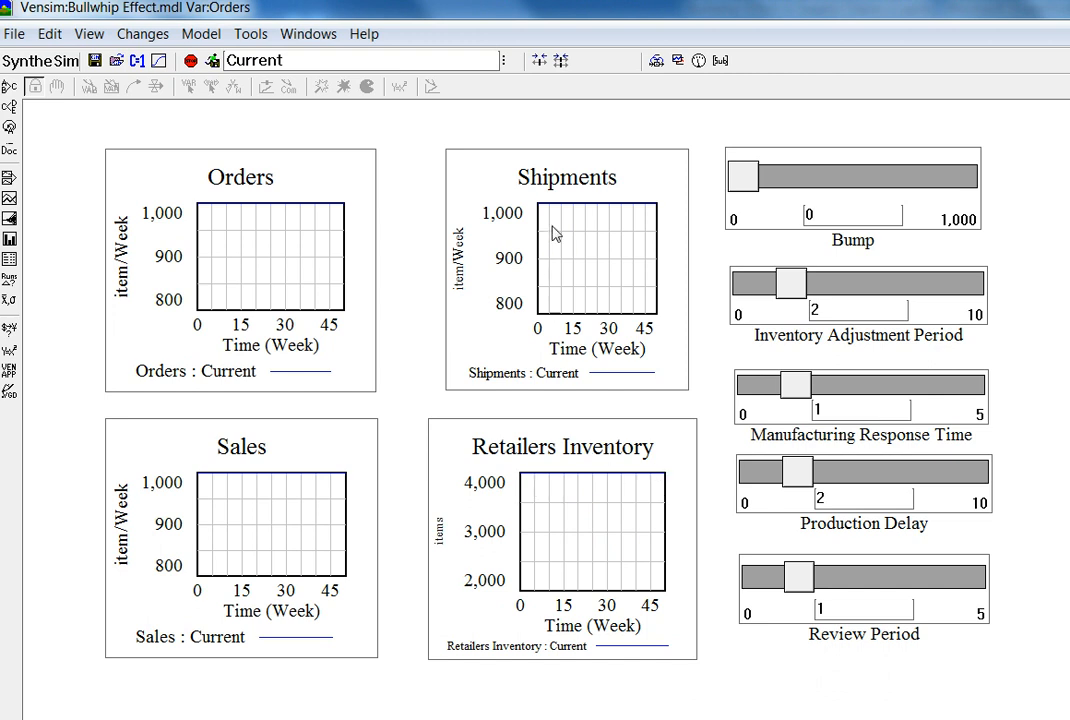
mouse_move(354, 478)
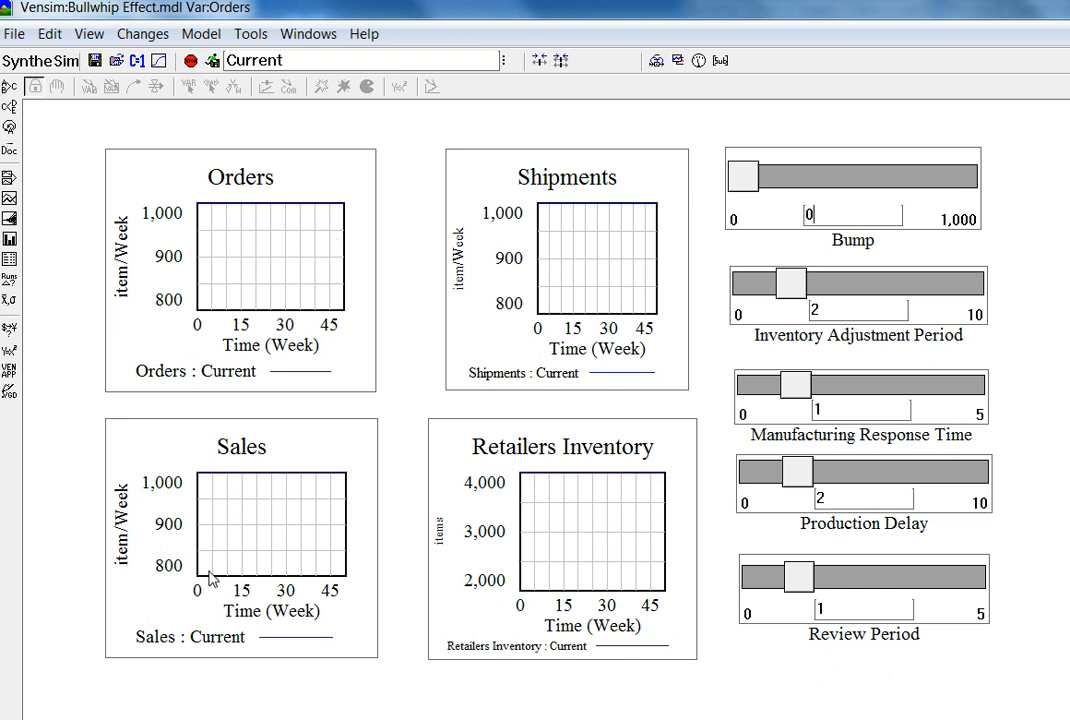
left_click_drag(744, 176, 780, 176)
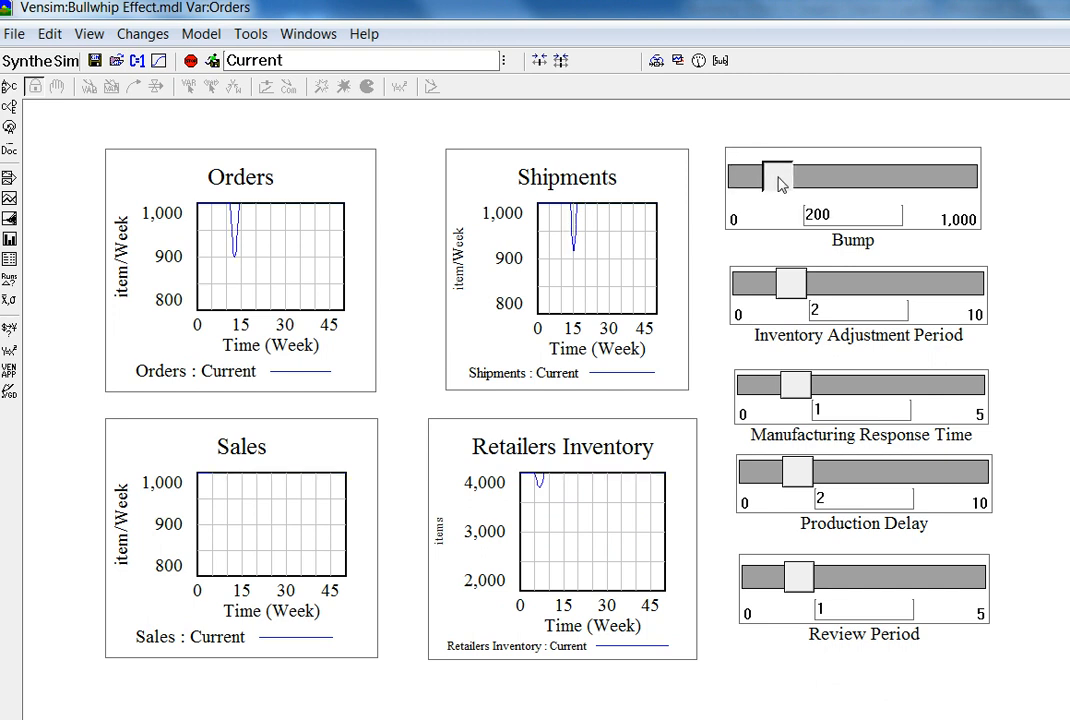
left_click_drag(778, 176, 798, 176)
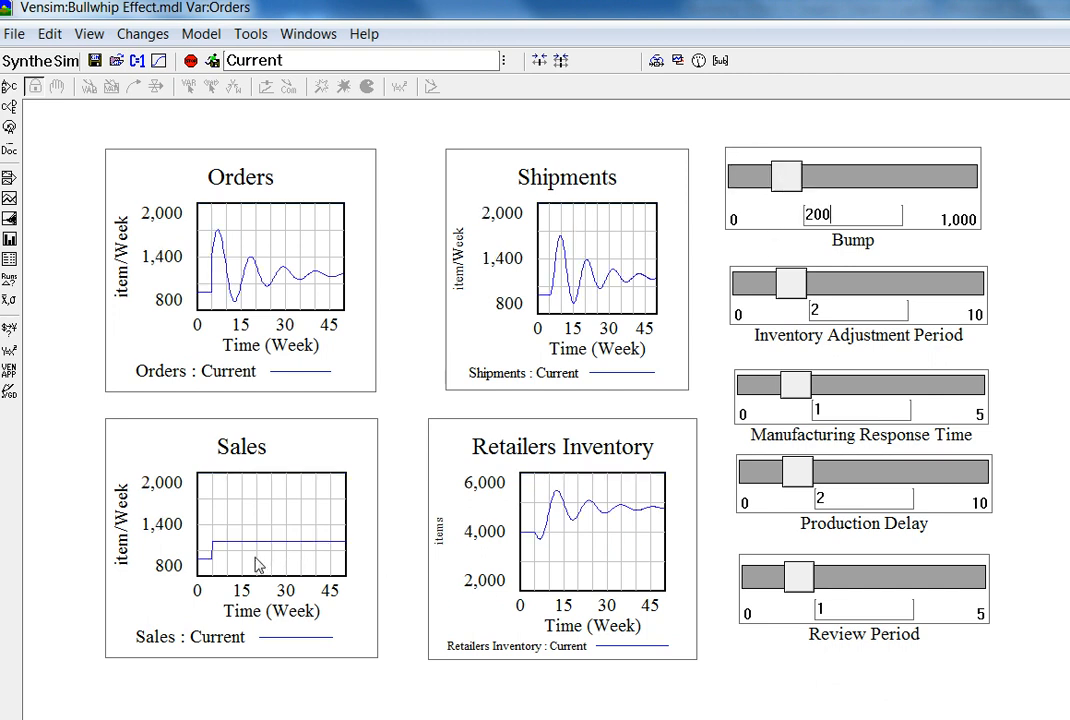
mouse_move(372, 218)
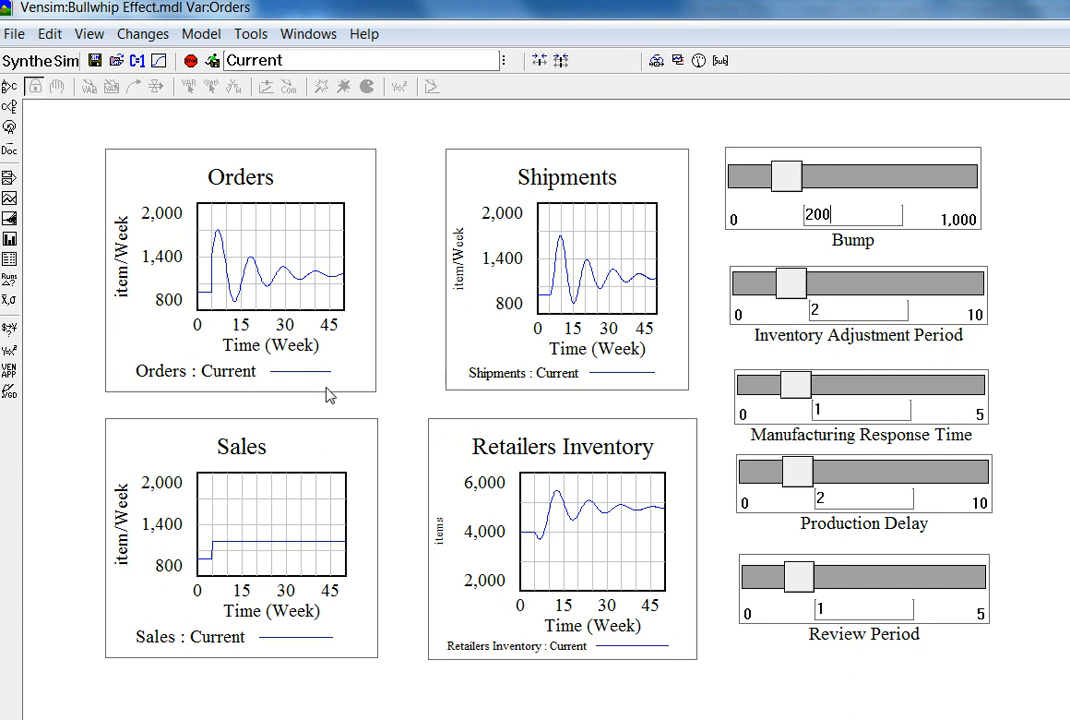
mouse_move(338, 362)
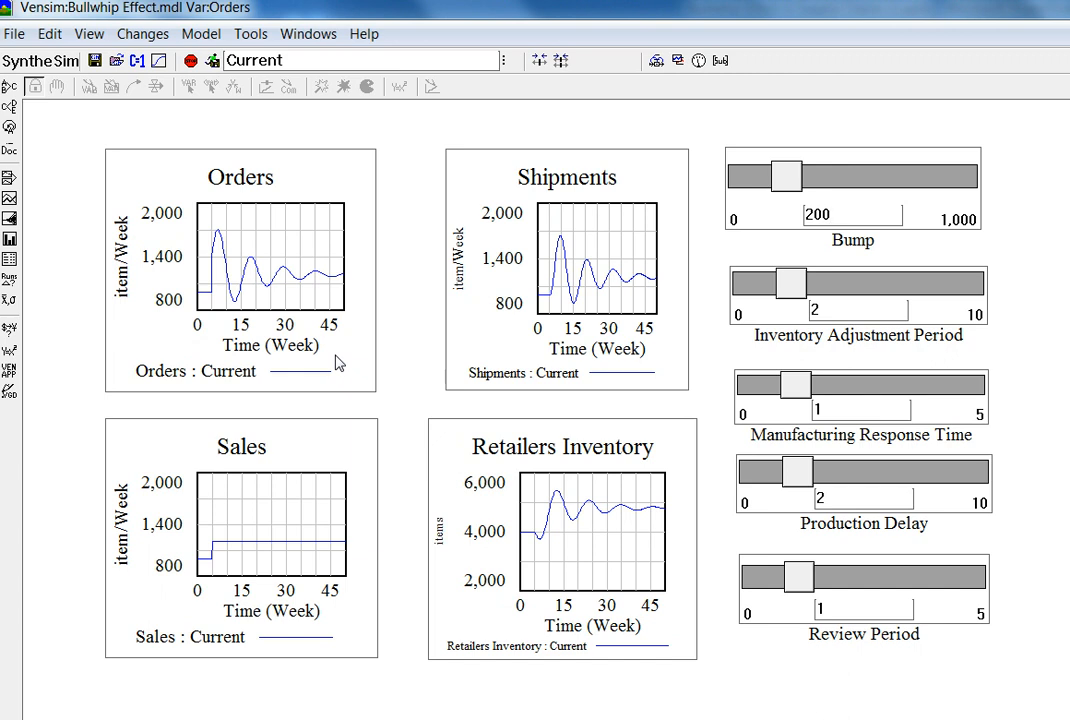
mouse_move(248, 302)
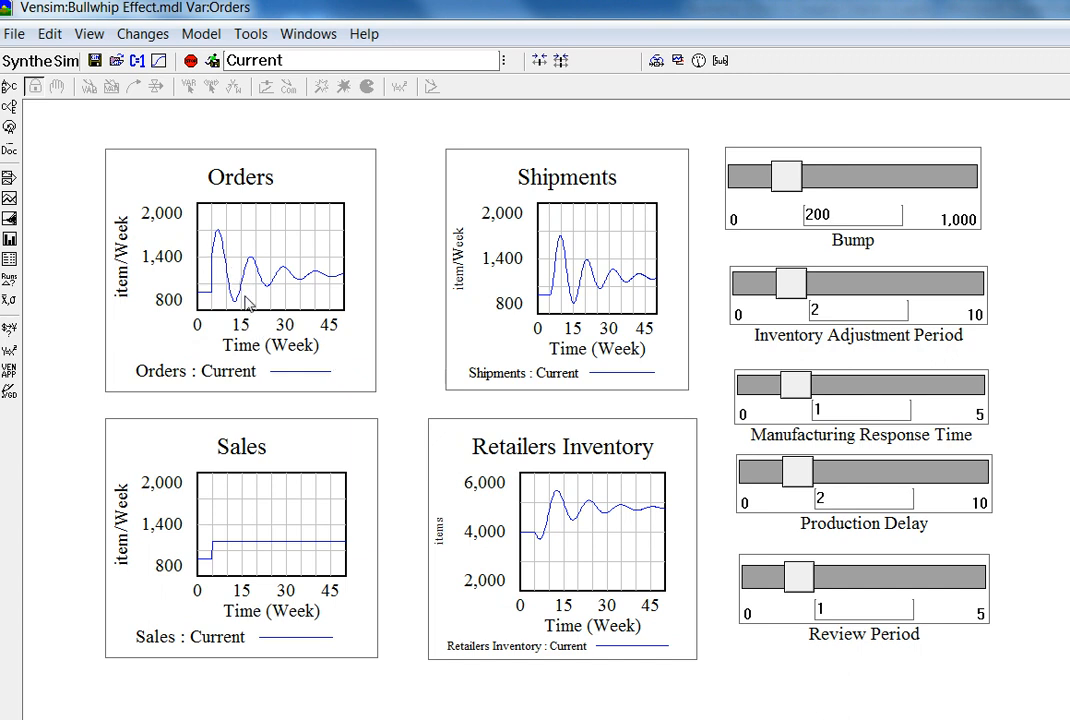
mouse_move(304, 312)
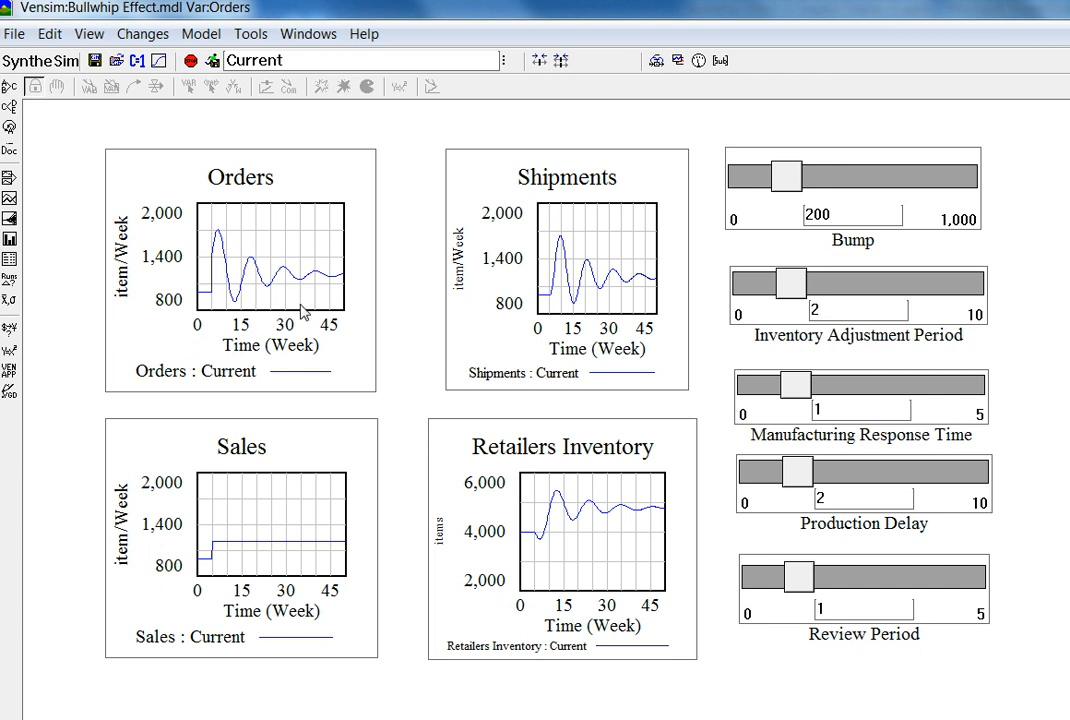
mouse_move(230, 544)
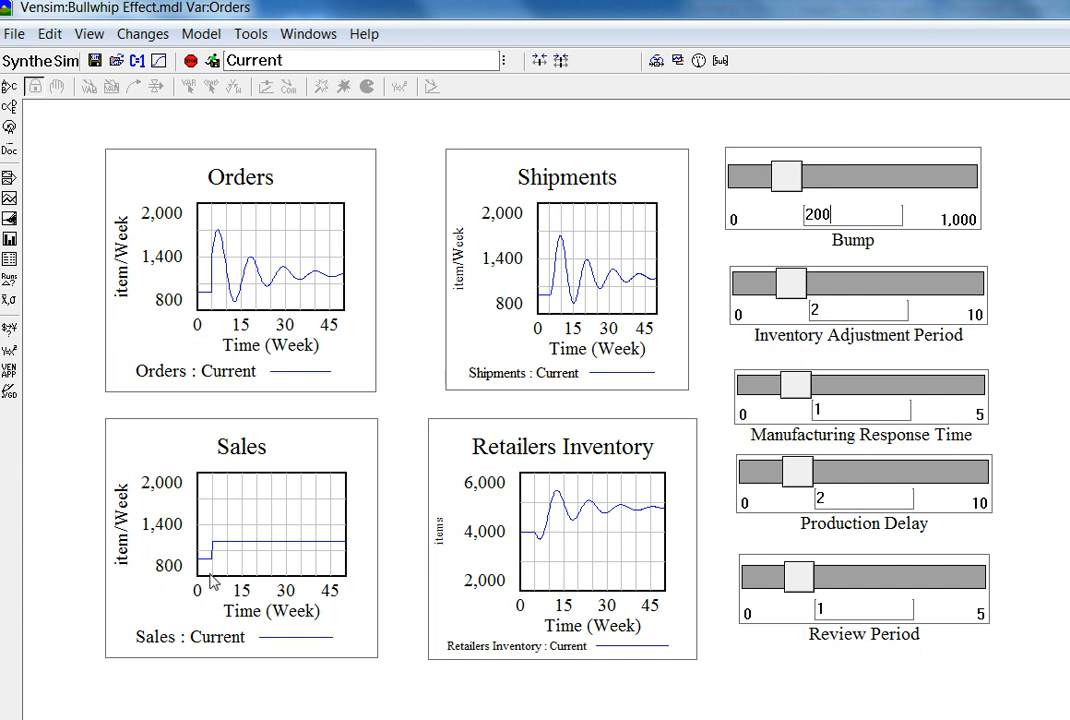
mouse_move(258, 296)
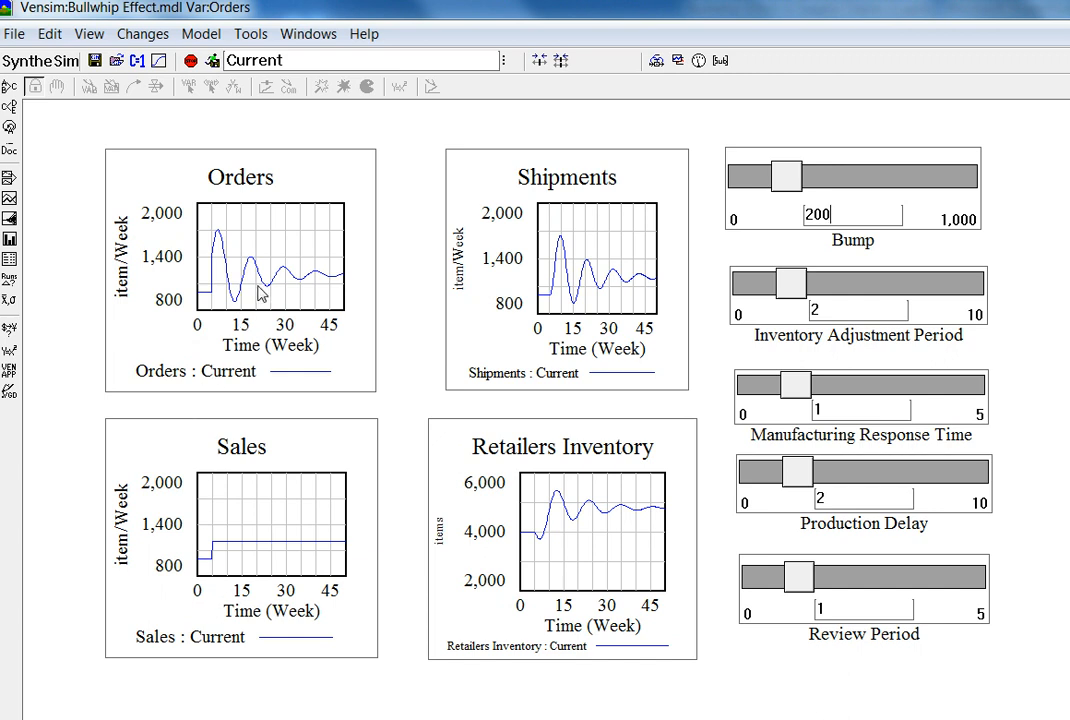
mouse_move(304, 288)
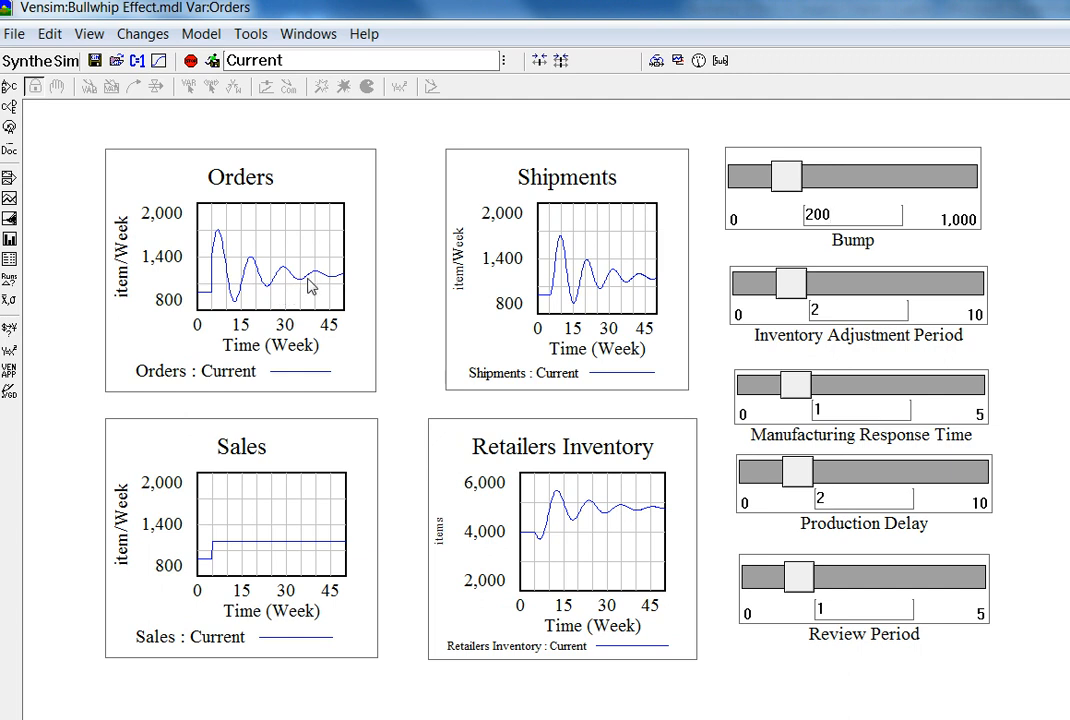
mouse_move(312, 550)
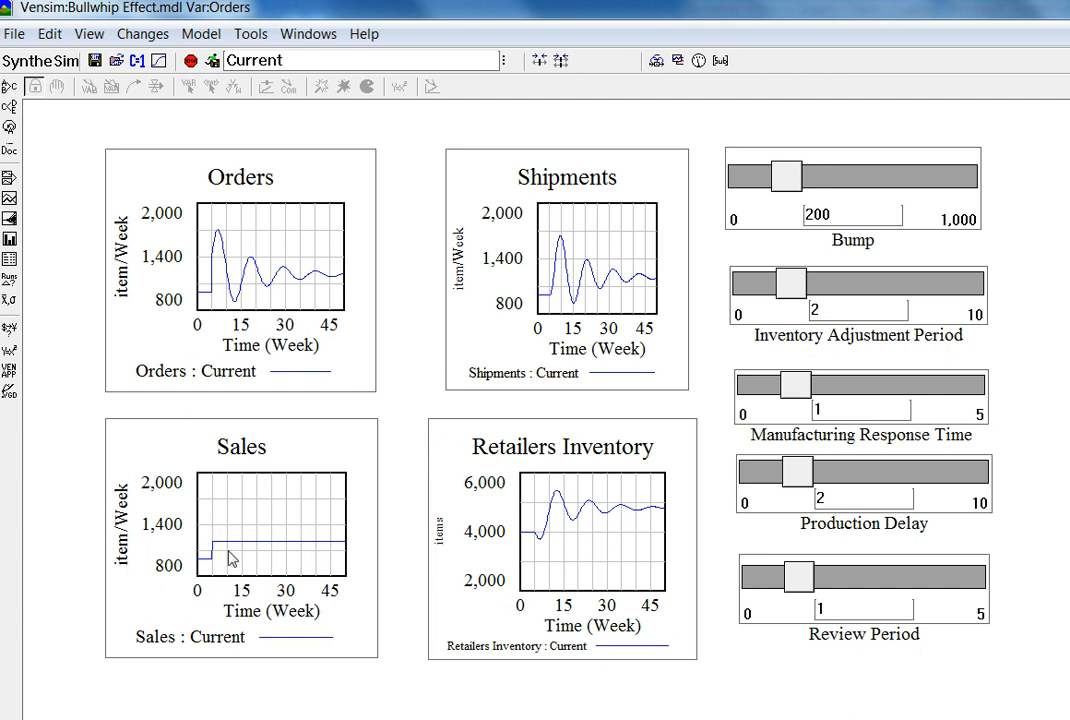
mouse_move(222, 544)
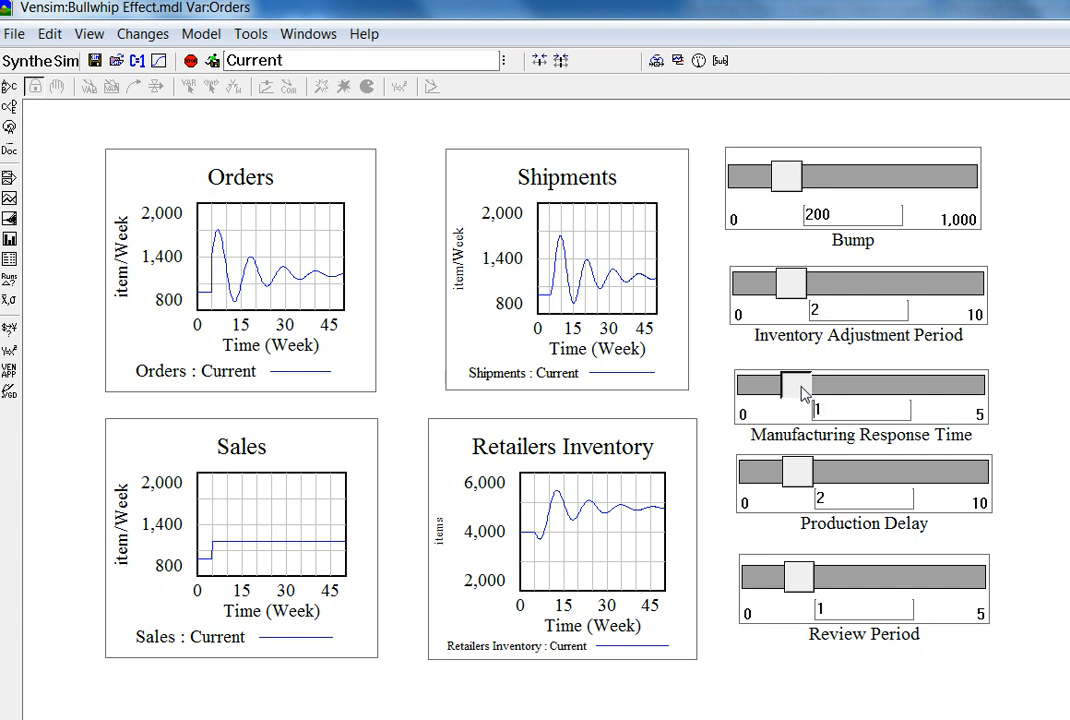
left_click_drag(790, 384, 784, 384)
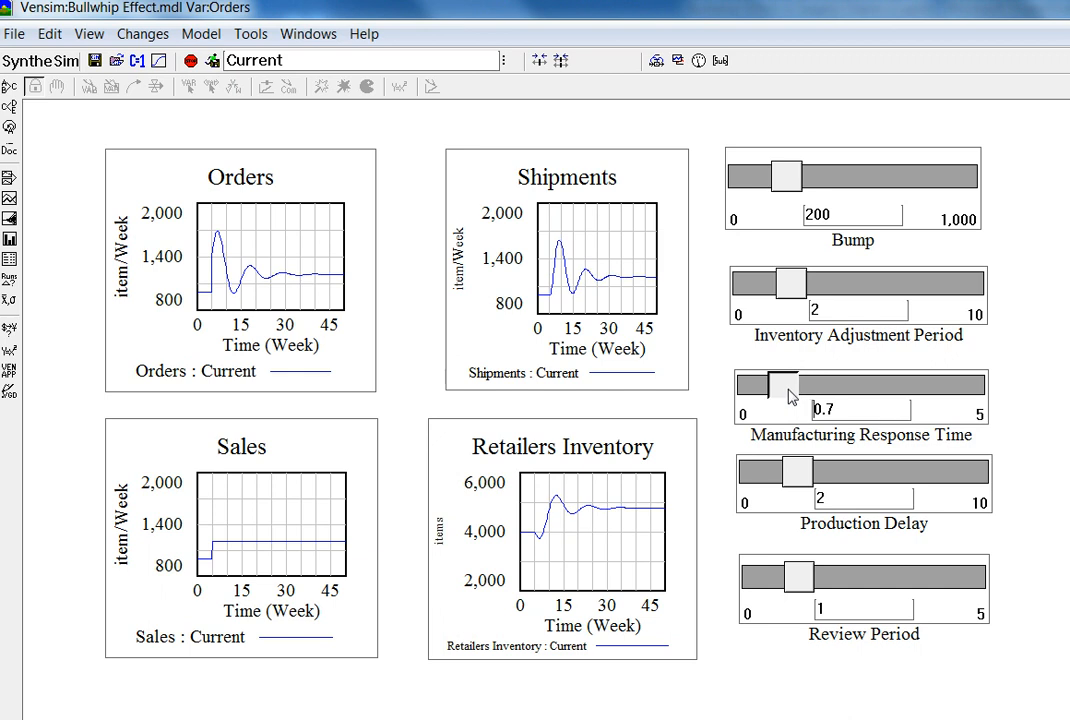
left_click_drag(776, 384, 768, 384)
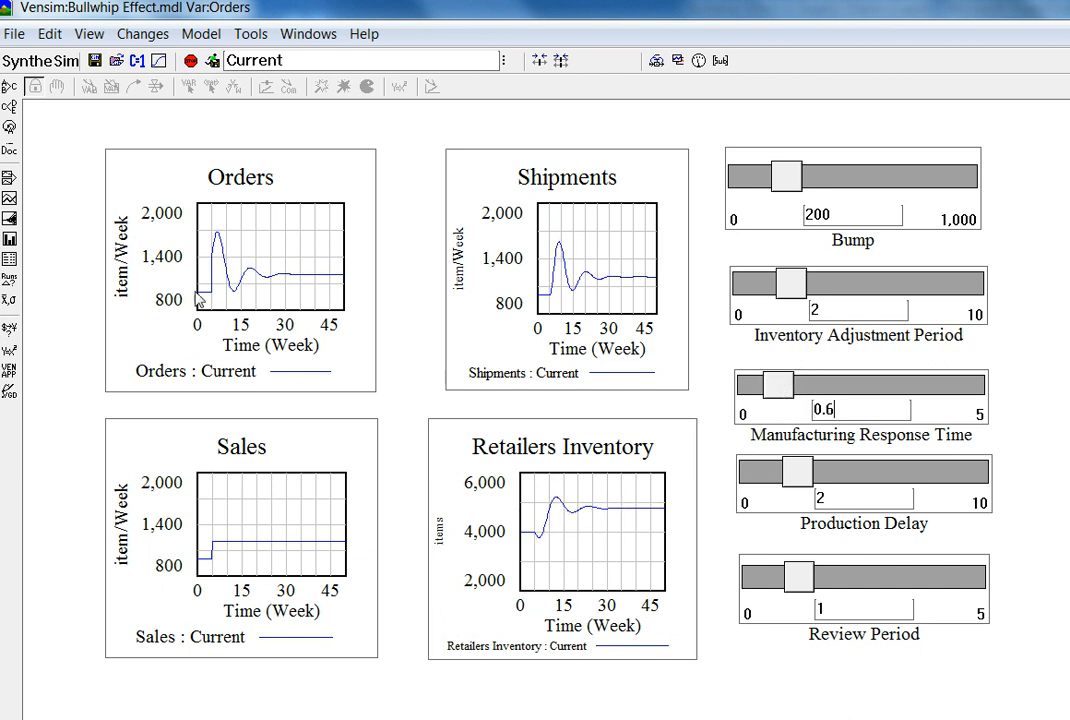
mouse_move(814, 400)
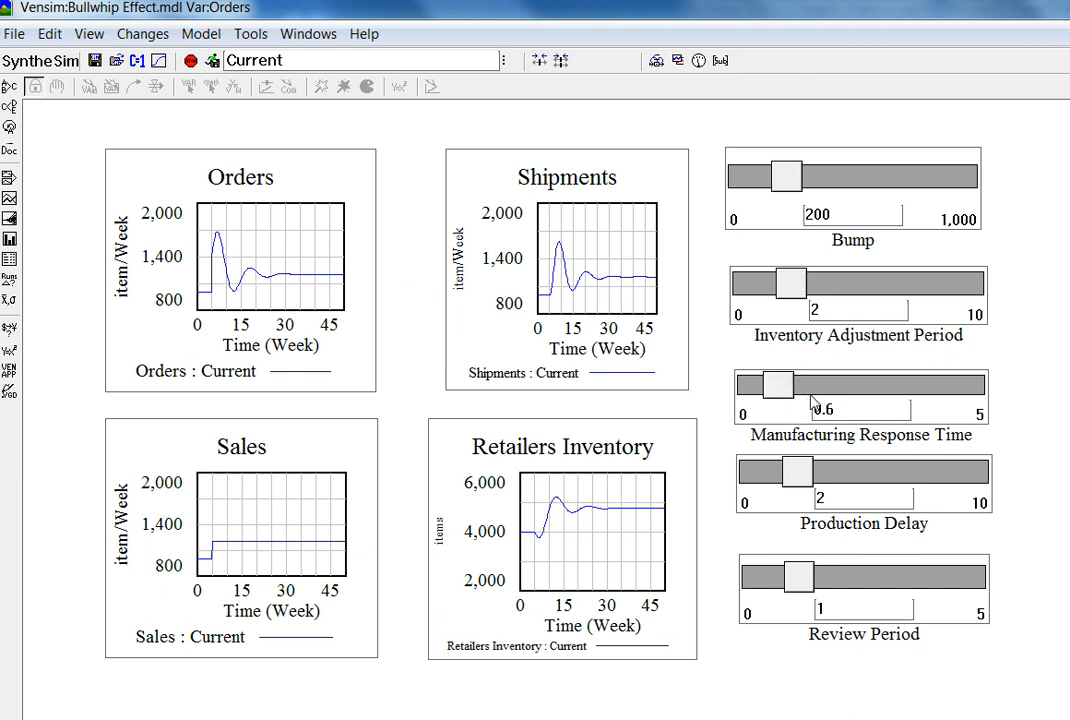
mouse_move(778, 392)
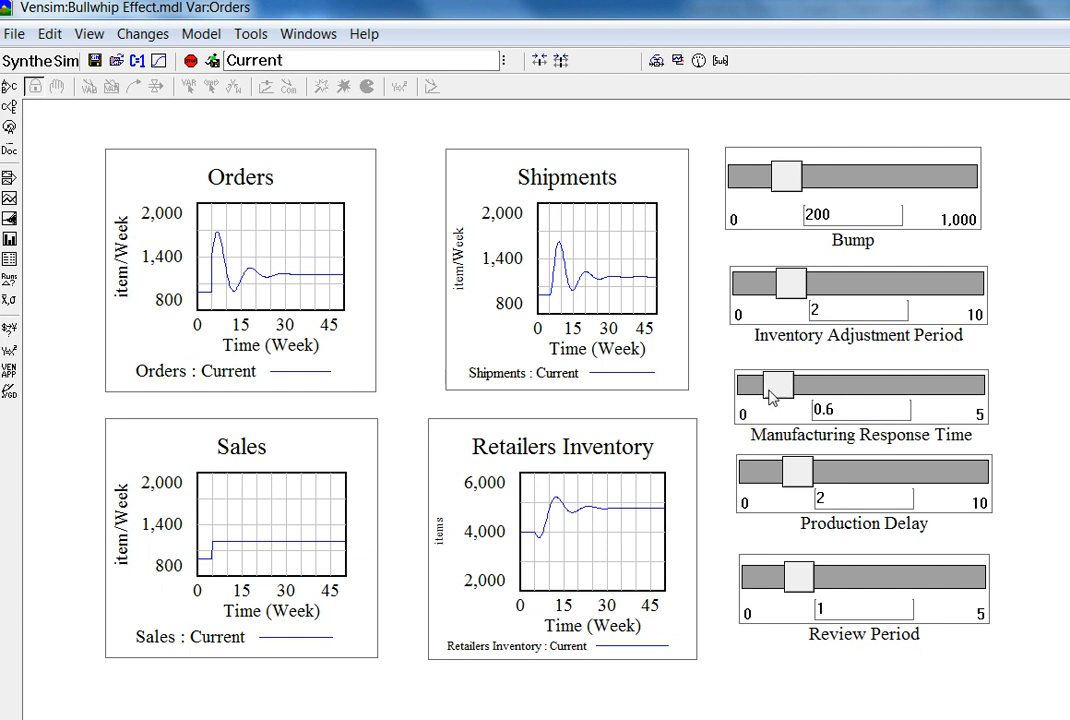
left_click_drag(776, 384, 800, 384)
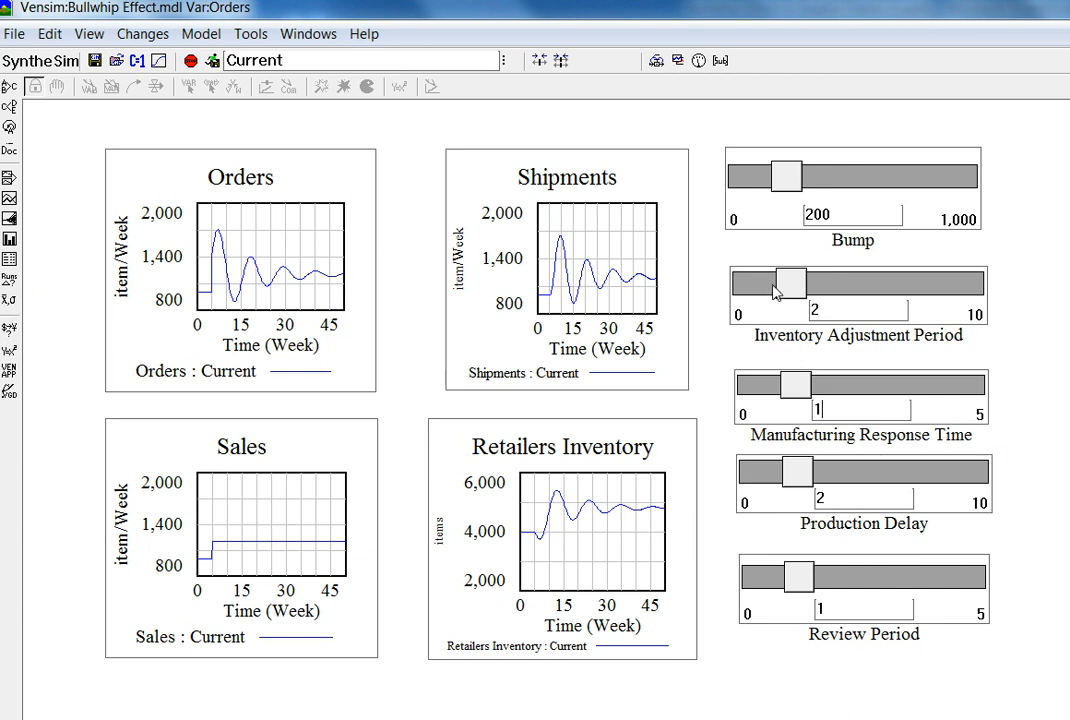
Try Inventory Adjustment Period values 2.8, 4, 4.8, 1.8 and 3.3, leaving it at 4.1
left_click_drag(780, 288, 816, 288)
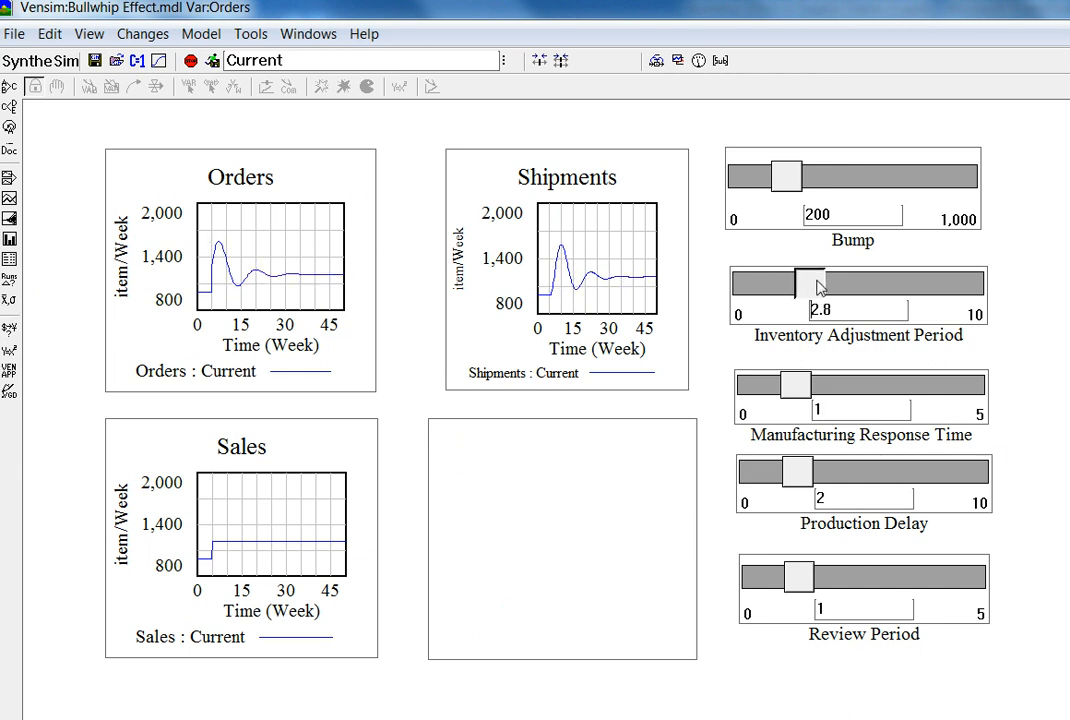
left_click_drag(804, 288, 844, 288)
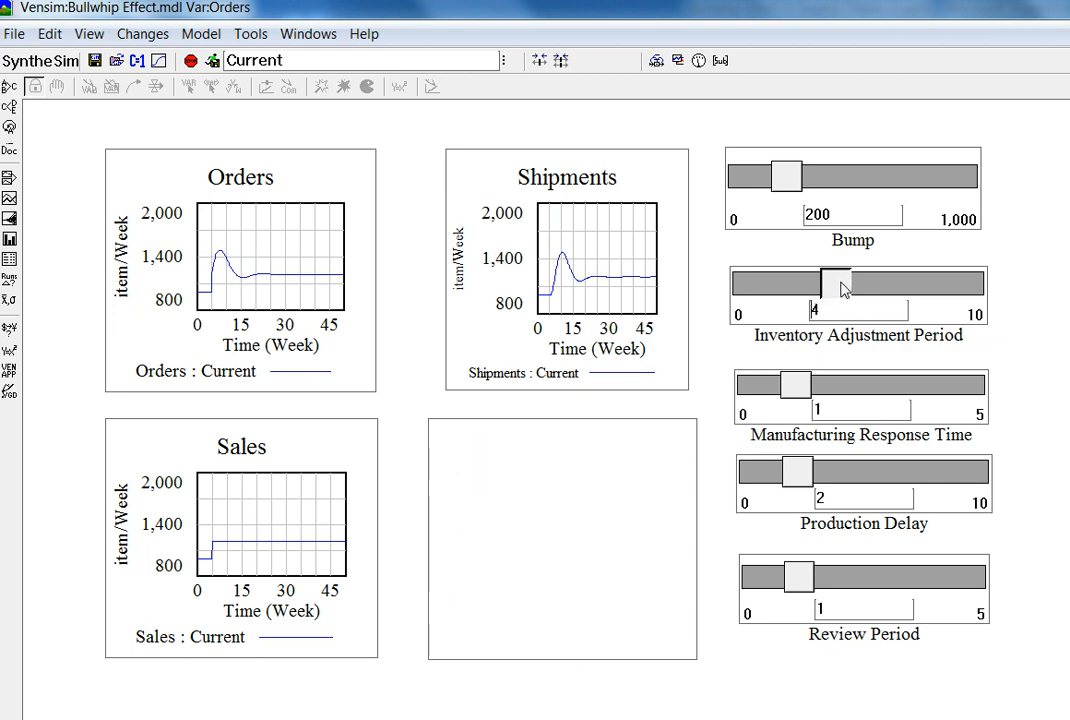
left_click_drag(836, 282, 858, 282)
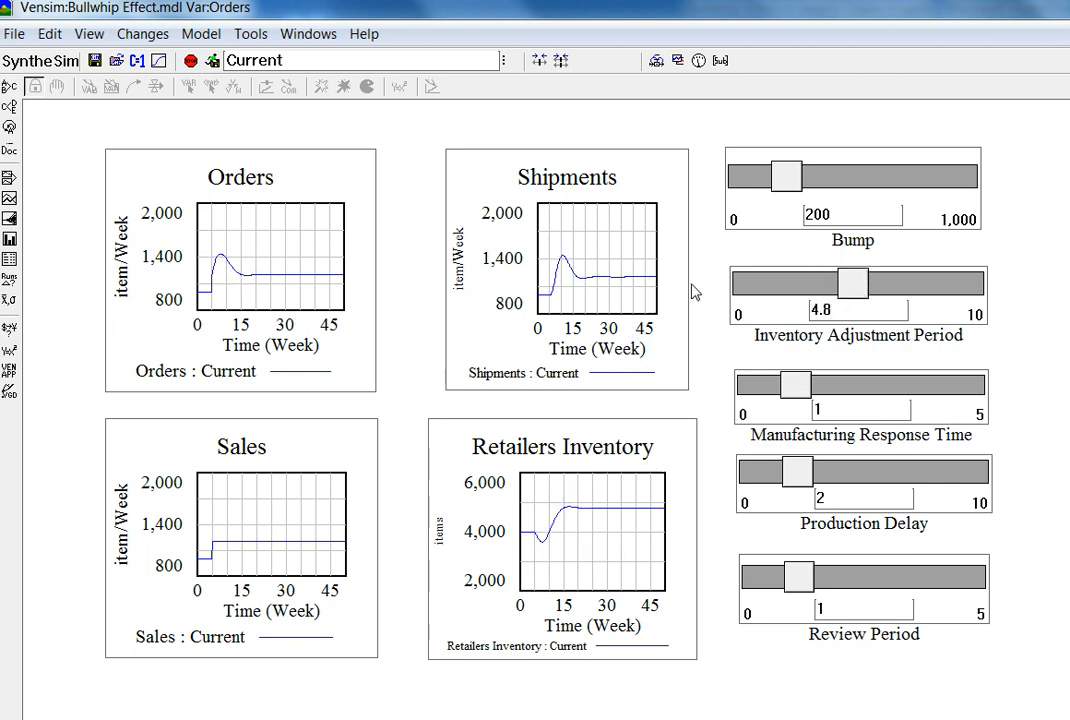
mouse_move(812, 302)
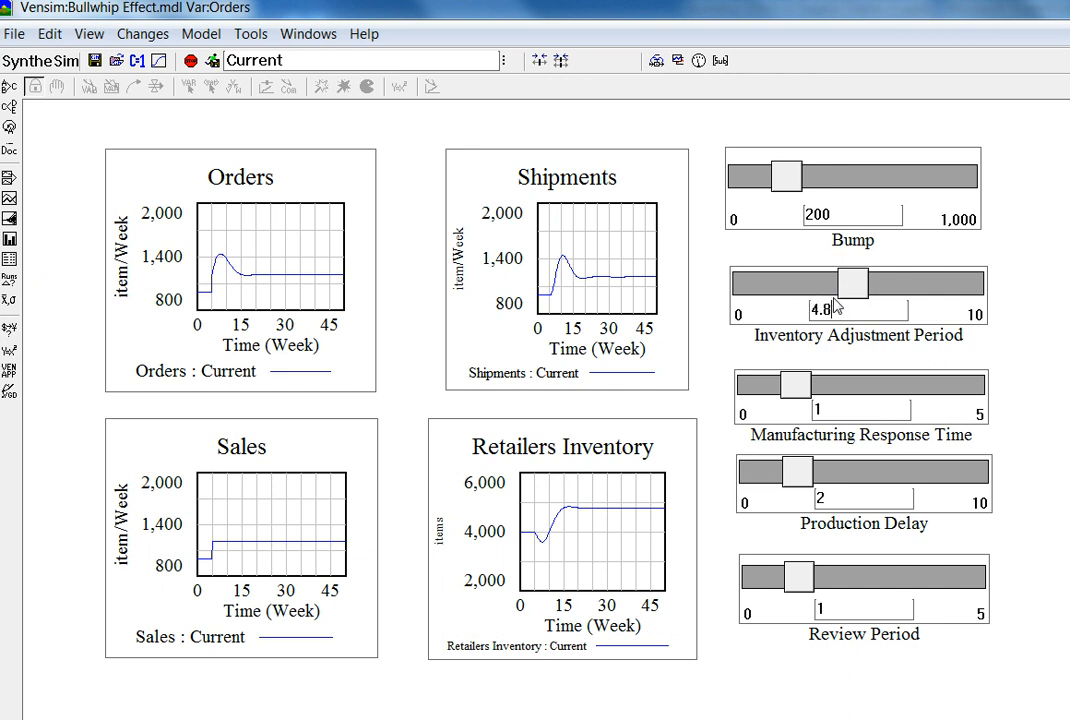
mouse_move(840, 340)
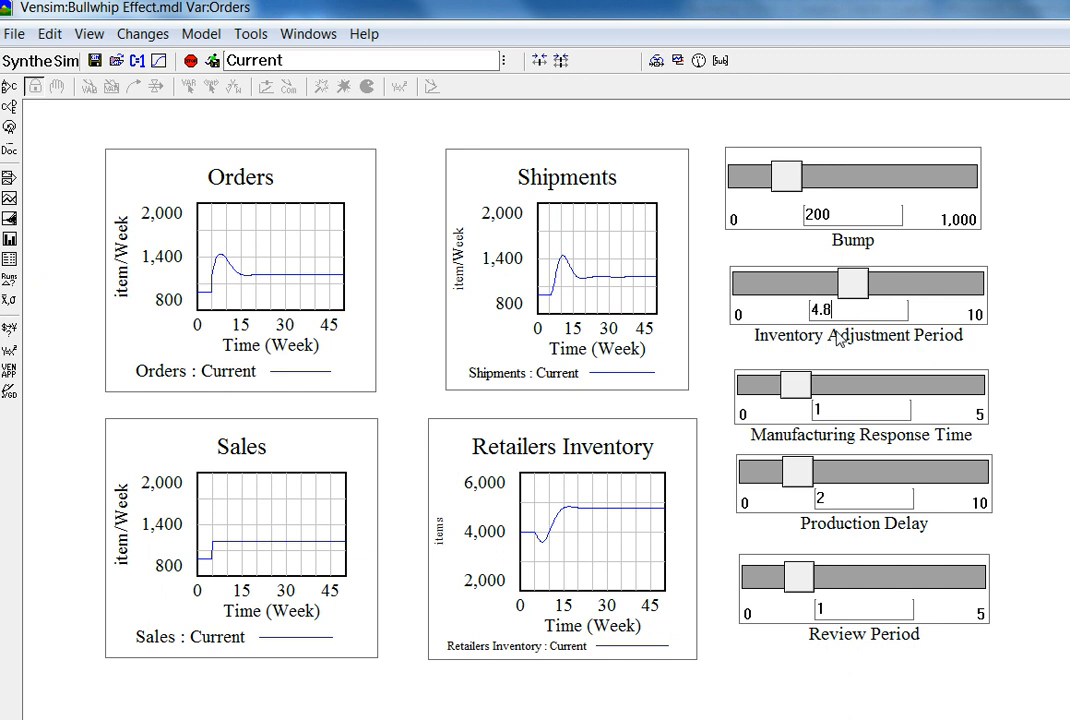
mouse_move(848, 338)
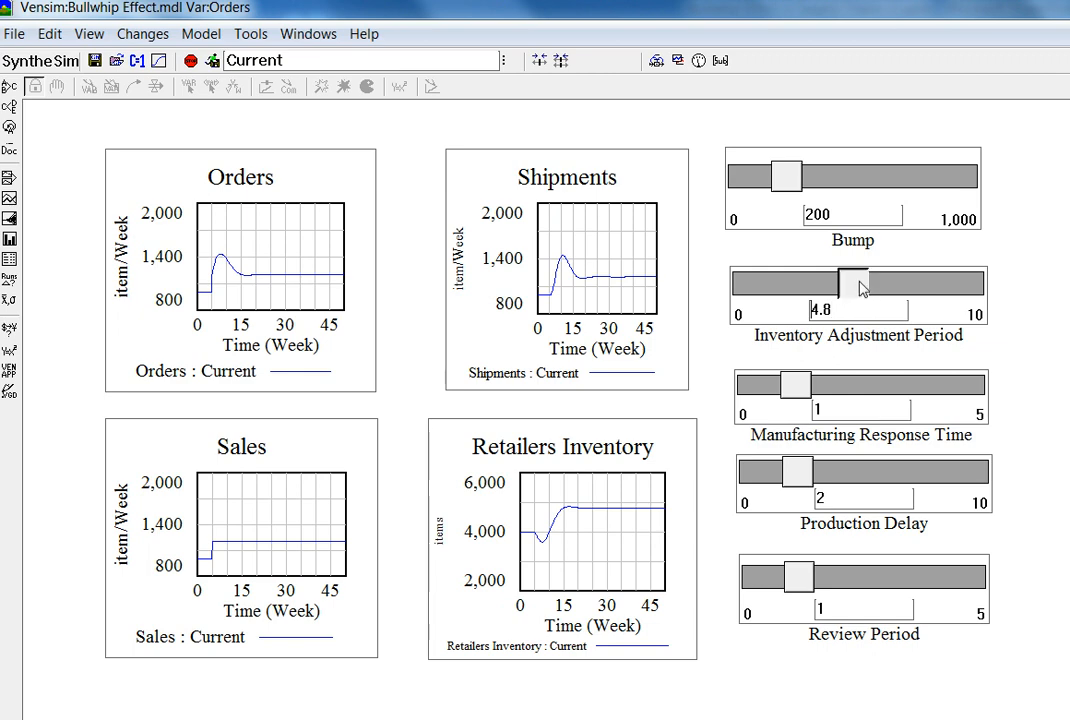
left_click_drag(856, 280, 790, 280)
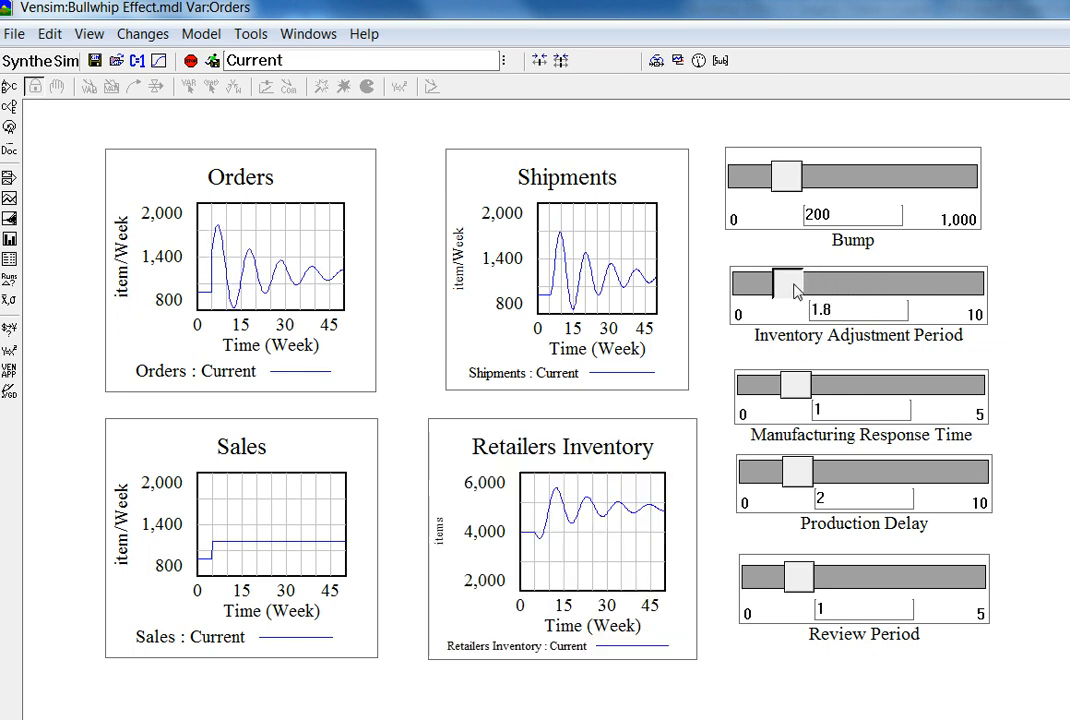
left_click_drag(796, 282, 830, 282)
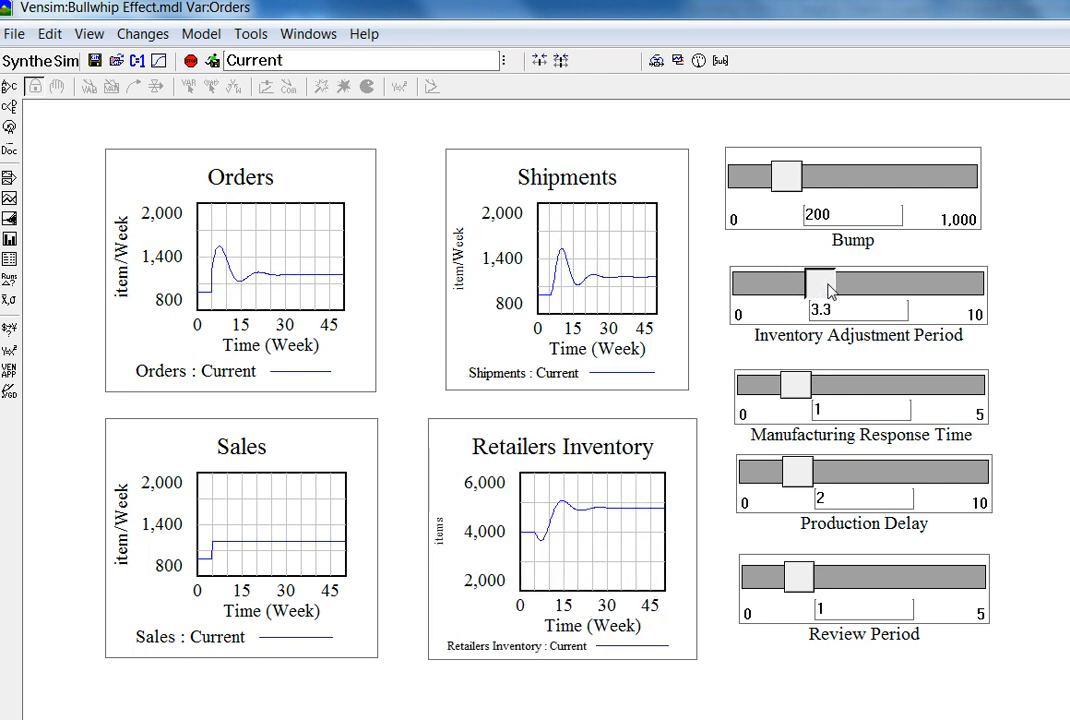
left_click_drag(816, 282, 844, 282)
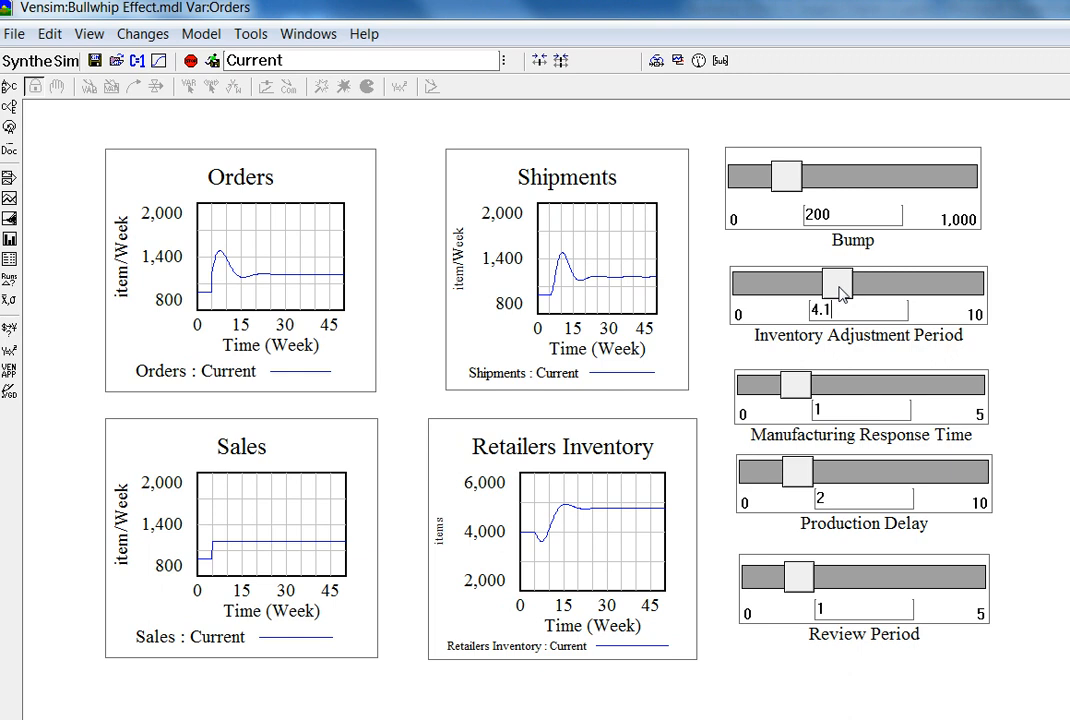
mouse_move(462, 380)
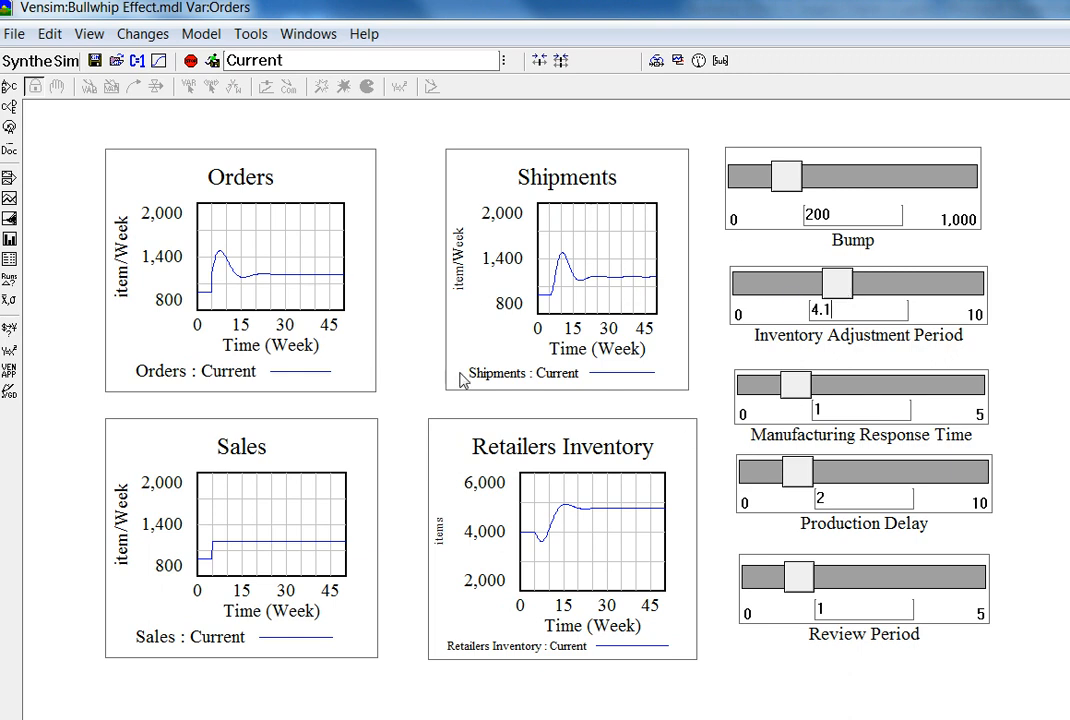
mouse_move(472, 400)
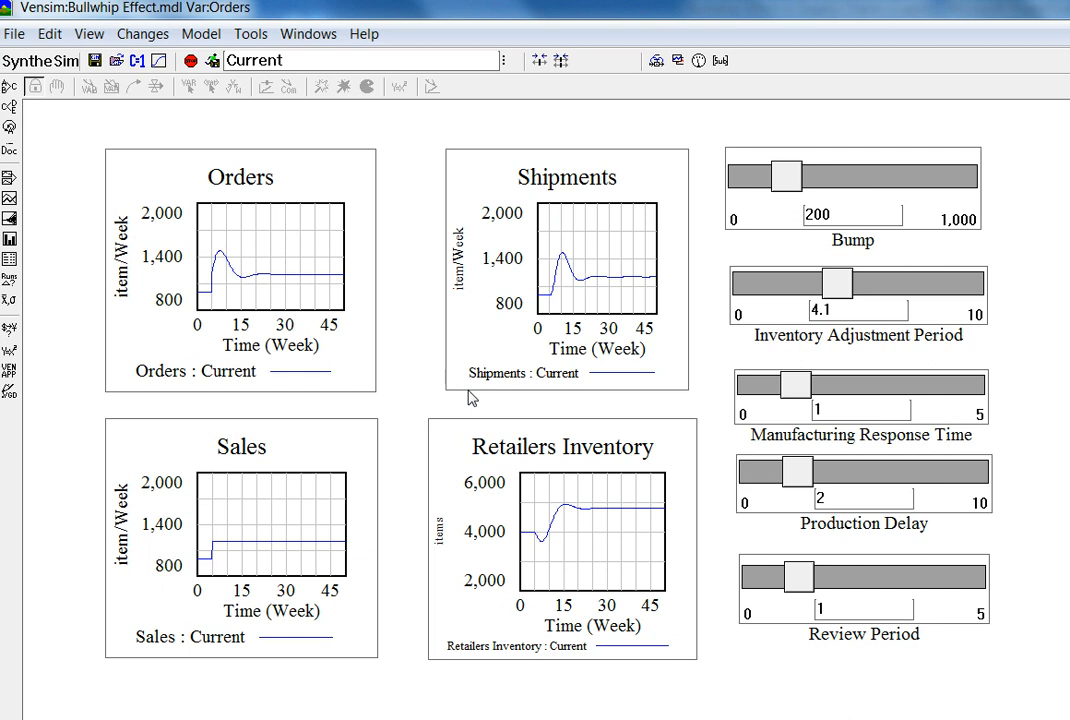
mouse_move(890, 292)
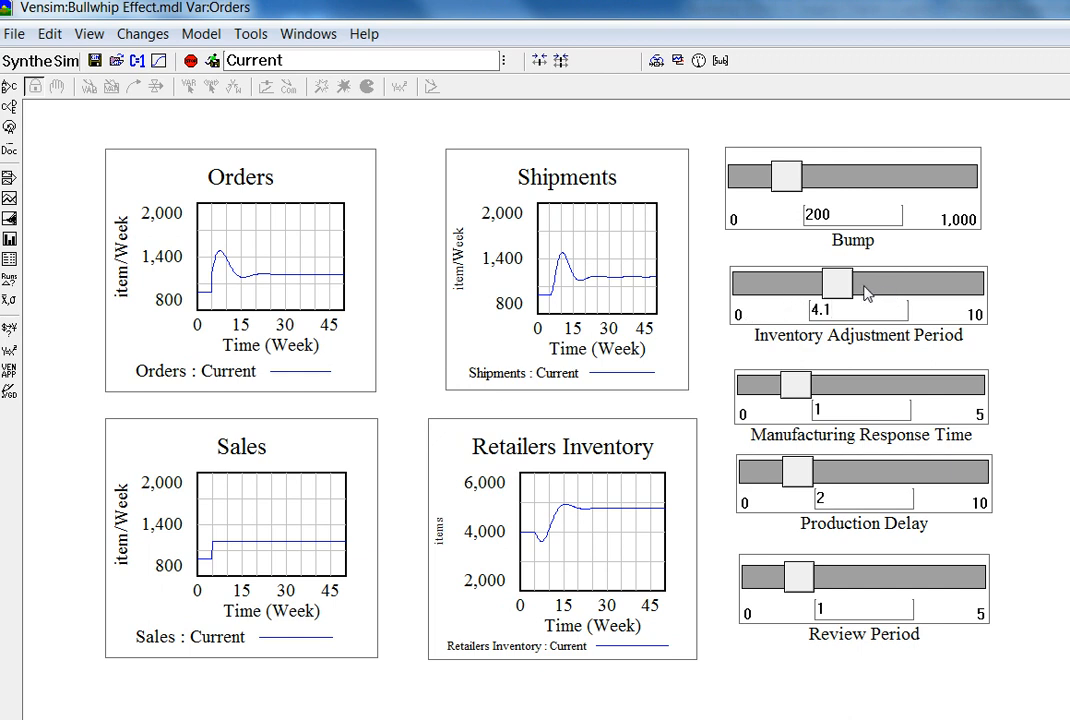
Shorten Inventory Adjustment Period to 0.9 so orders and inventory swing wildly
left_click_drag(836, 280, 750, 280)
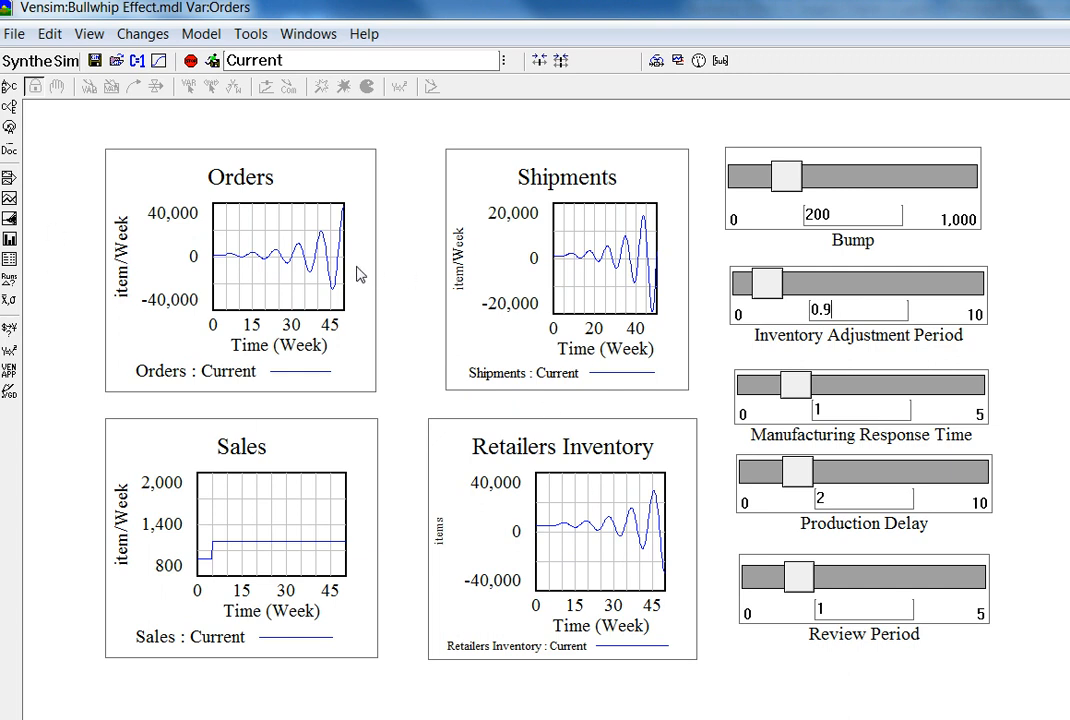
mouse_move(580, 268)
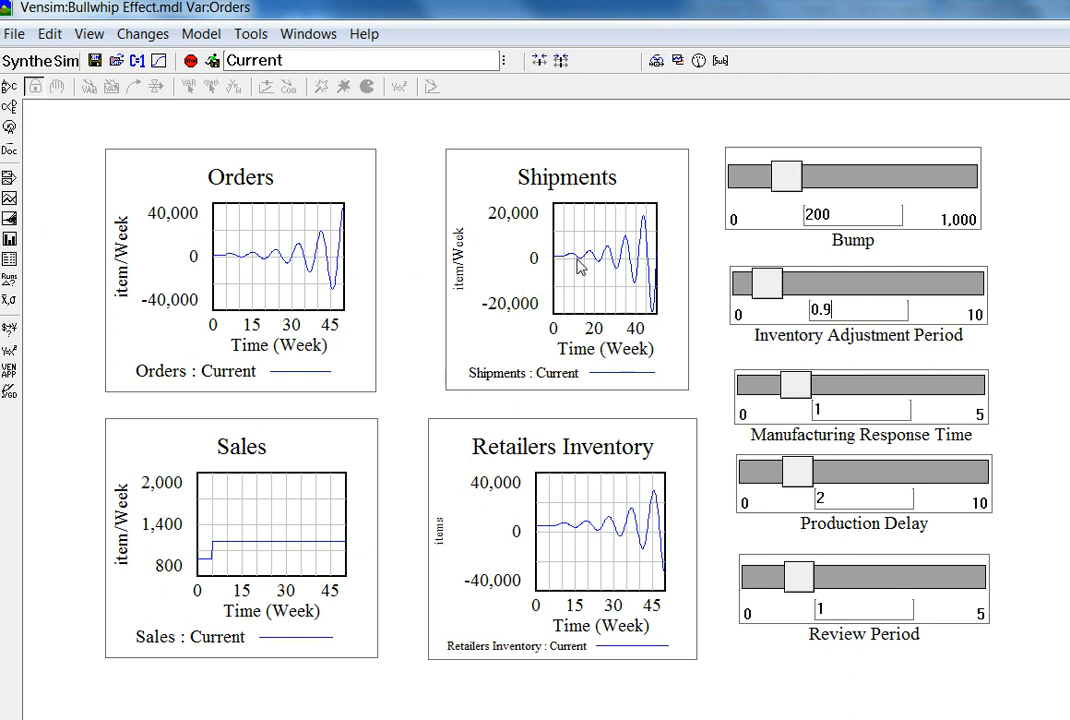
mouse_move(664, 284)
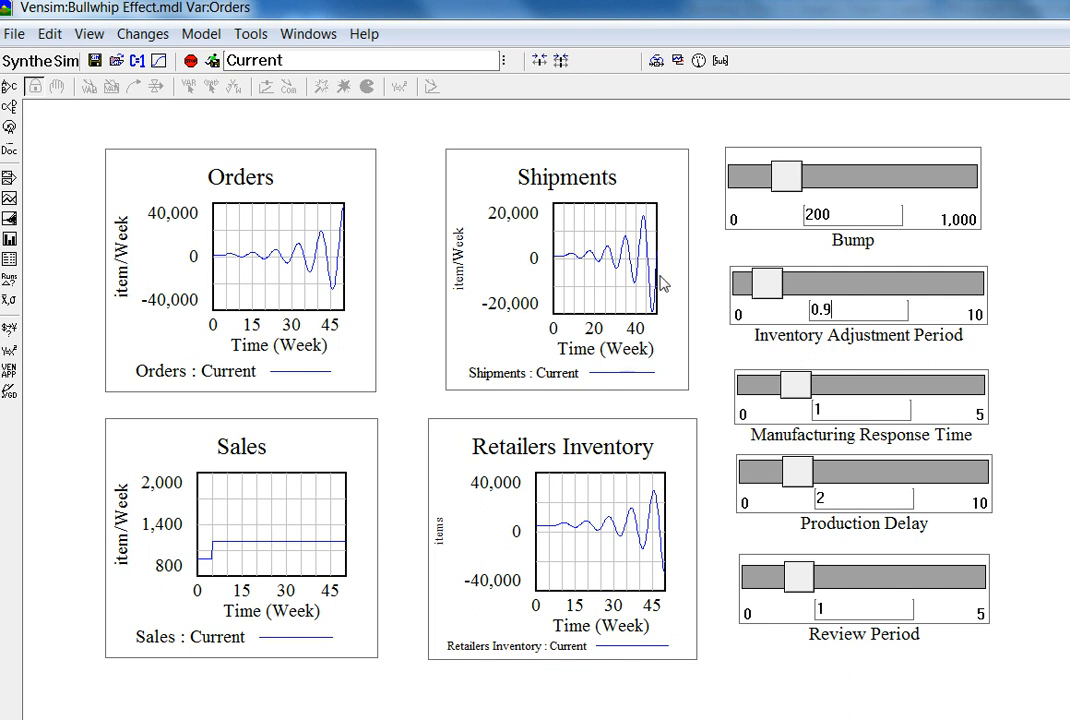
mouse_move(780, 292)
type("2")
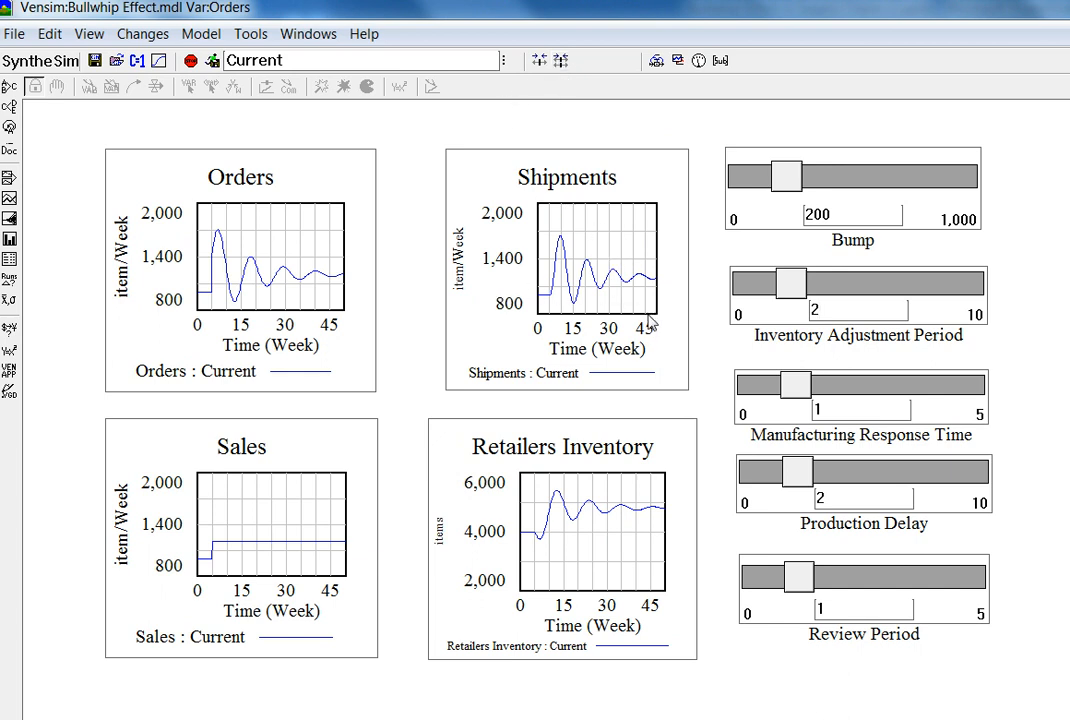
mouse_move(716, 380)
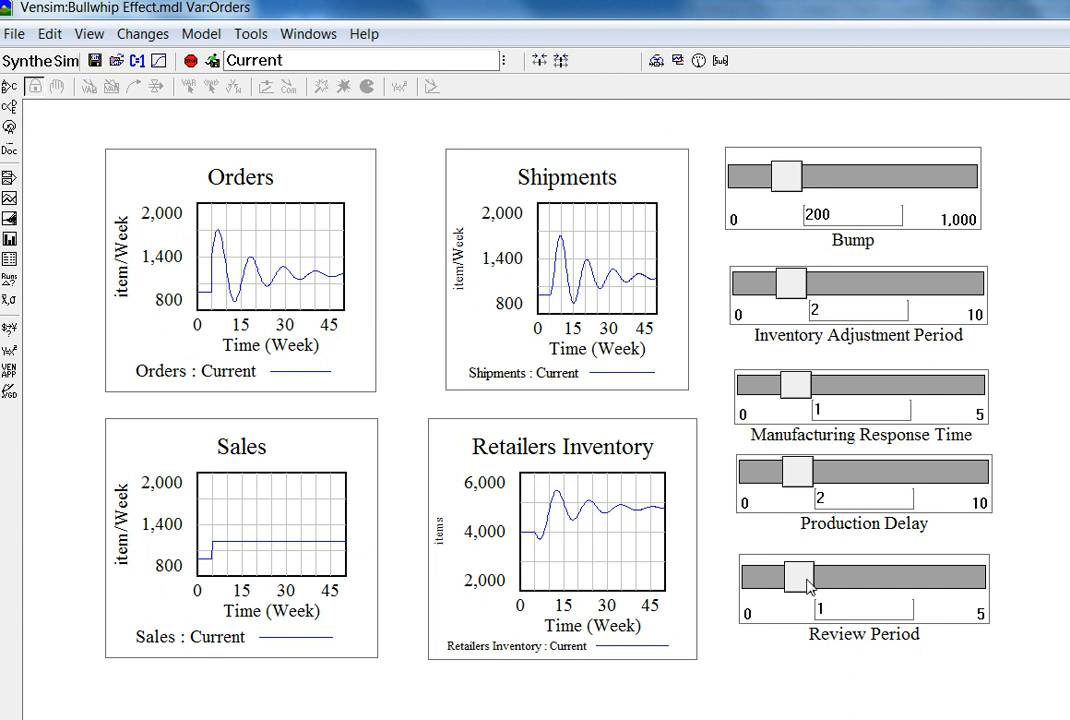
Try Review Period values from about 0.85 to 2.6, leaving it at 1.55
left_click_drag(804, 584, 796, 584)
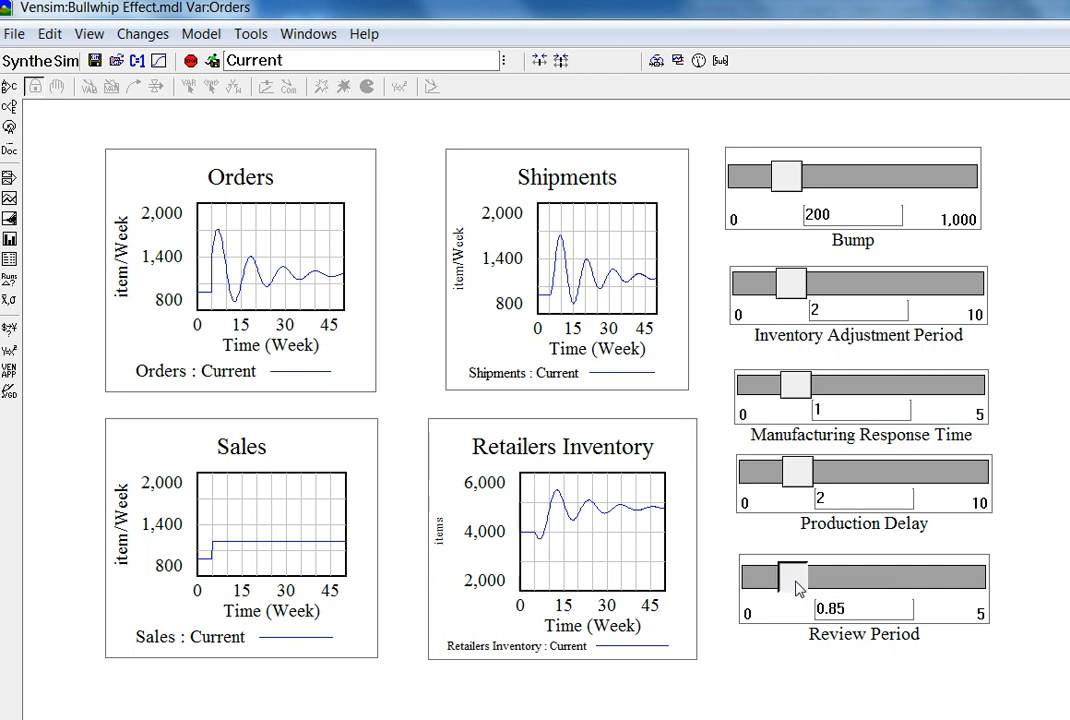
left_click_drag(798, 576, 792, 576)
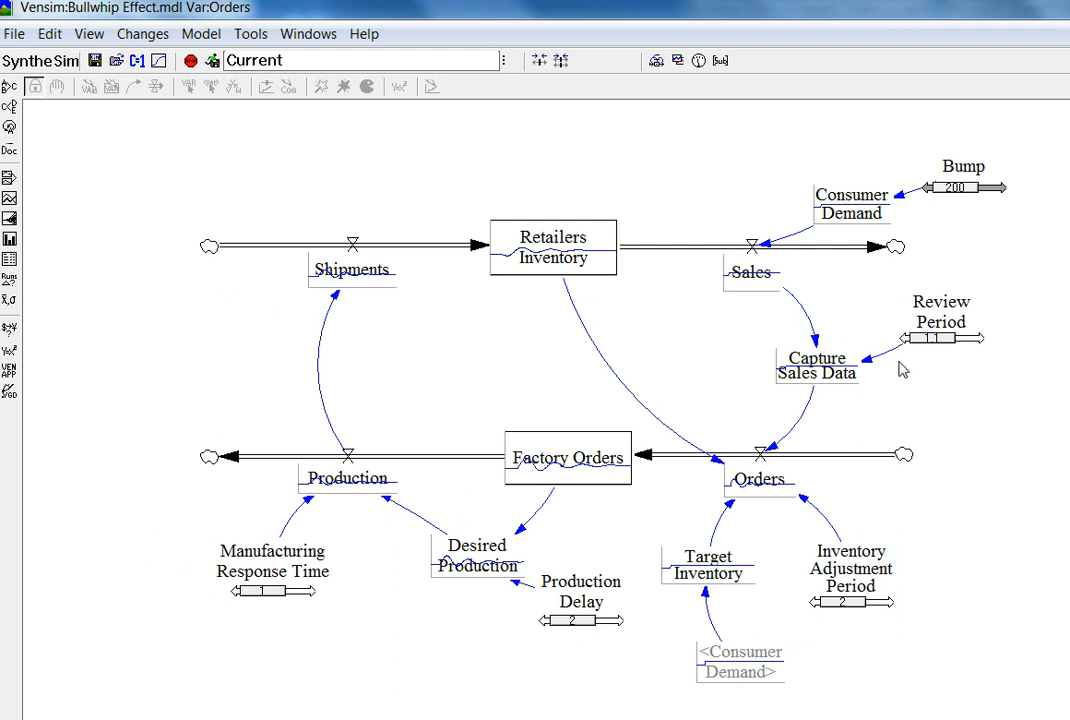
mouse_move(882, 358)
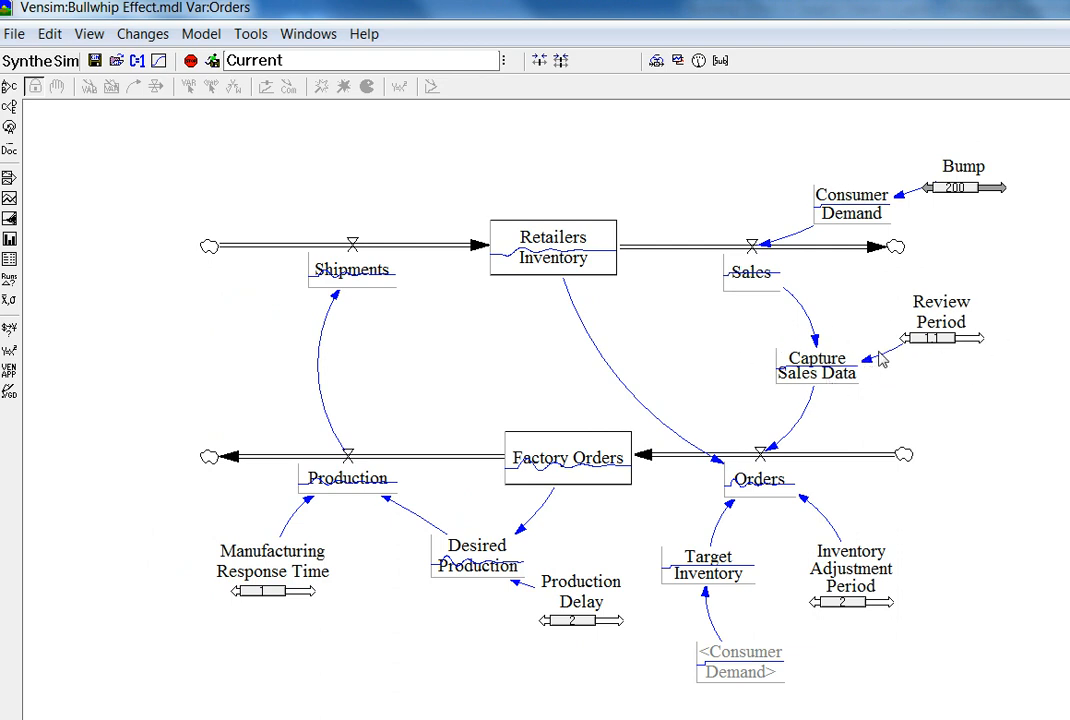
mouse_move(528, 304)
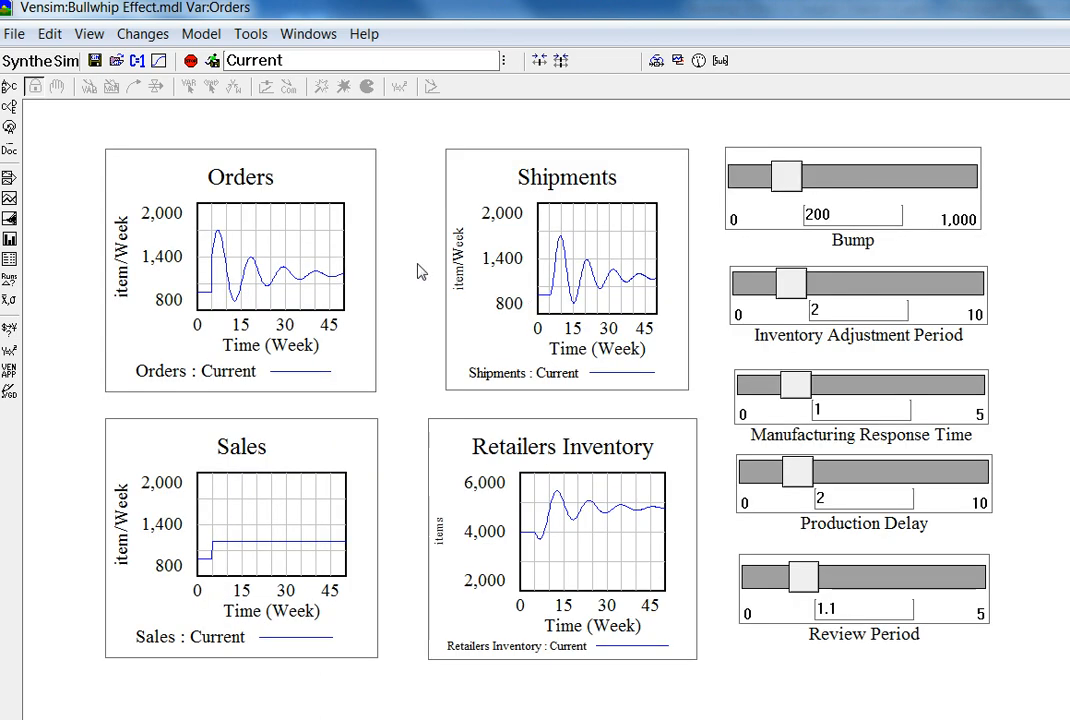
left_click_drag(800, 576, 868, 576)
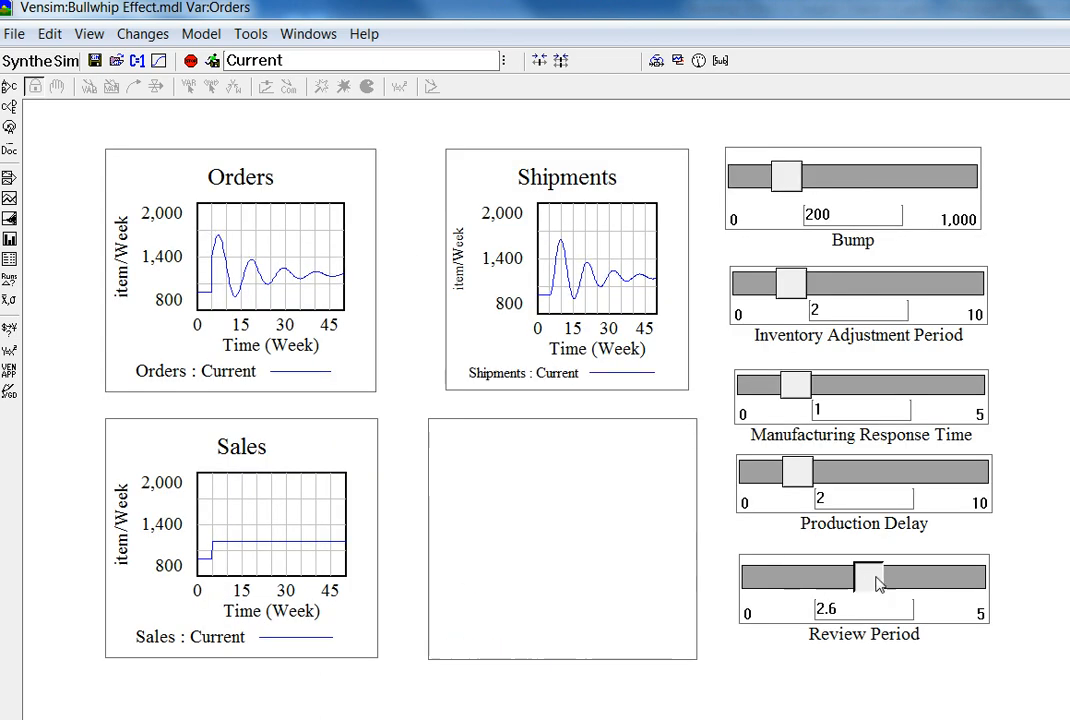
left_click_drag(880, 582, 862, 582)
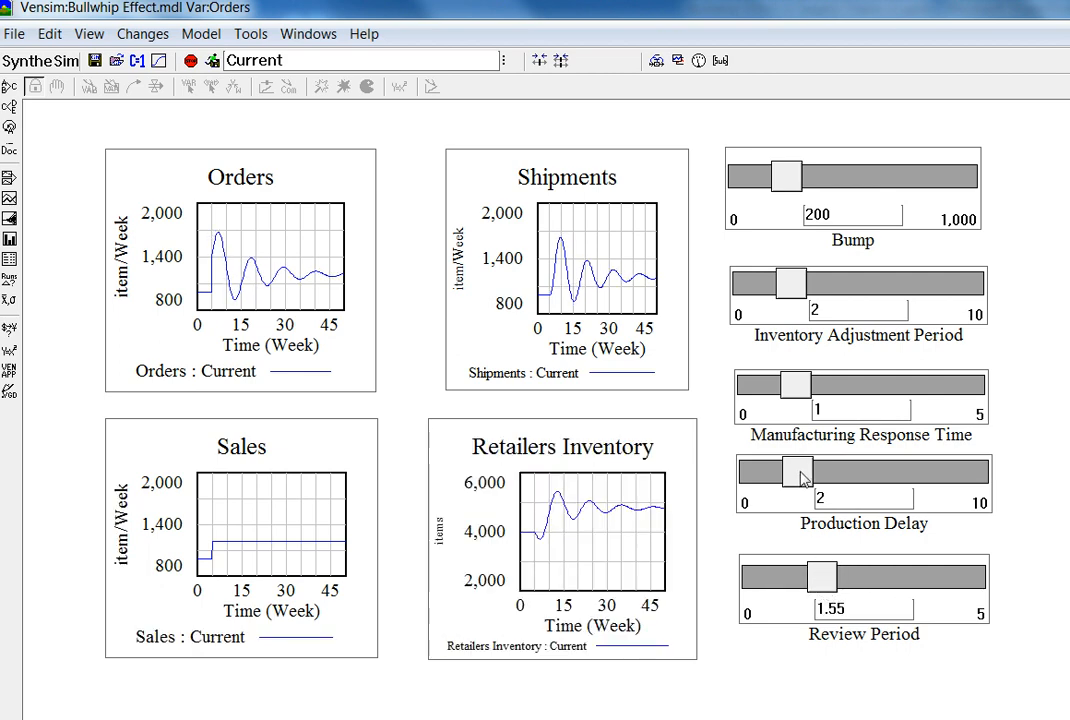
Lengthen Production Delay through 3.4 and 3.9 to 5, then reset it to 2
left_click_drag(800, 476, 828, 476)
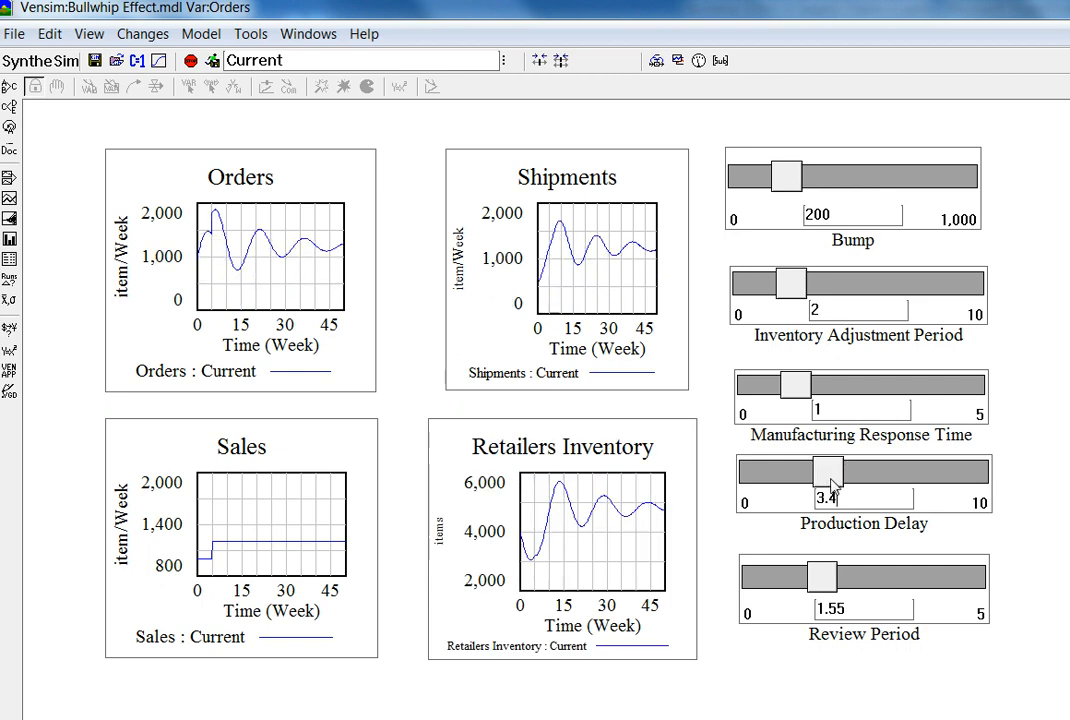
left_click_drag(828, 476, 844, 476)
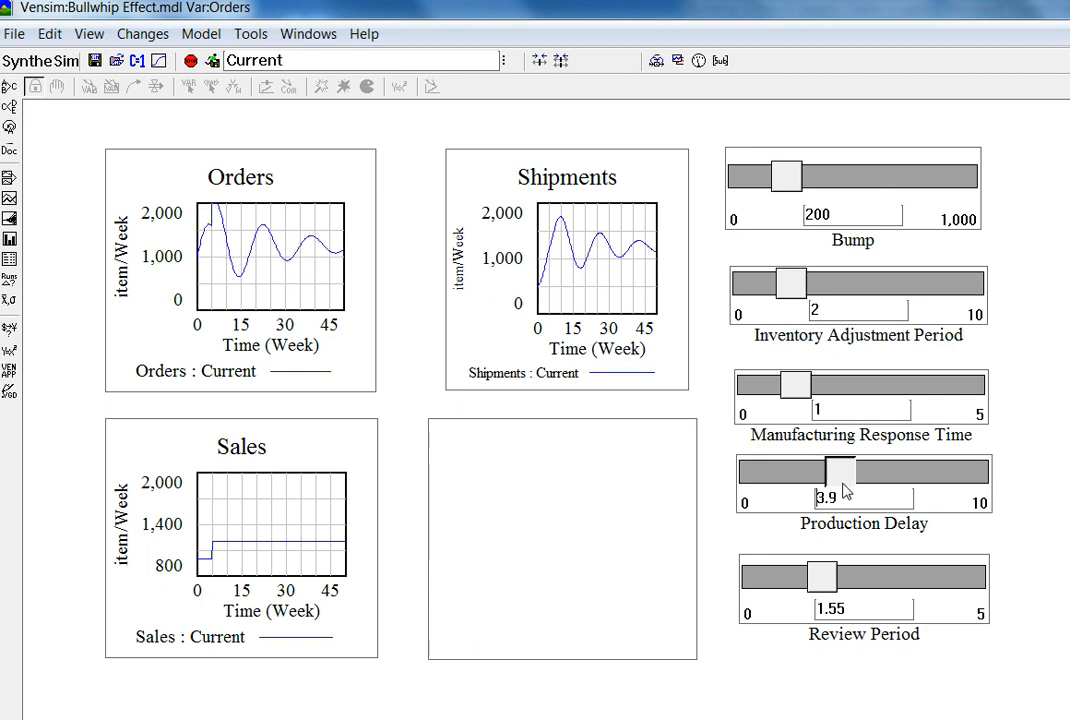
left_click_drag(838, 476, 864, 476)
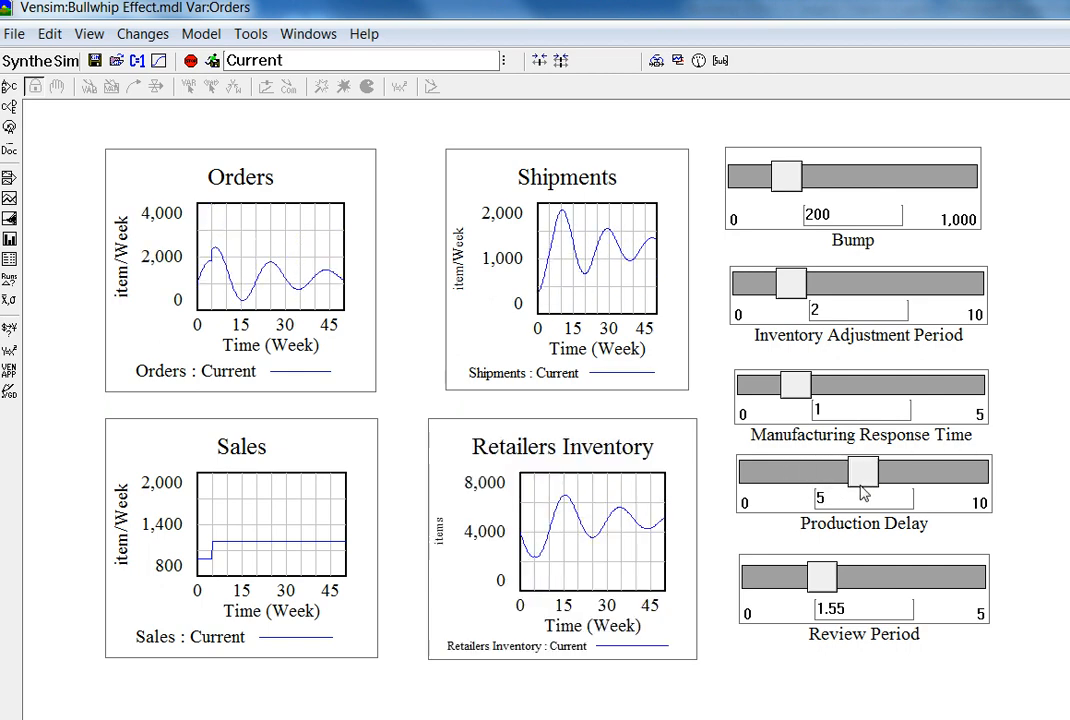
left_click_drag(862, 472, 812, 472)
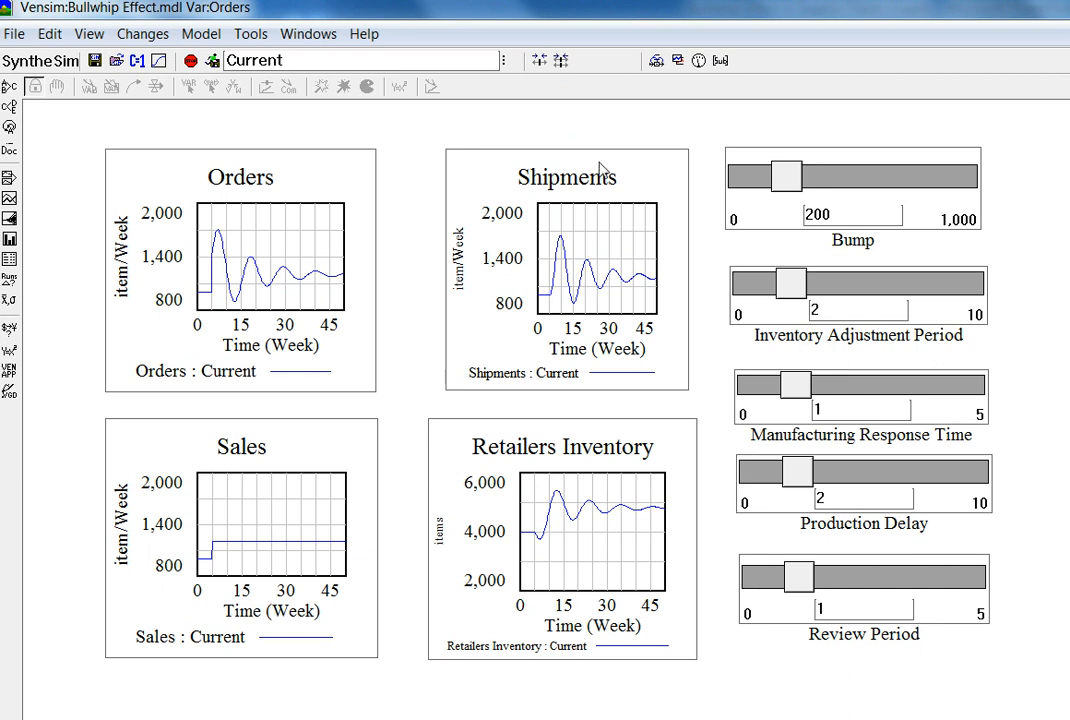
mouse_move(530, 268)
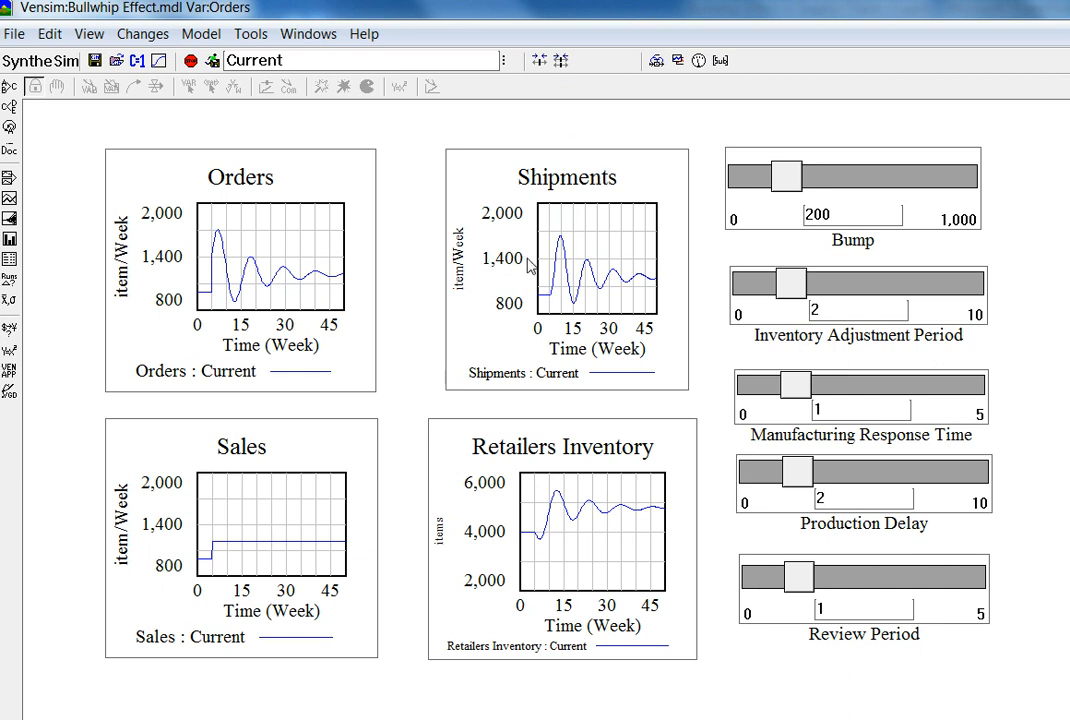